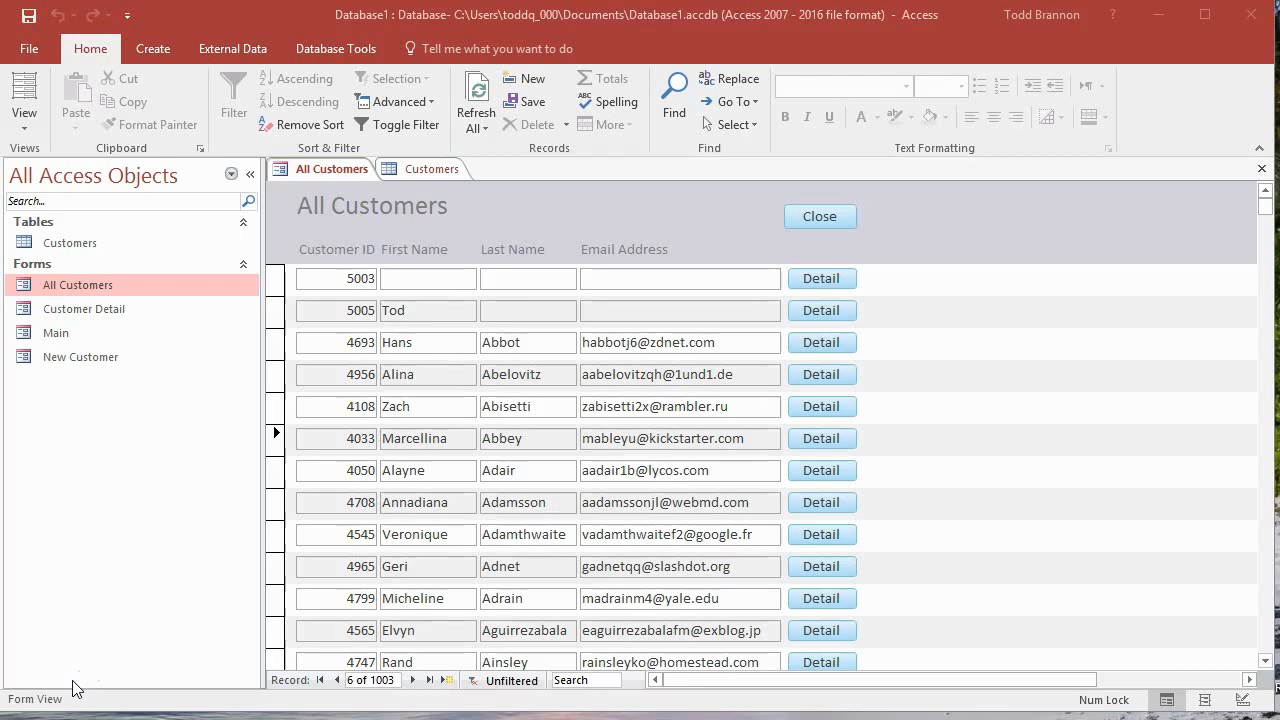
pyautogui.moveTo(392, 398)
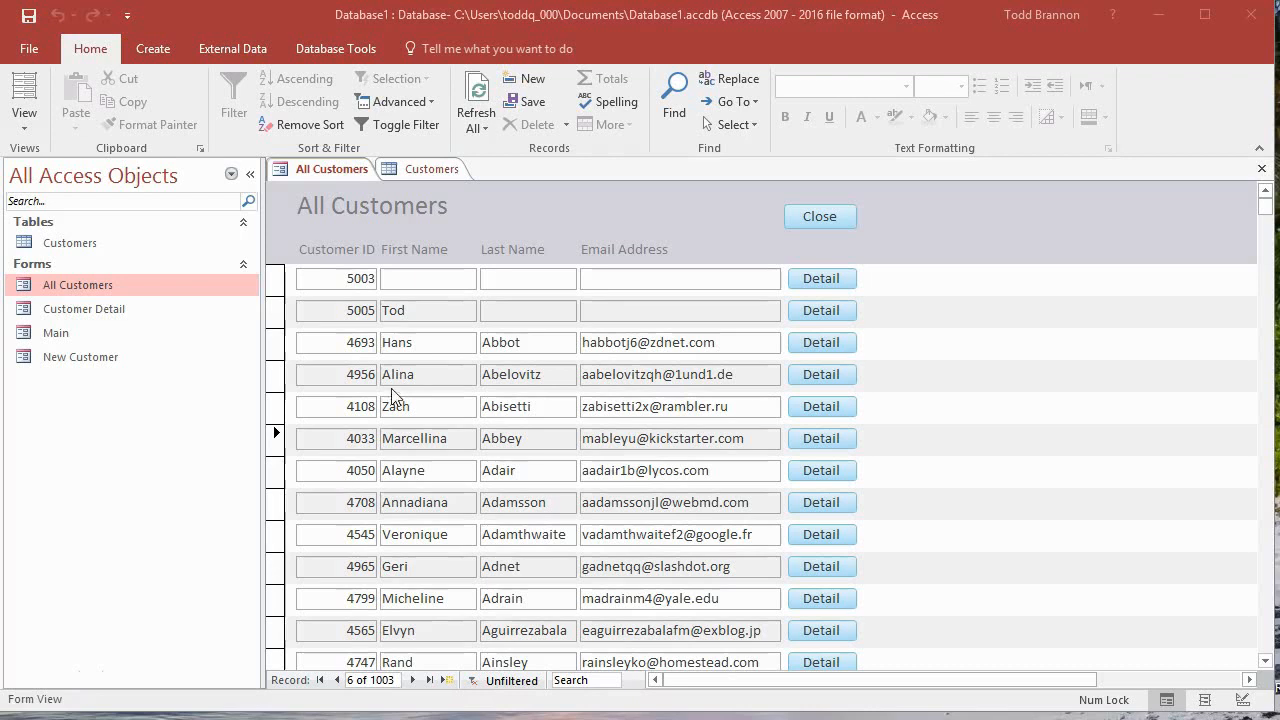
pyautogui.moveTo(756, 470)
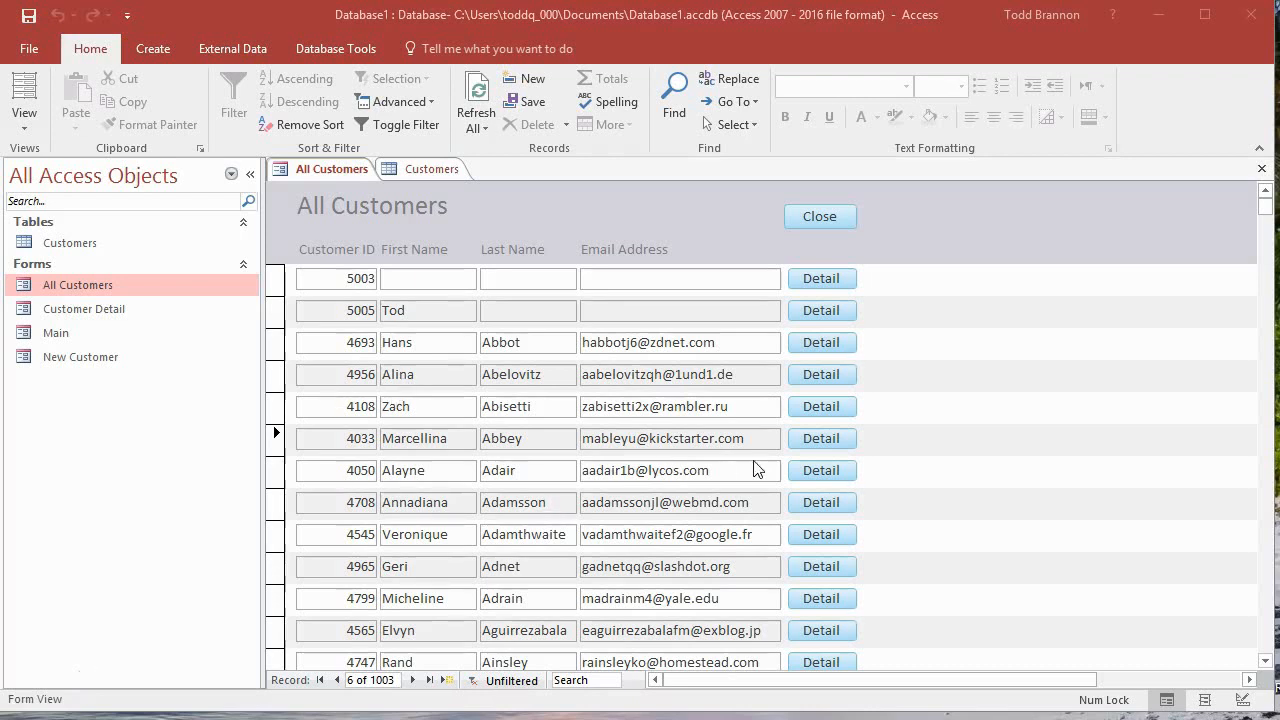
pyautogui.moveTo(510, 498)
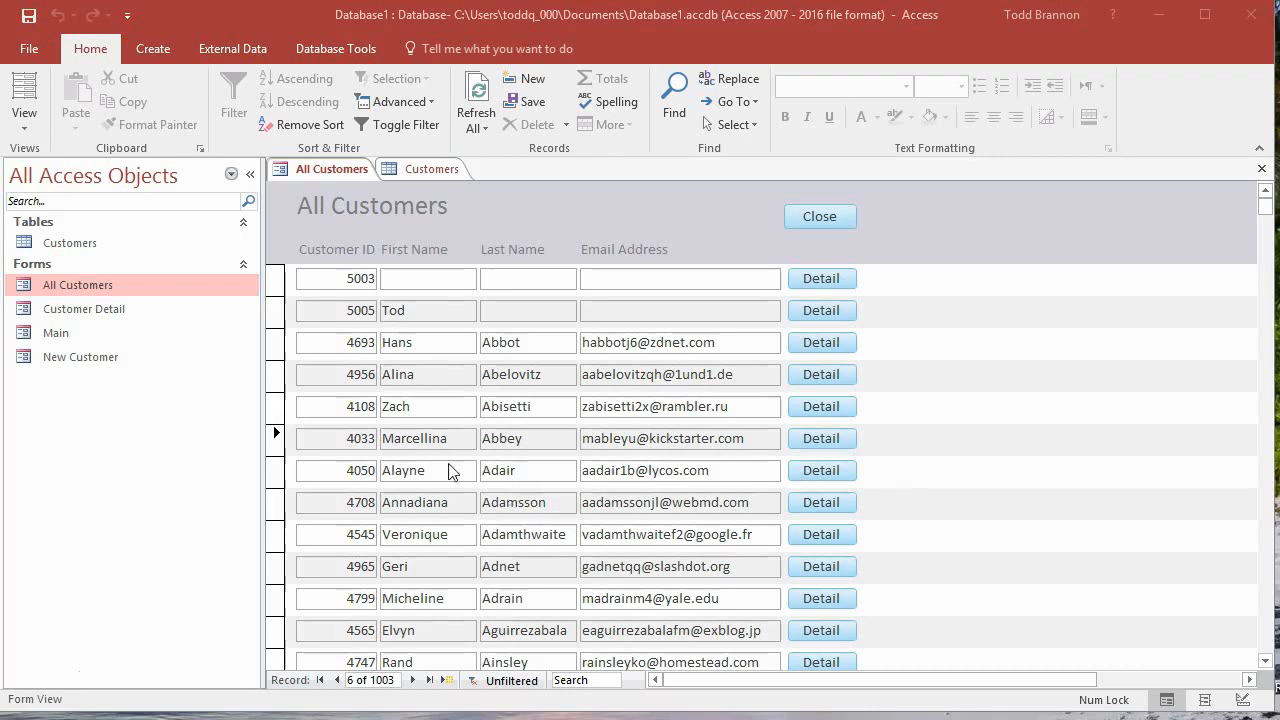
pyautogui.moveTo(464, 472)
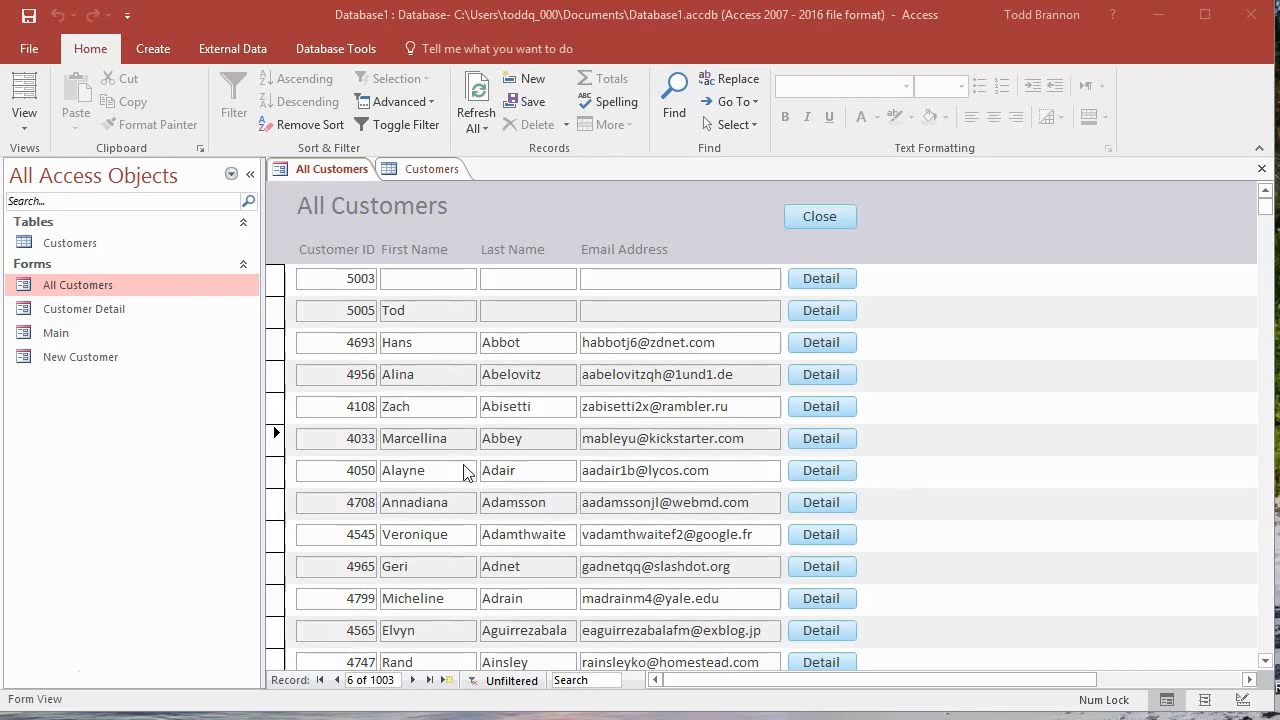
pyautogui.moveTo(390, 480)
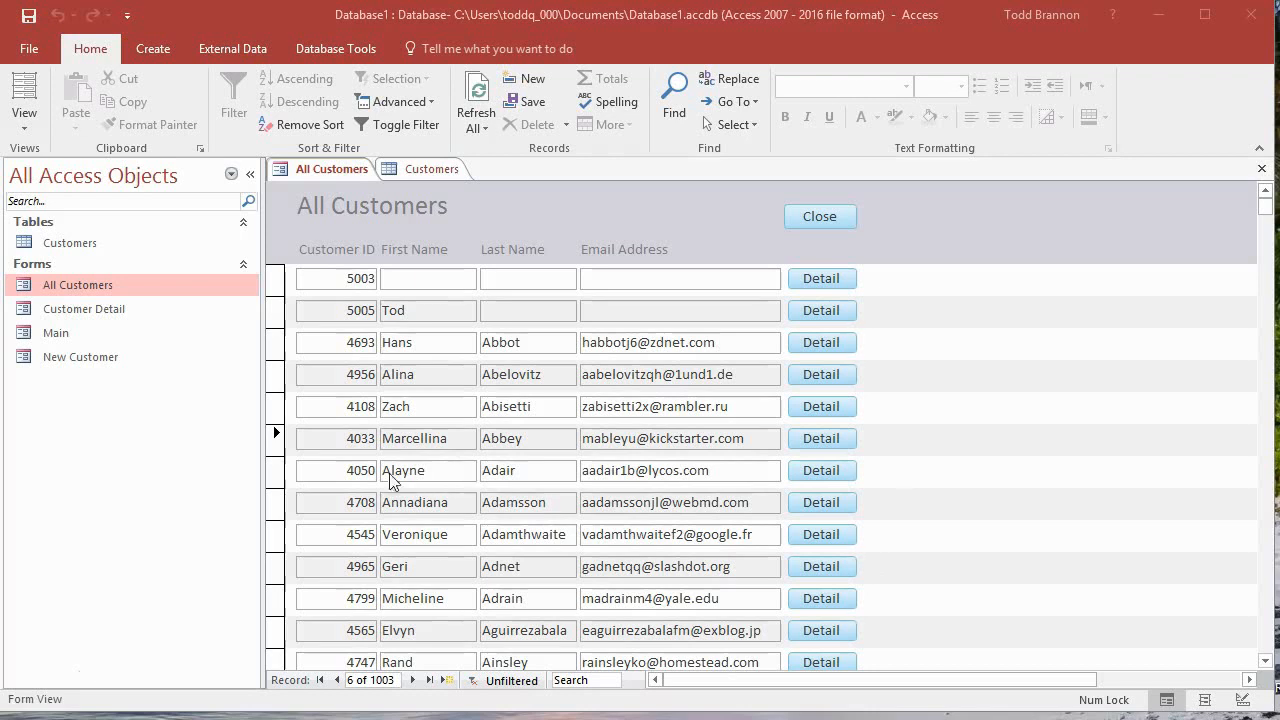
pyautogui.moveTo(728, 528)
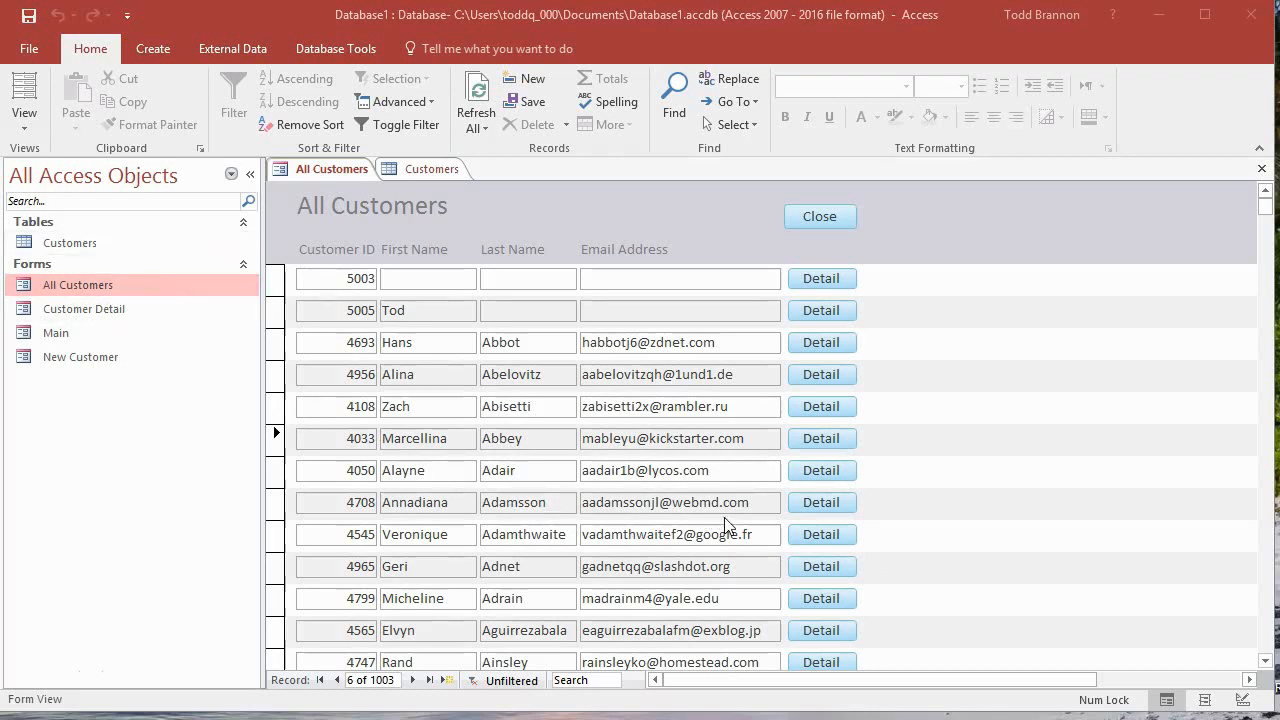
pyautogui.moveTo(700, 522)
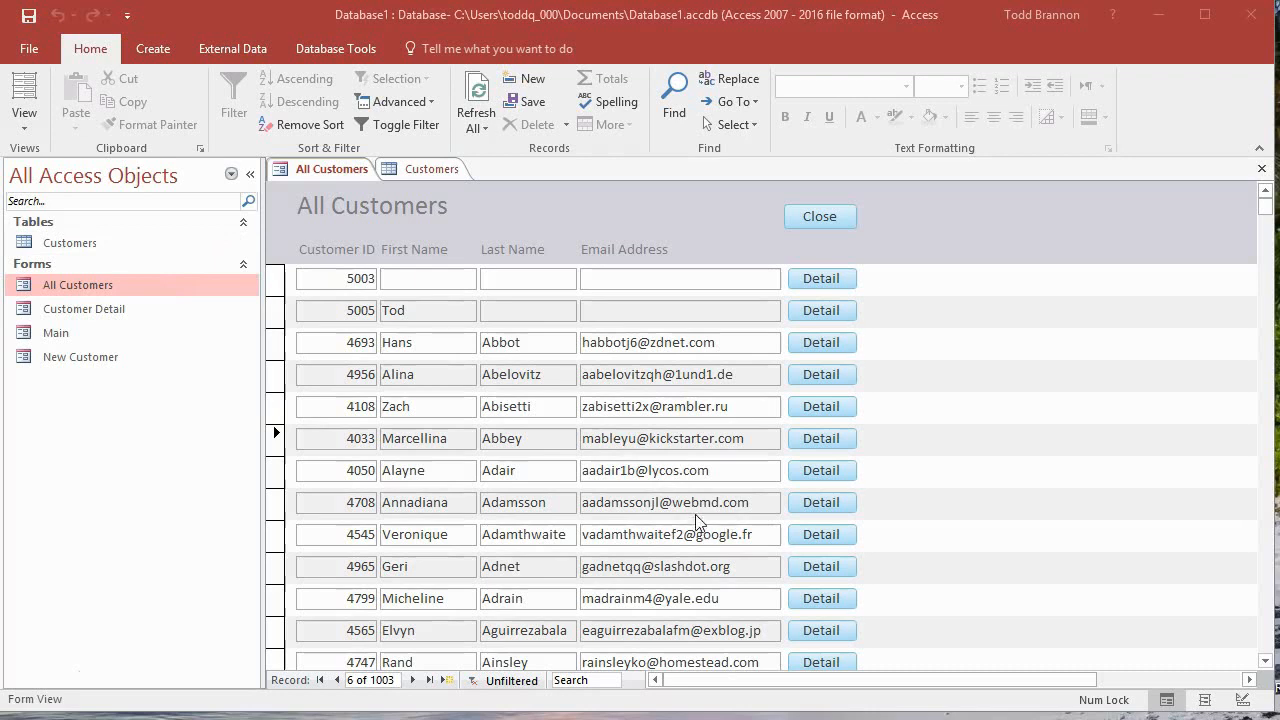
pyautogui.moveTo(826, 518)
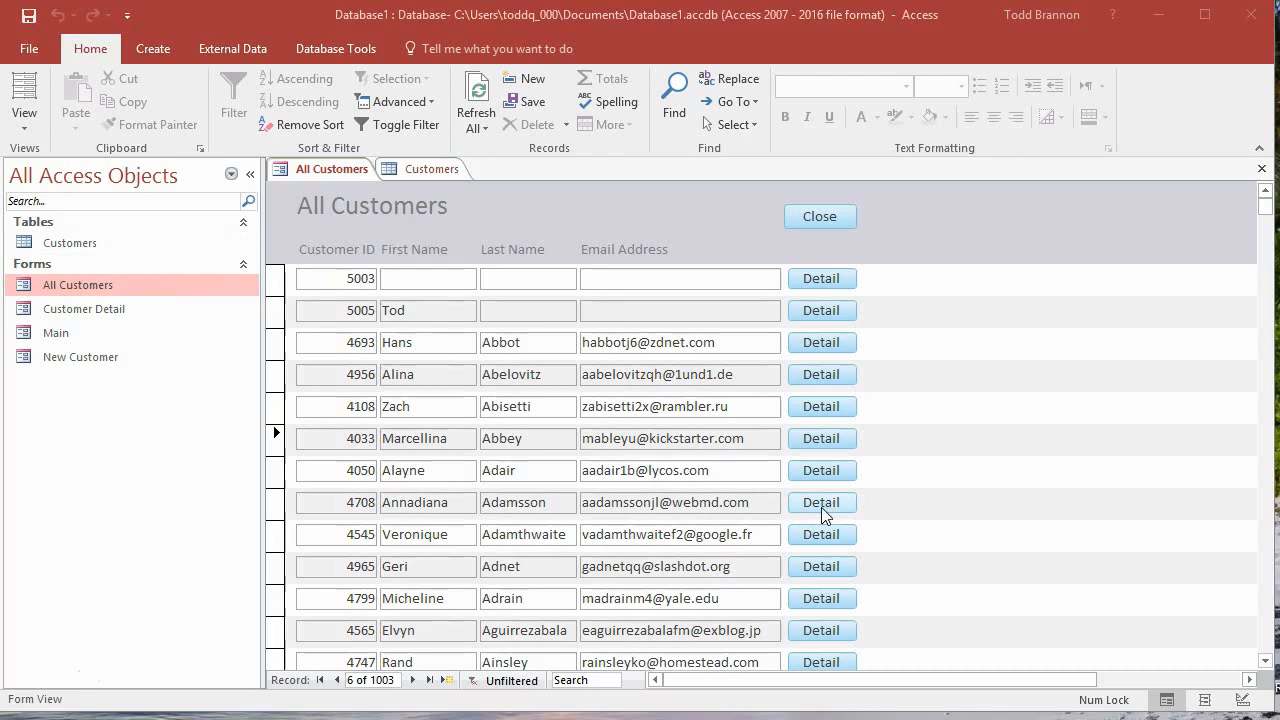
pyautogui.moveTo(808, 362)
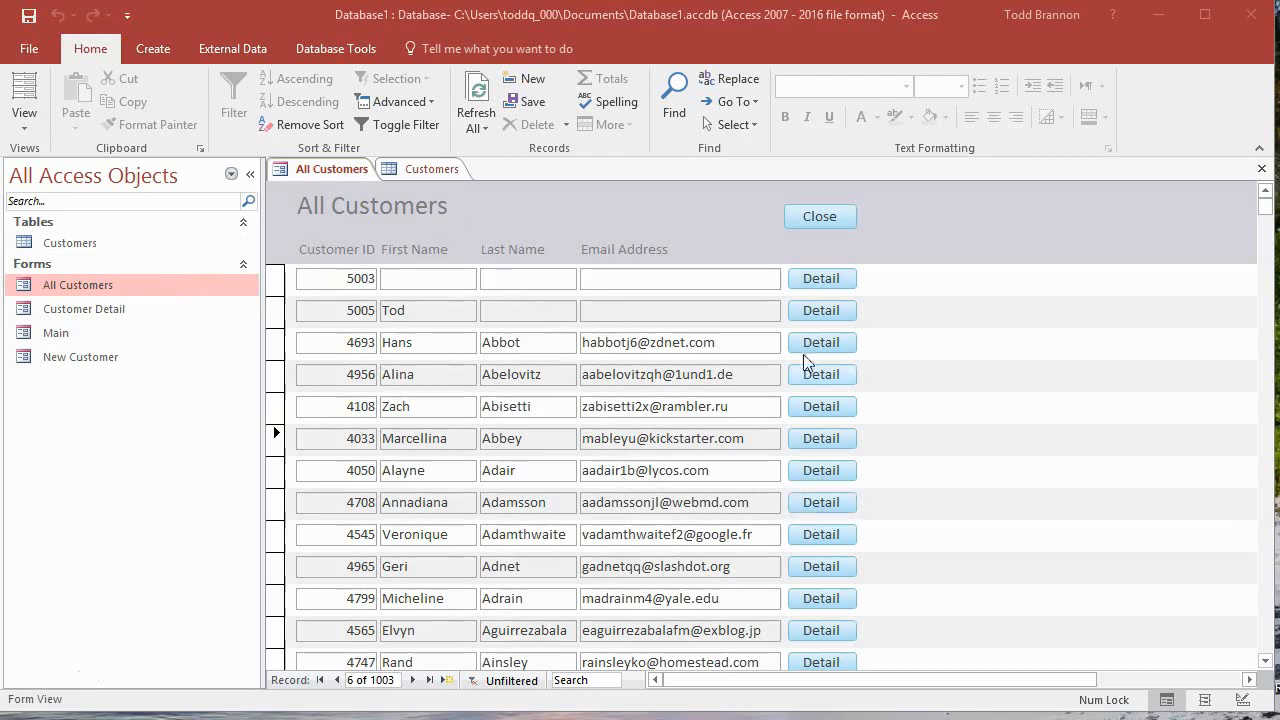
# - Open a customer's full record in the Customer Detail form from the All Customers list
pyautogui.click(820, 502)
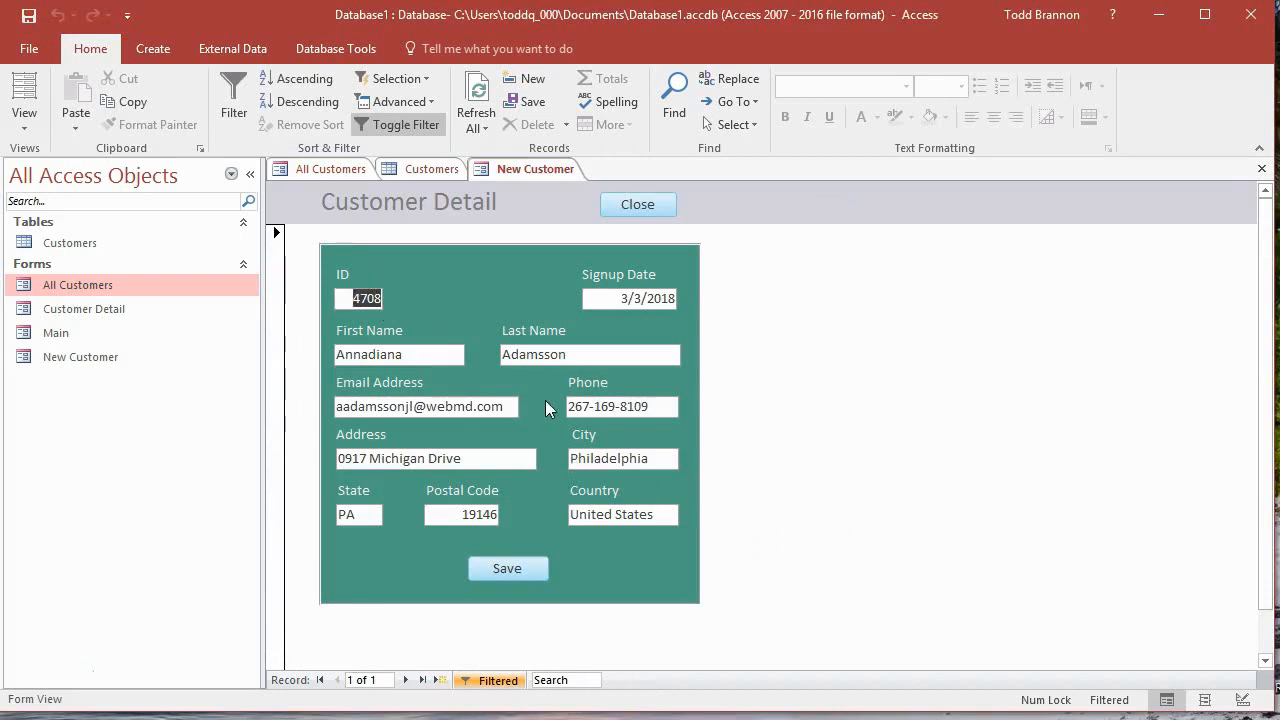
pyautogui.moveTo(520, 500)
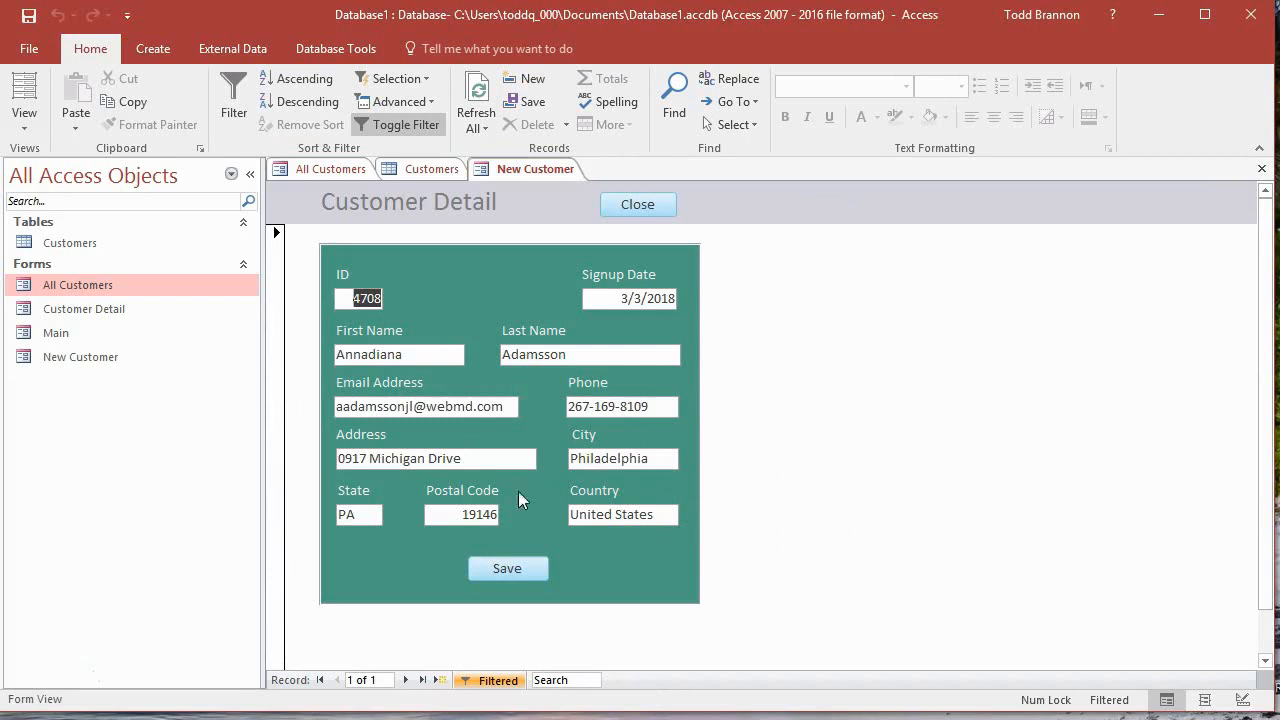
pyautogui.moveTo(594, 386)
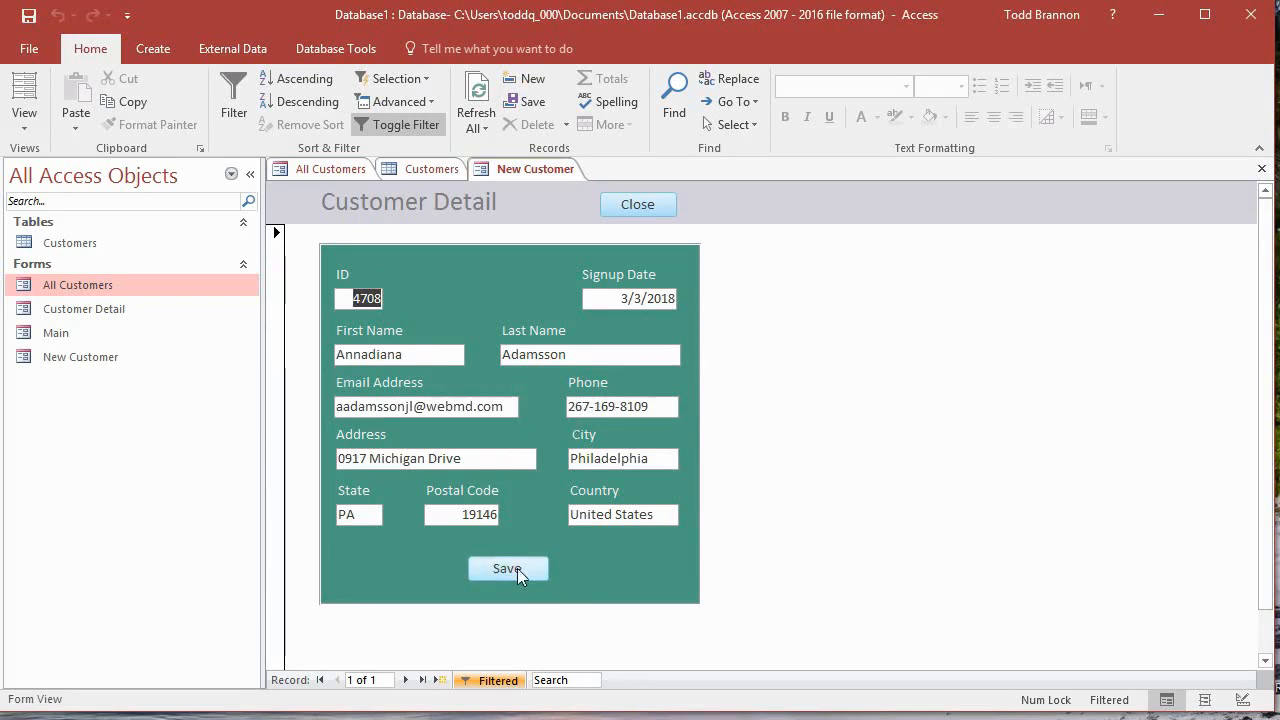
pyautogui.moveTo(276, 316)
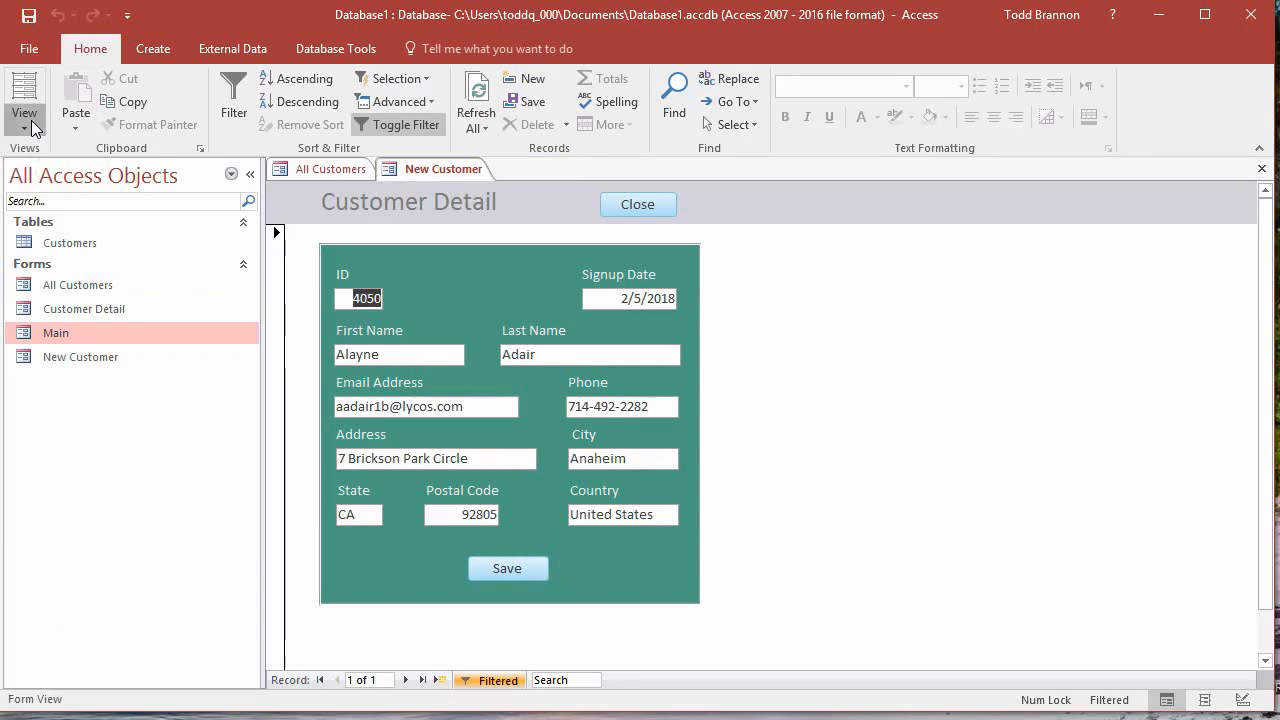
# - Switch to Design View and drag the Save button to the form's lower left
pyautogui.click(24, 96)
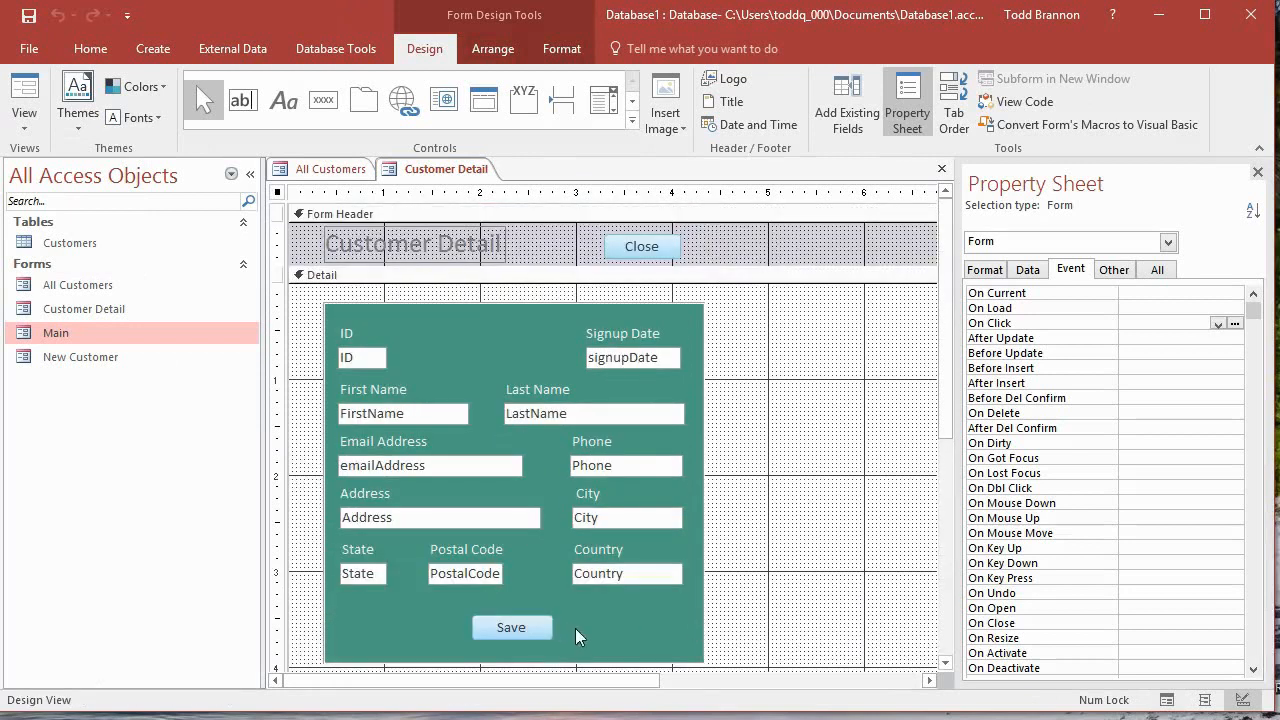
pyautogui.click(512, 628)
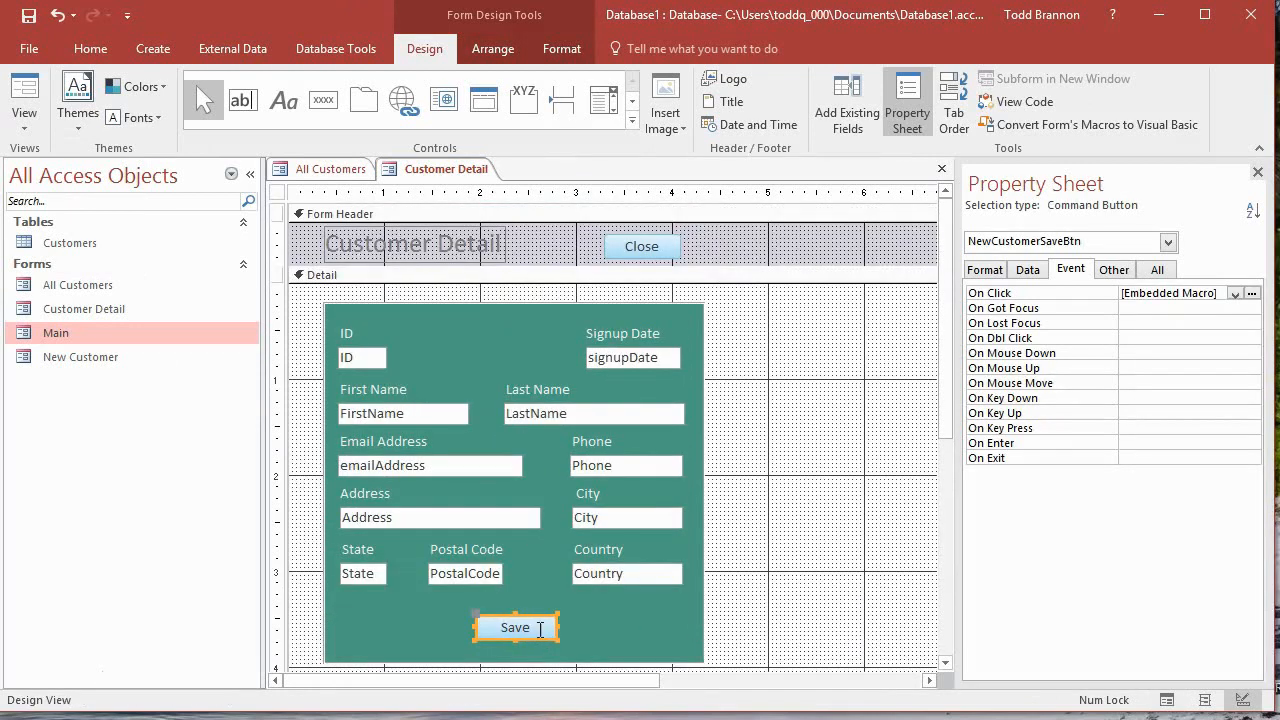
pyautogui.moveTo(516, 628); pyautogui.dragTo(462, 628)
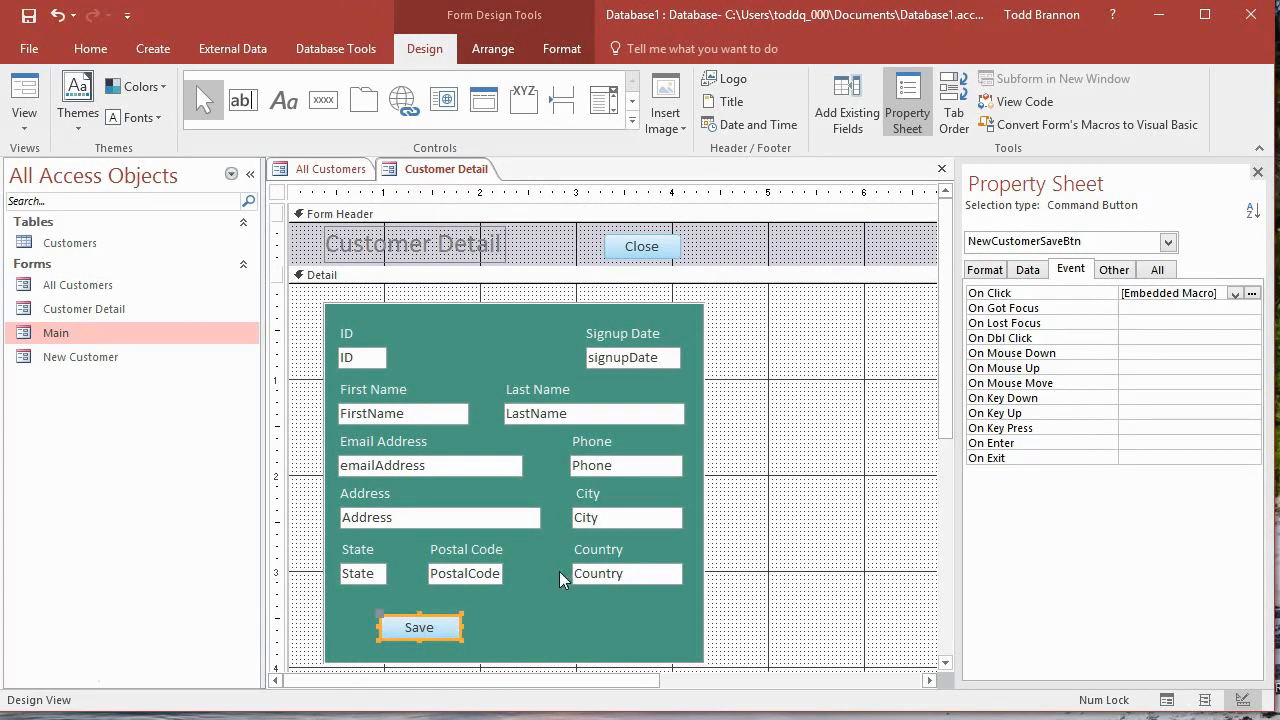
pyautogui.moveTo(1030, 290)
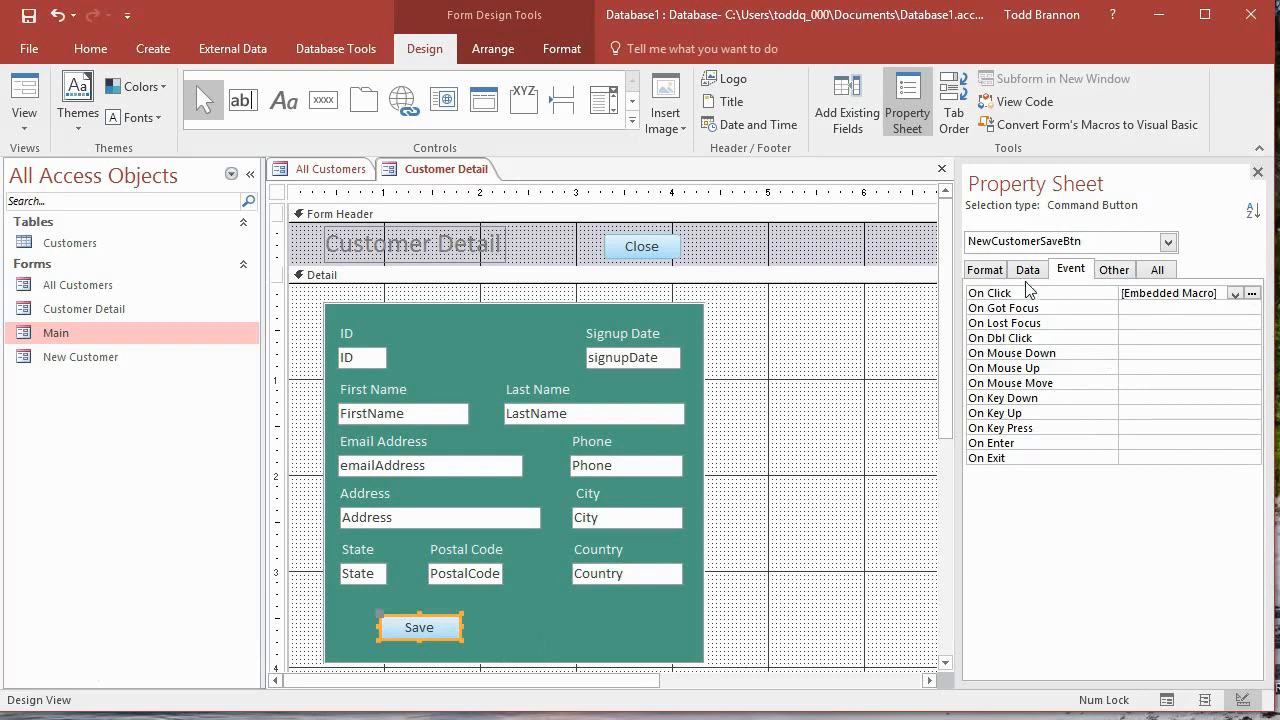
# - Change the Save button's Caption to 'Save Changes' and widen it to fit the caption
pyautogui.click(1156, 268)
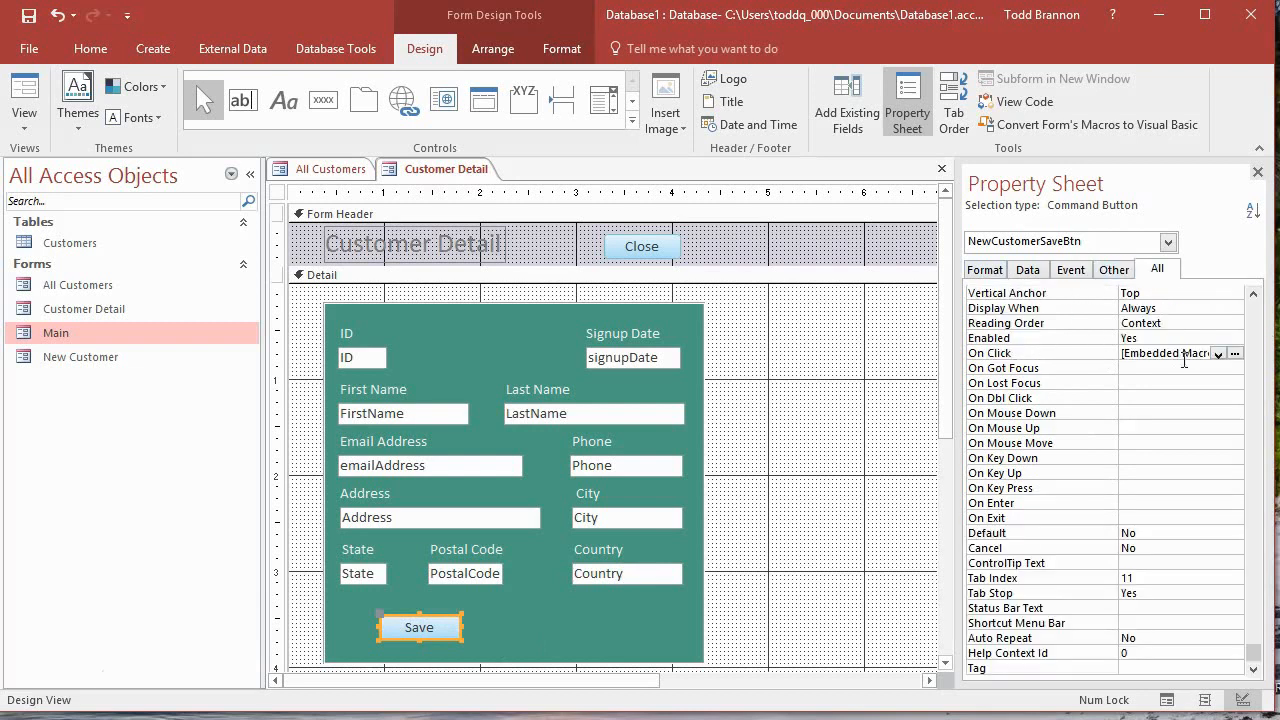
pyautogui.moveTo(1120, 486)
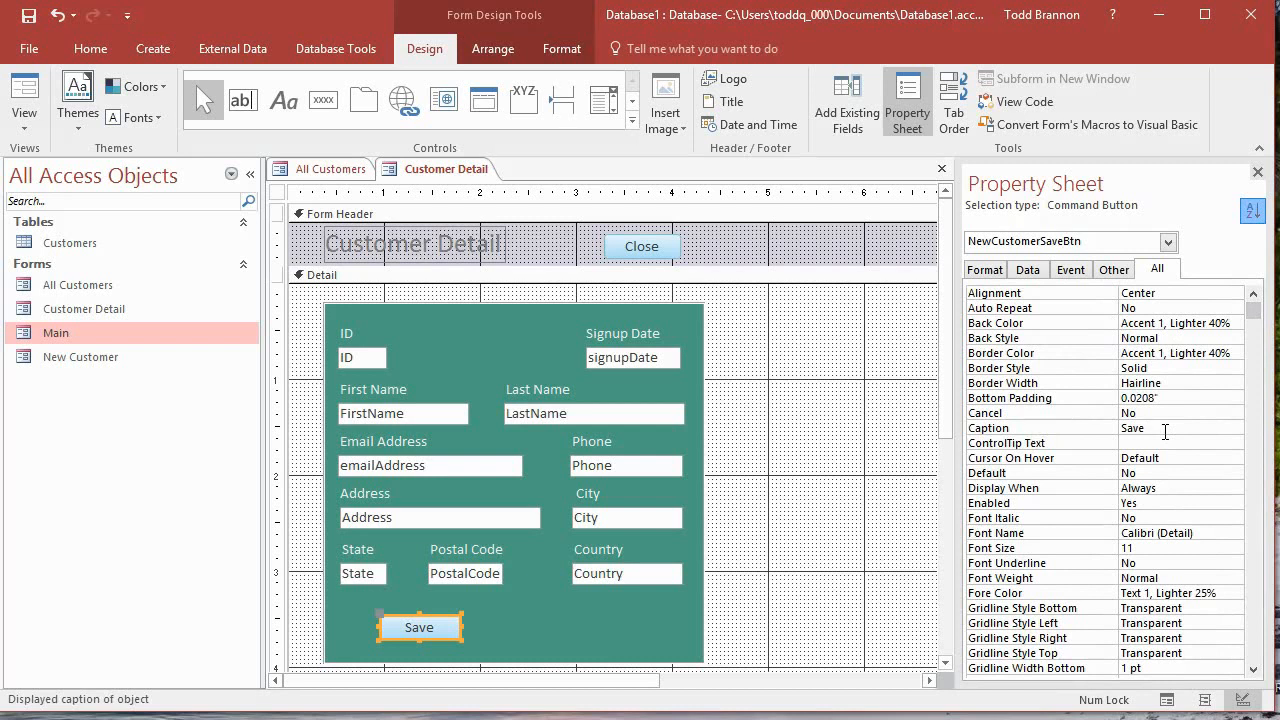
pyautogui.write('C')
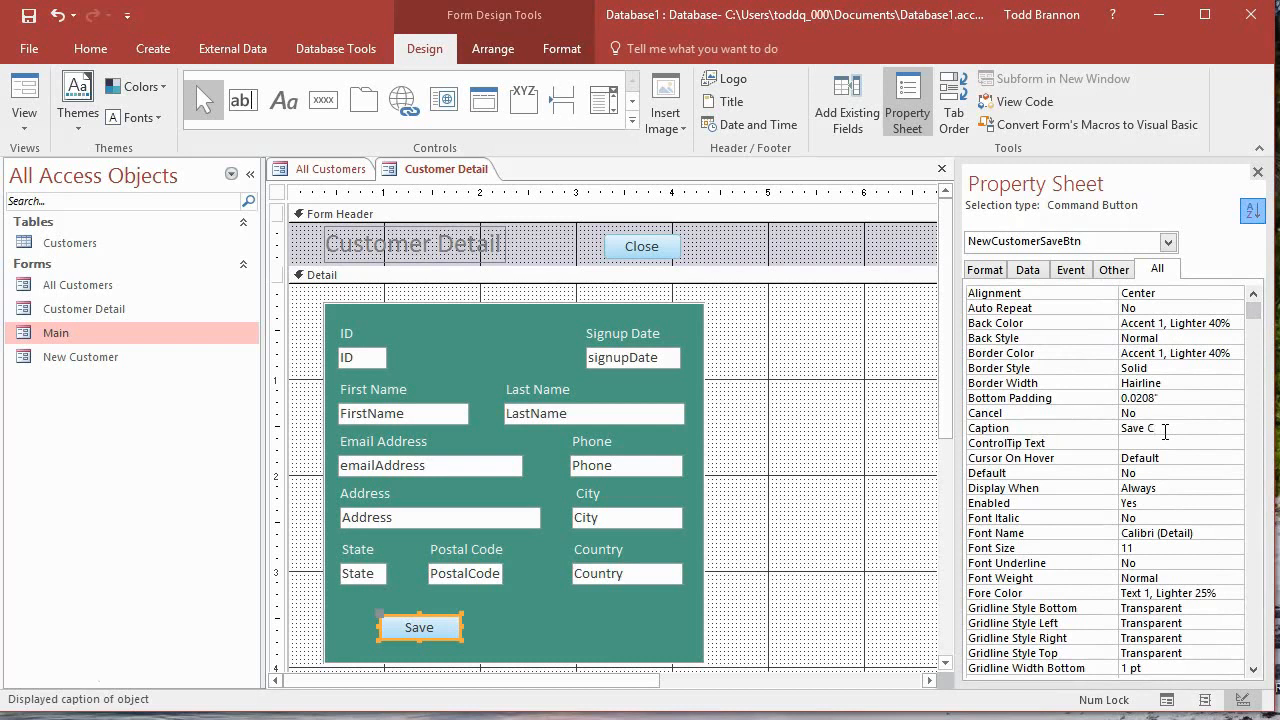
pyautogui.write('hanges')
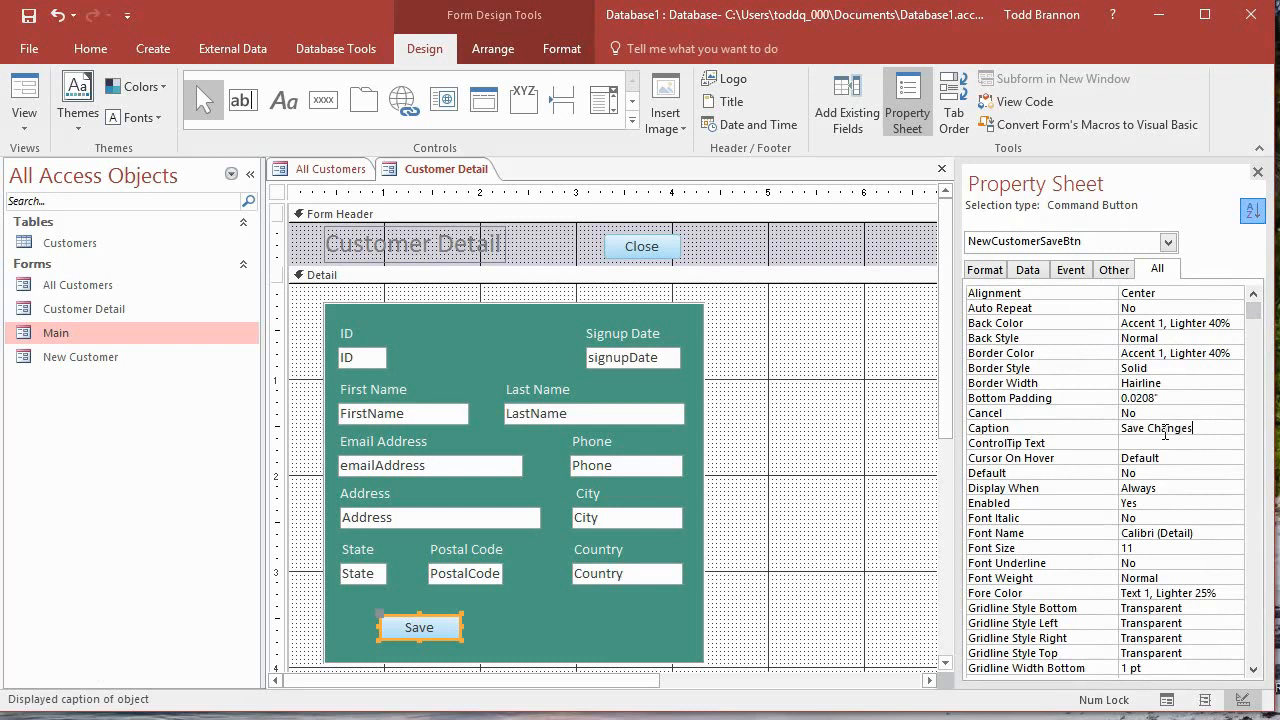
pyautogui.click(1180, 442)
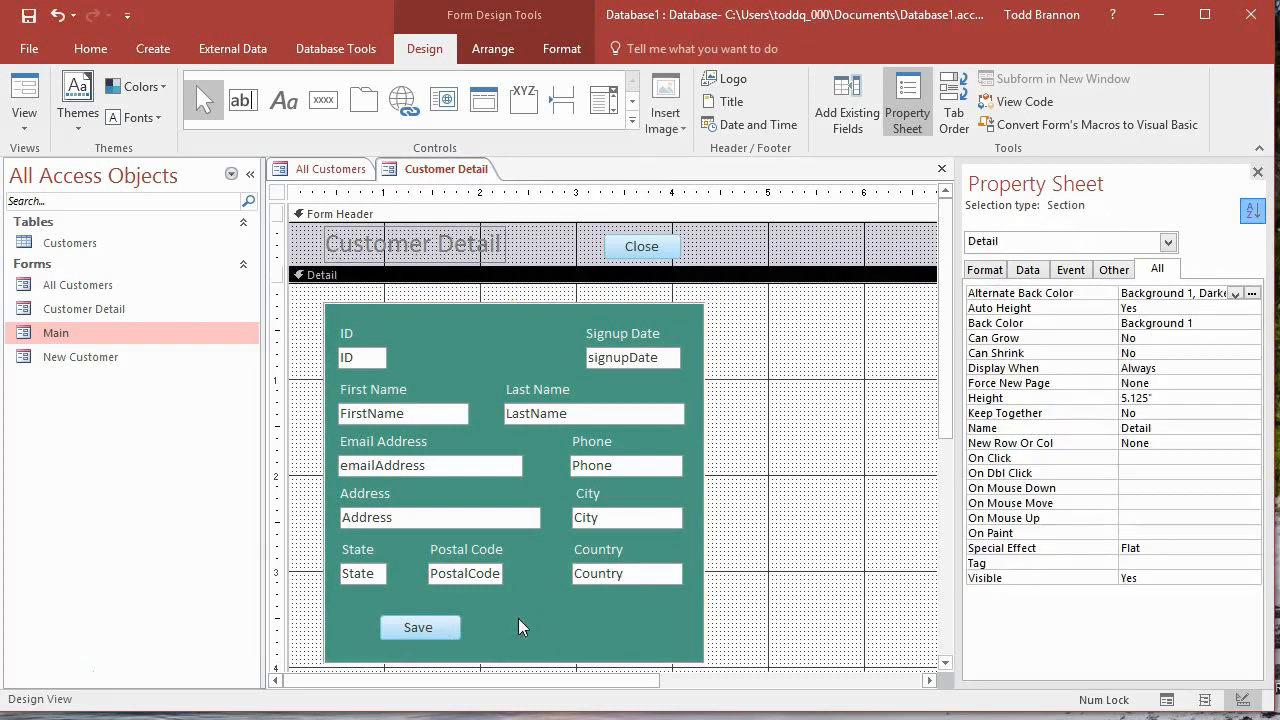
pyautogui.click(418, 628)
pyautogui.write(' Changes')
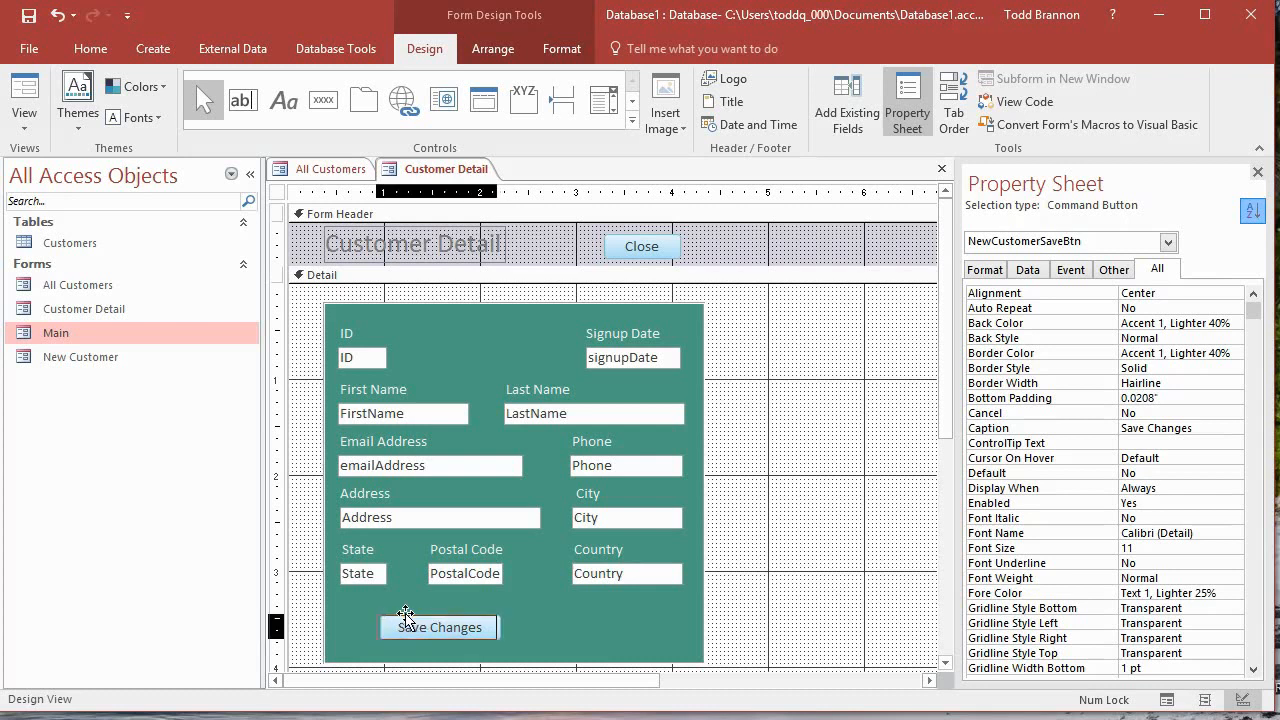
pyautogui.click(536, 636)
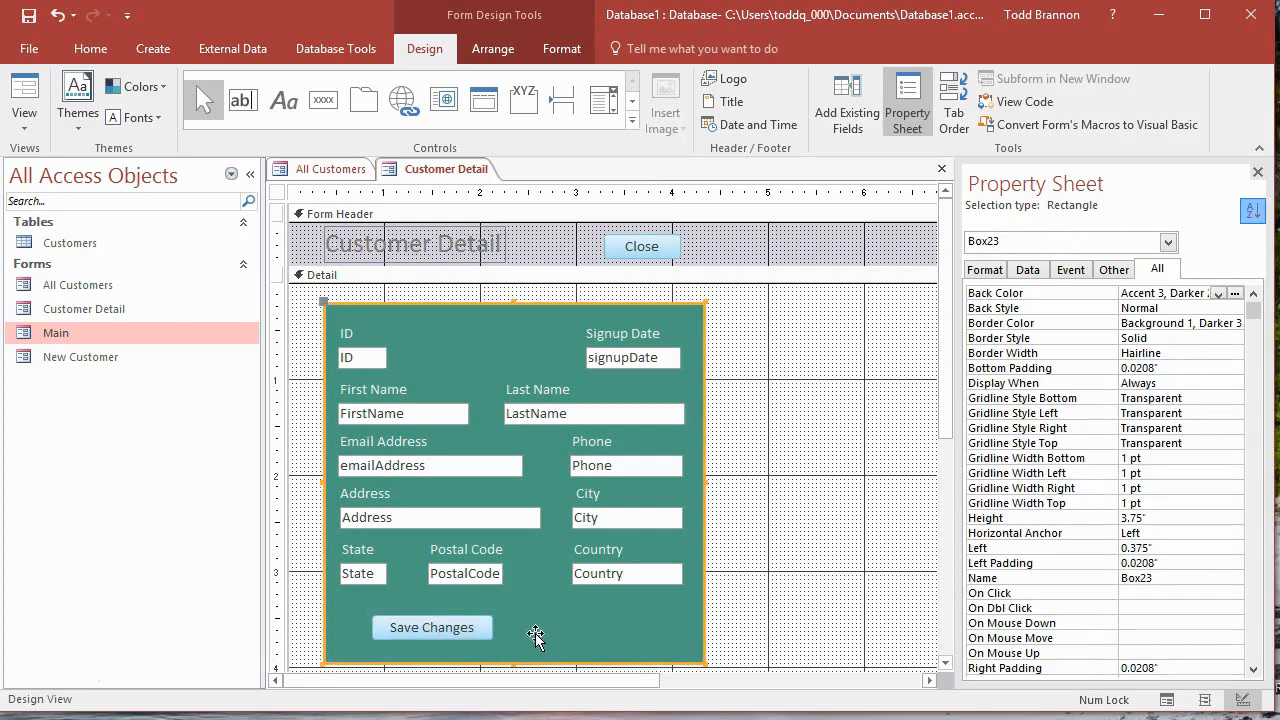
pyautogui.moveTo(522, 636)
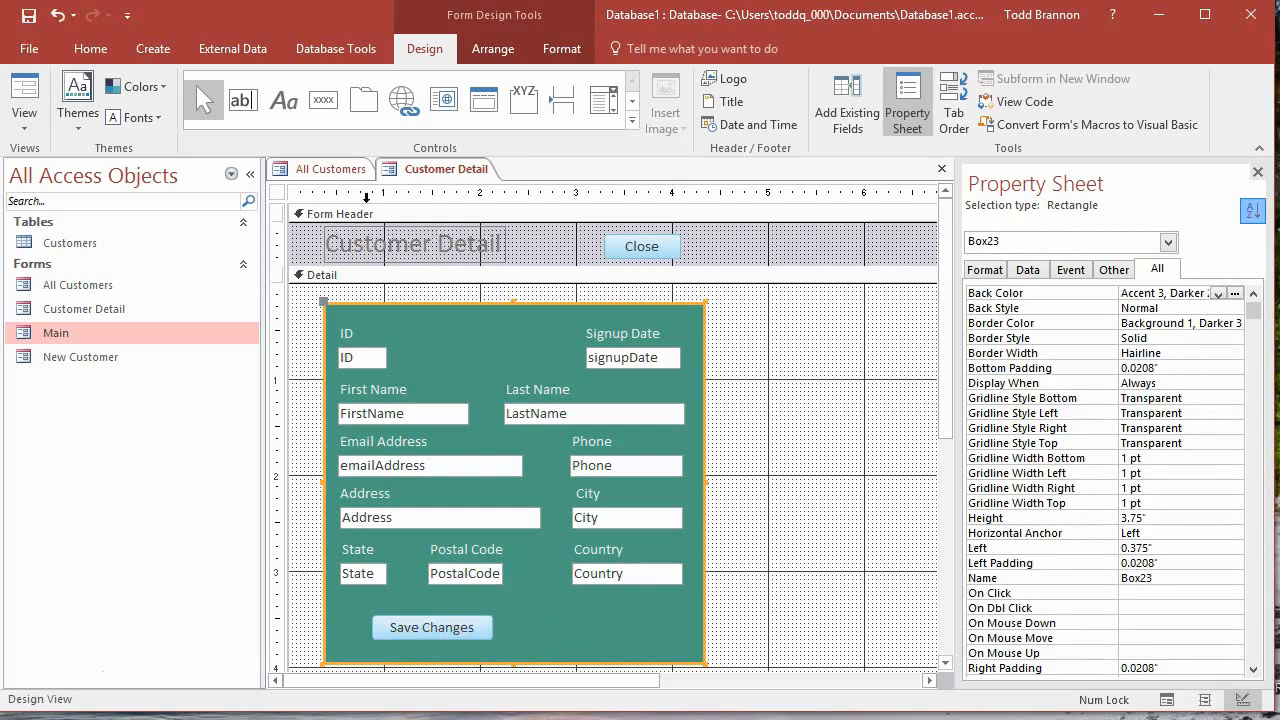
pyautogui.moveTo(444, 100)
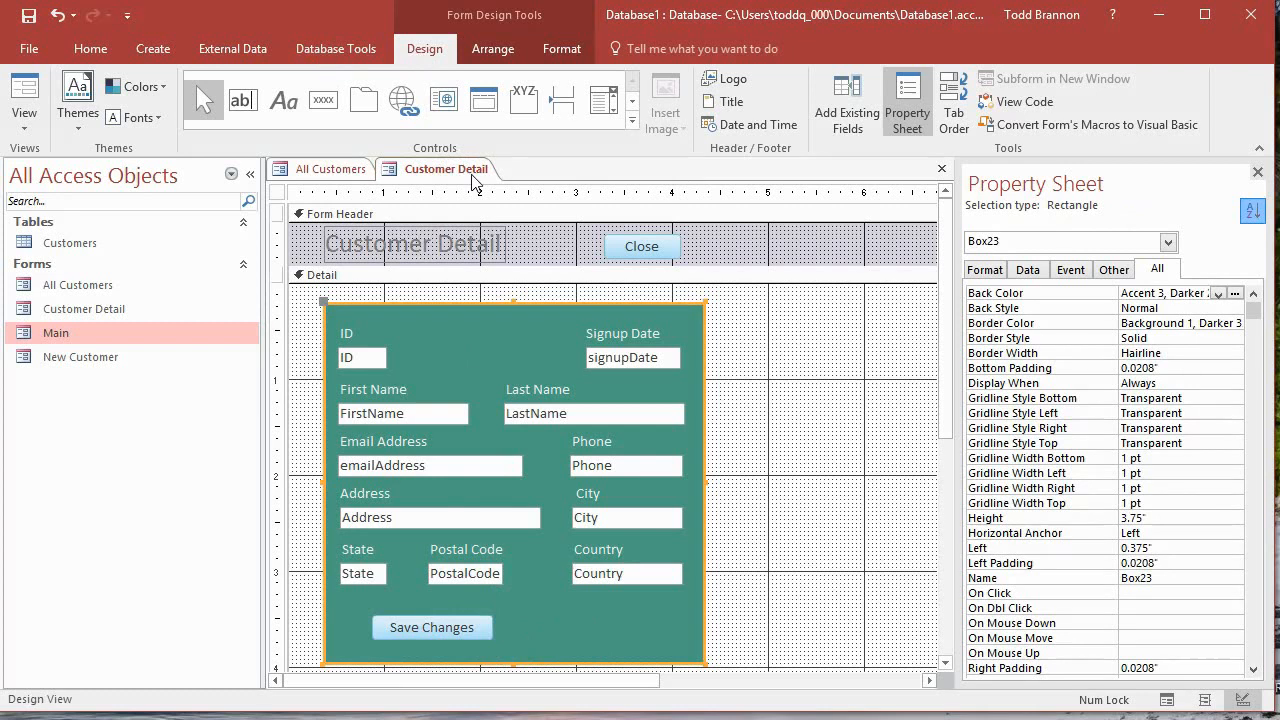
pyautogui.moveTo(436, 168)
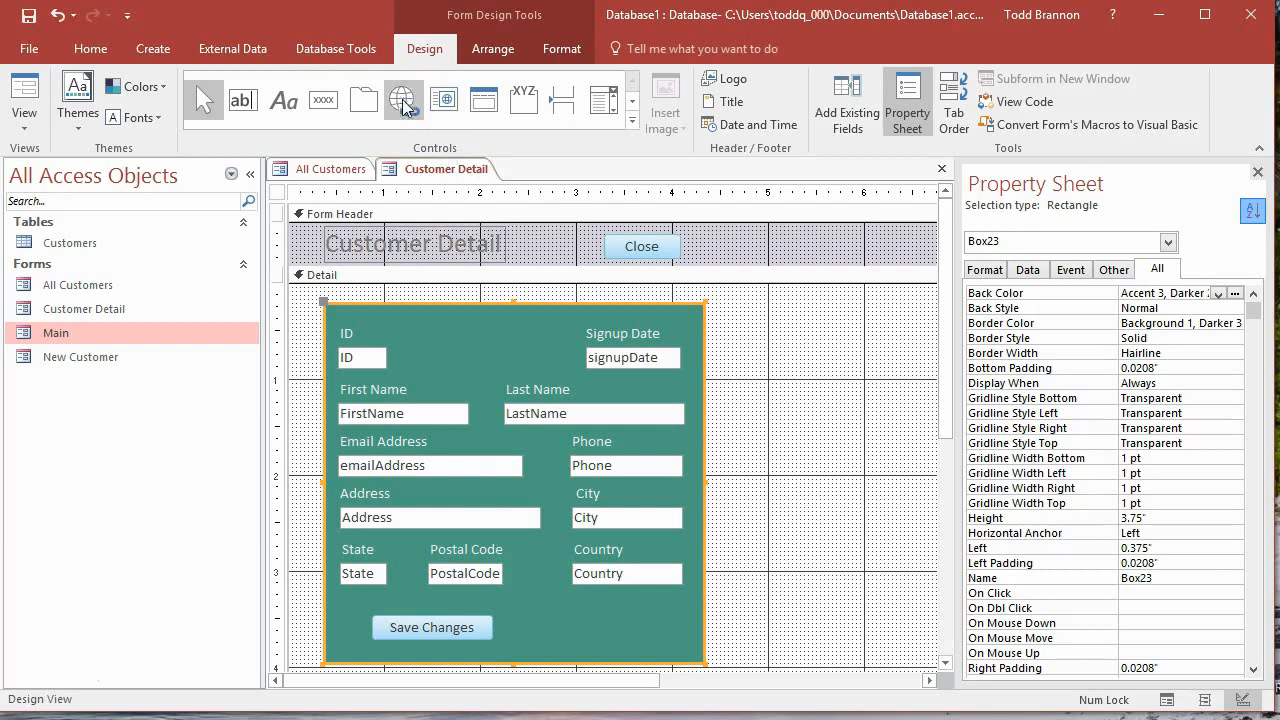
pyautogui.moveTo(324, 100)
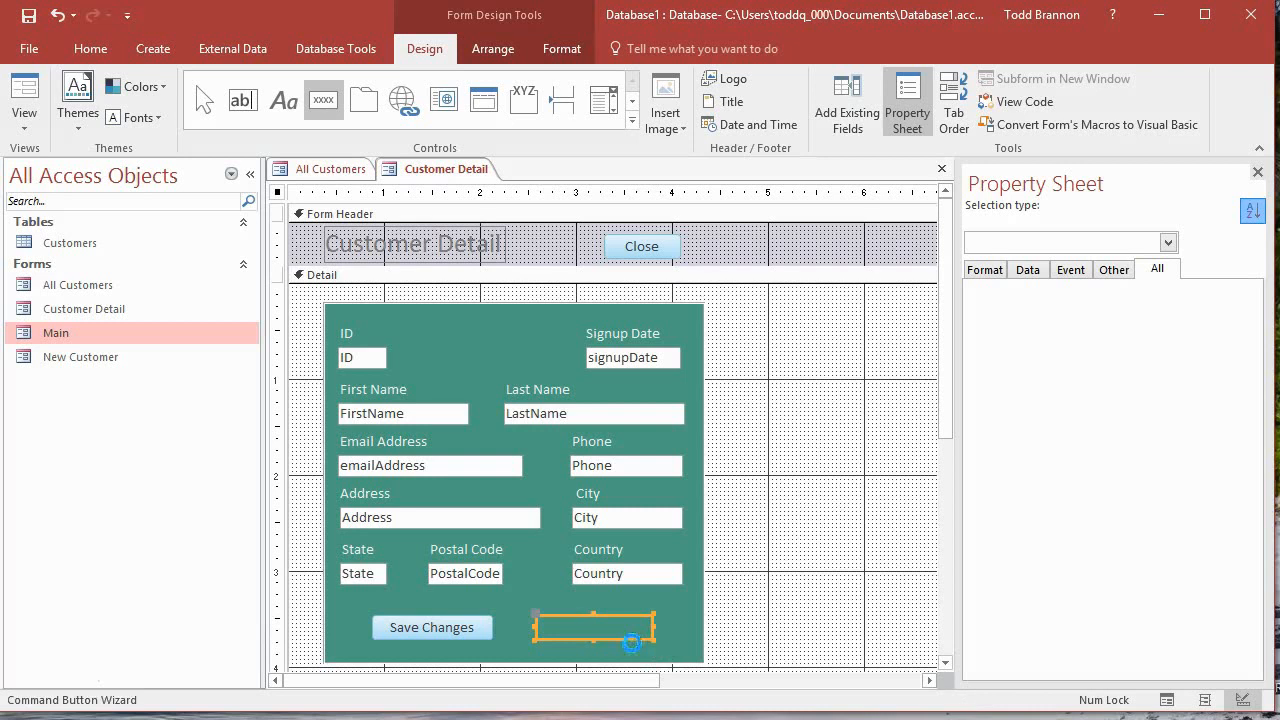
# - Place a new command button to the right of Save Changes, launching the Command Button Wizard
pyautogui.click(594, 628)
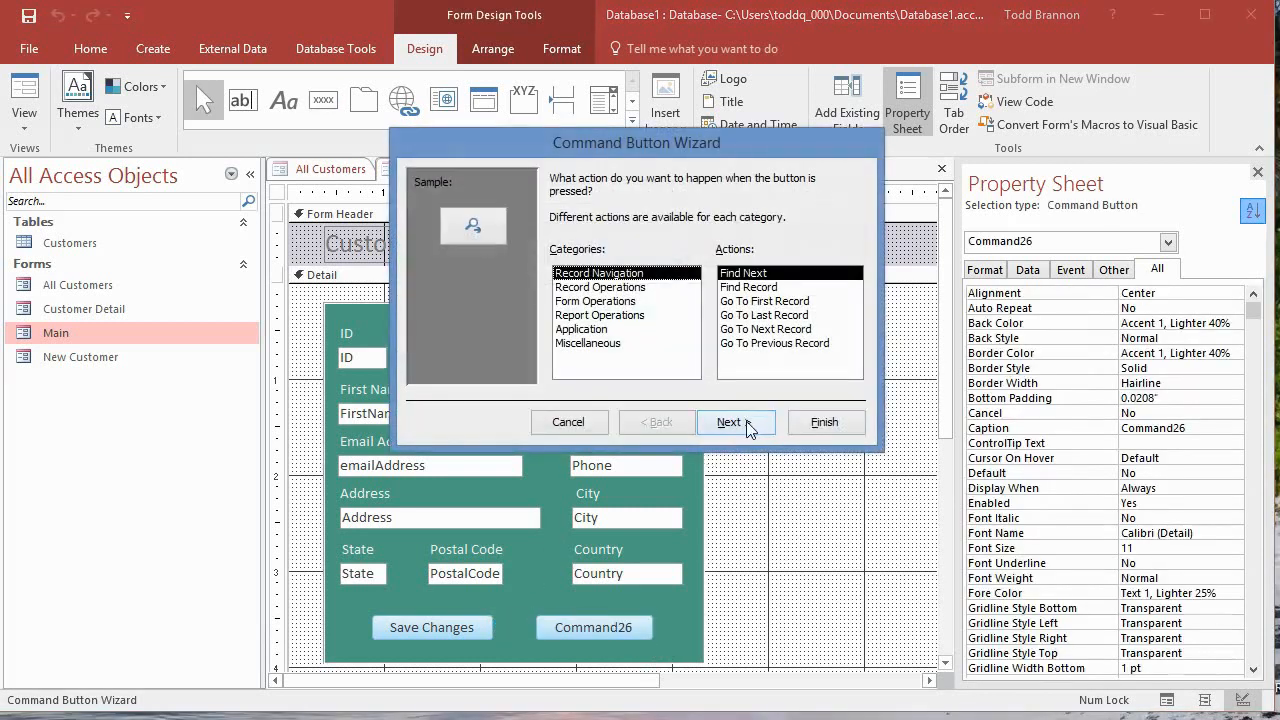
pyautogui.moveTo(688, 284)
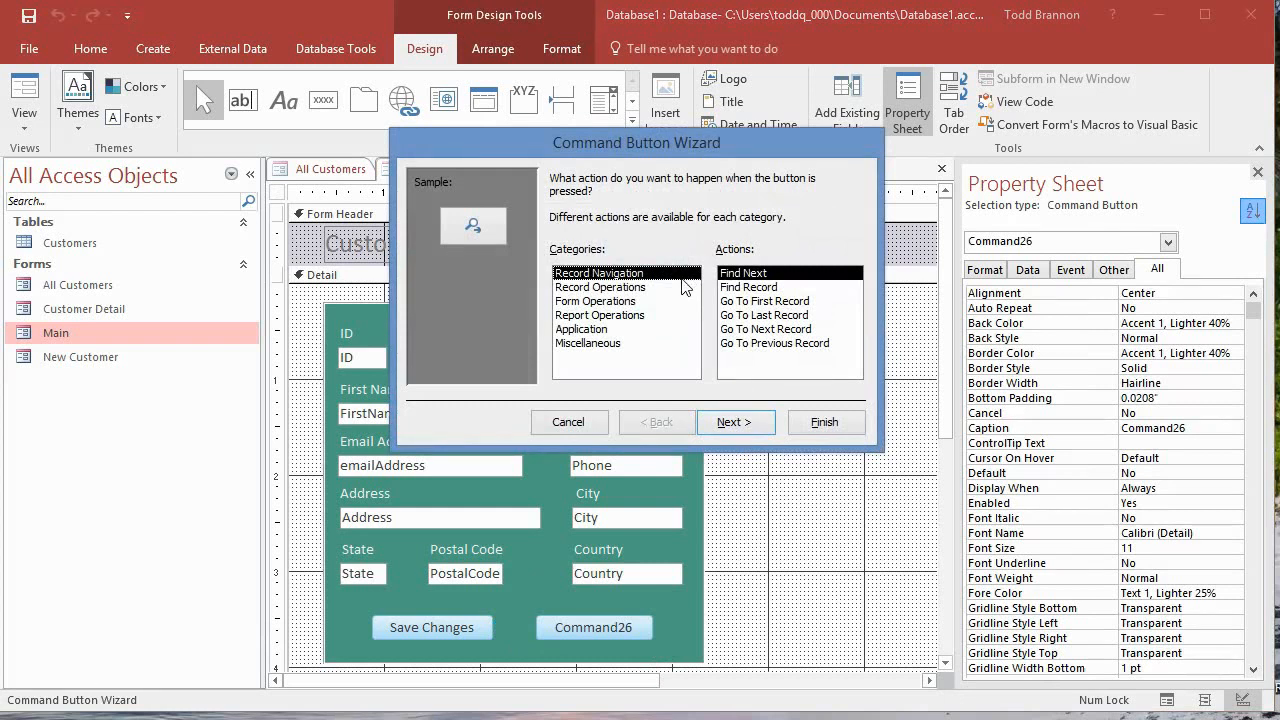
pyautogui.moveTo(648, 300)
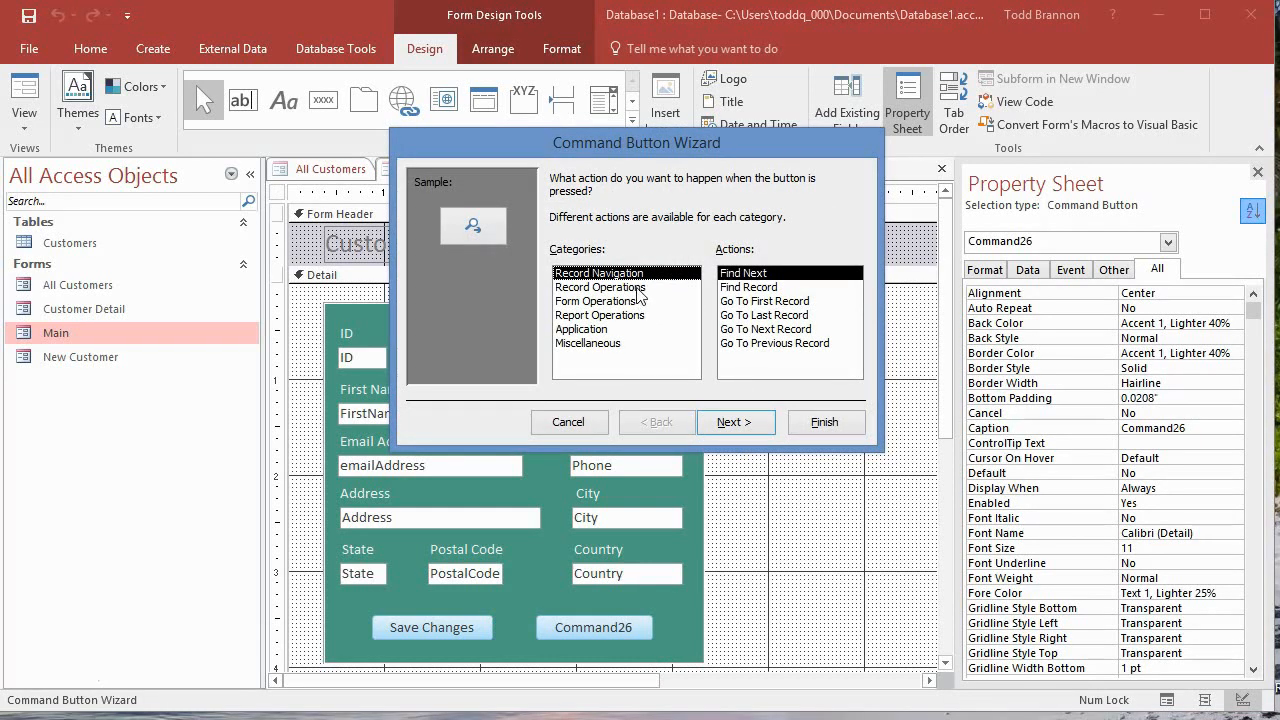
# - Set the new button's action to Record Operations > Delete Record and continue
pyautogui.click(600, 288)
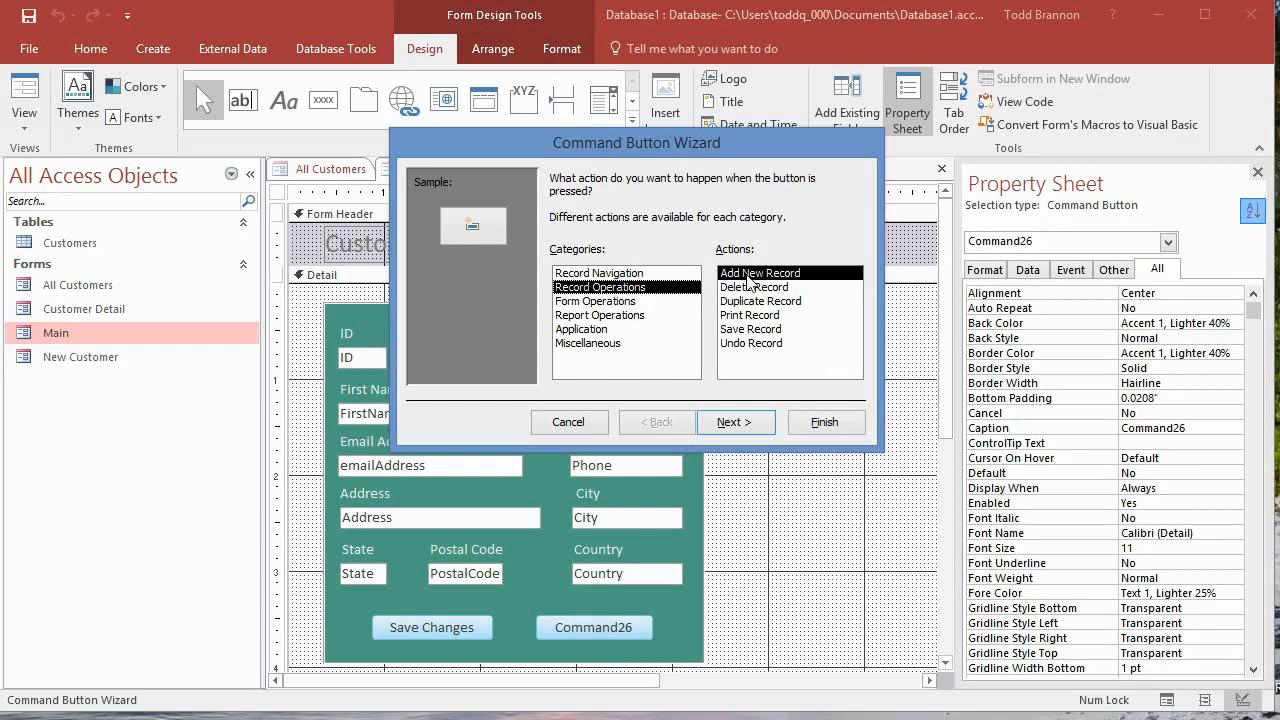
pyautogui.click(756, 288)
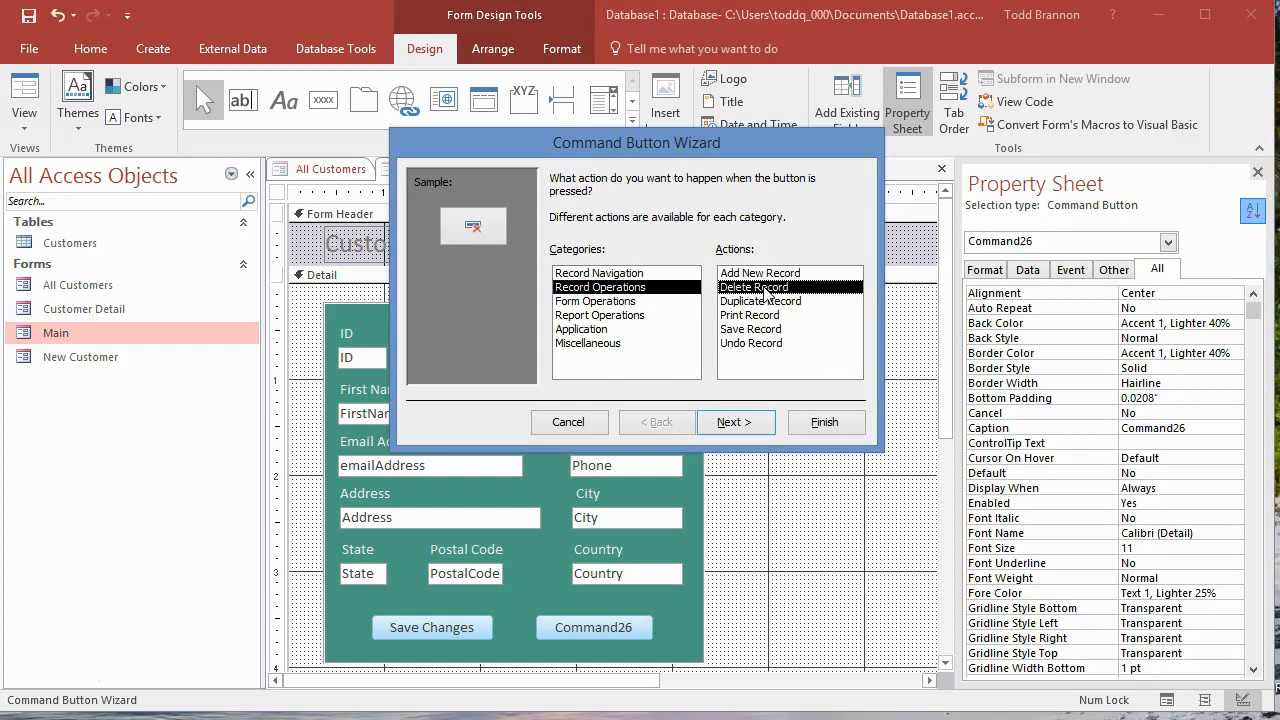
pyautogui.click(736, 420)
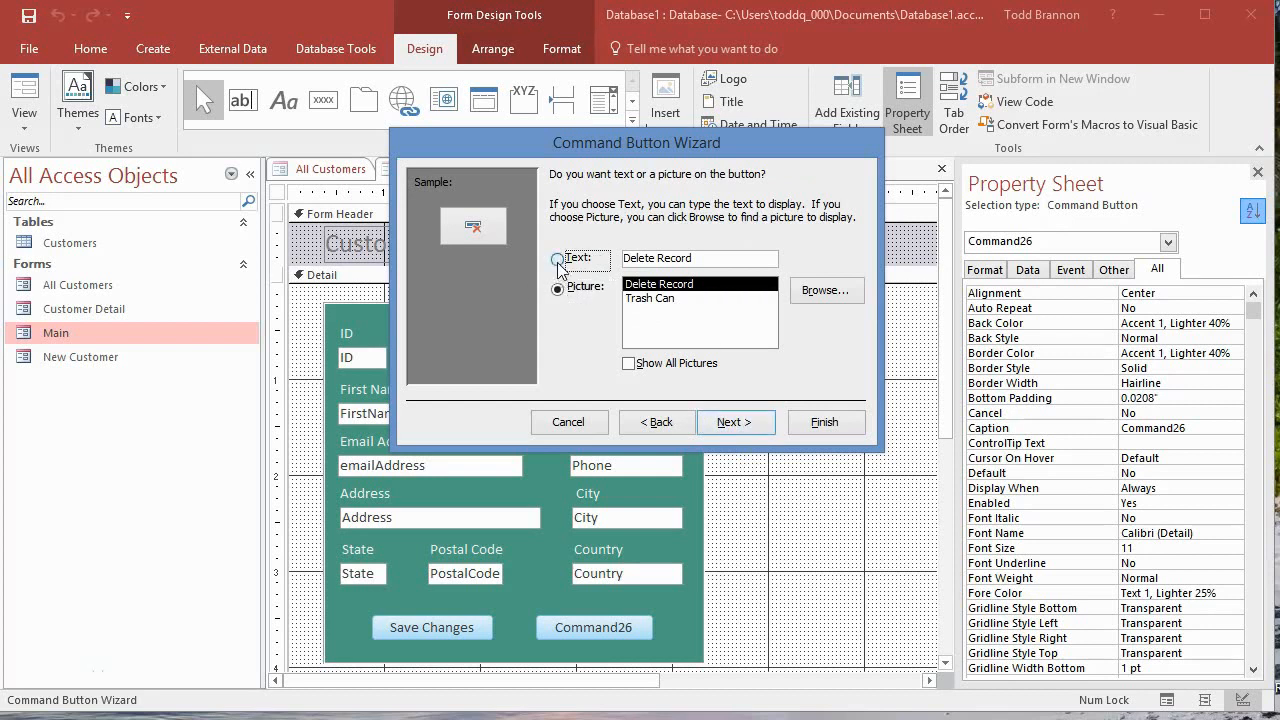
# - Show text 'Delete Record' on the button, name it DeleteRecordBtn and finish the wizard
pyautogui.click(558, 258)
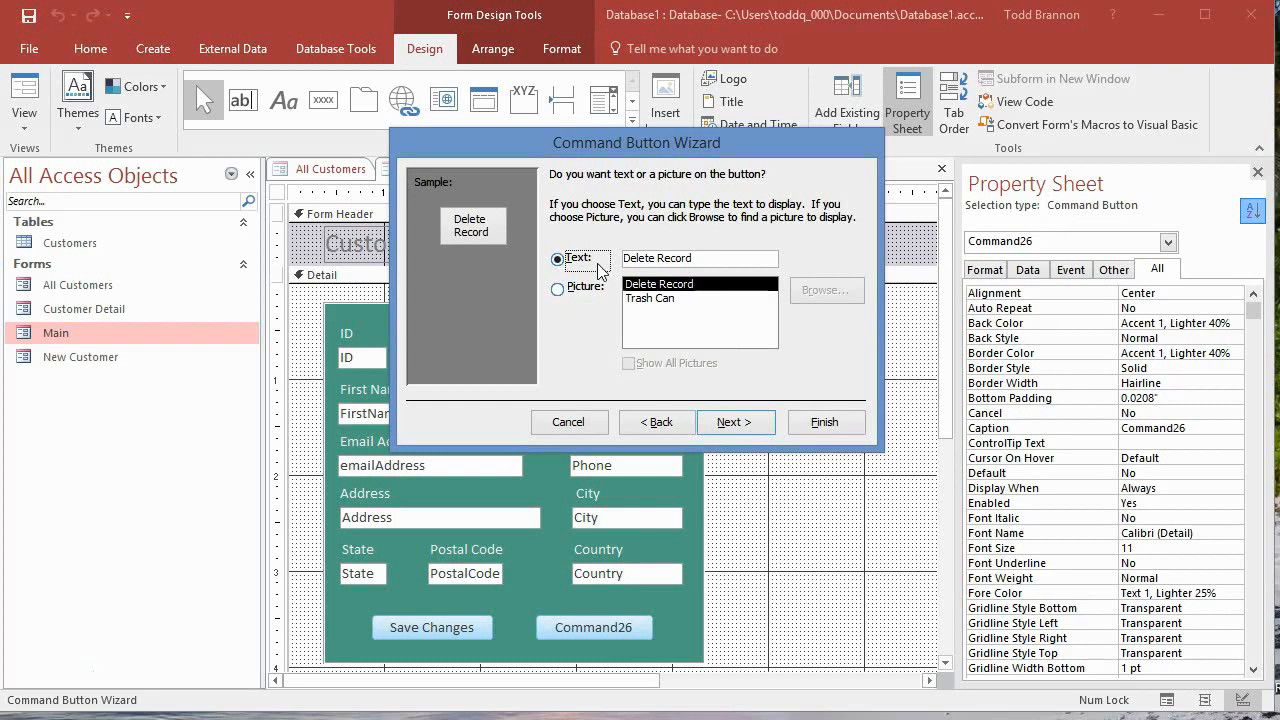
pyautogui.moveTo(710, 336)
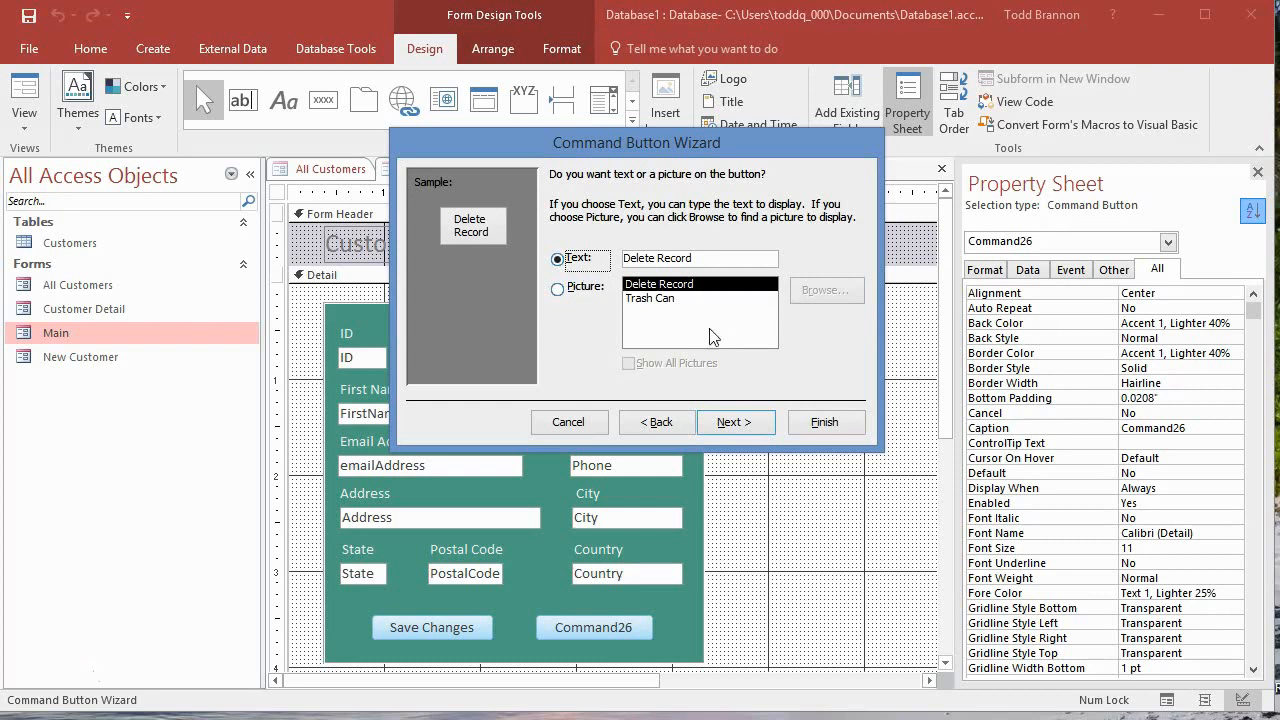
pyautogui.moveTo(564, 296)
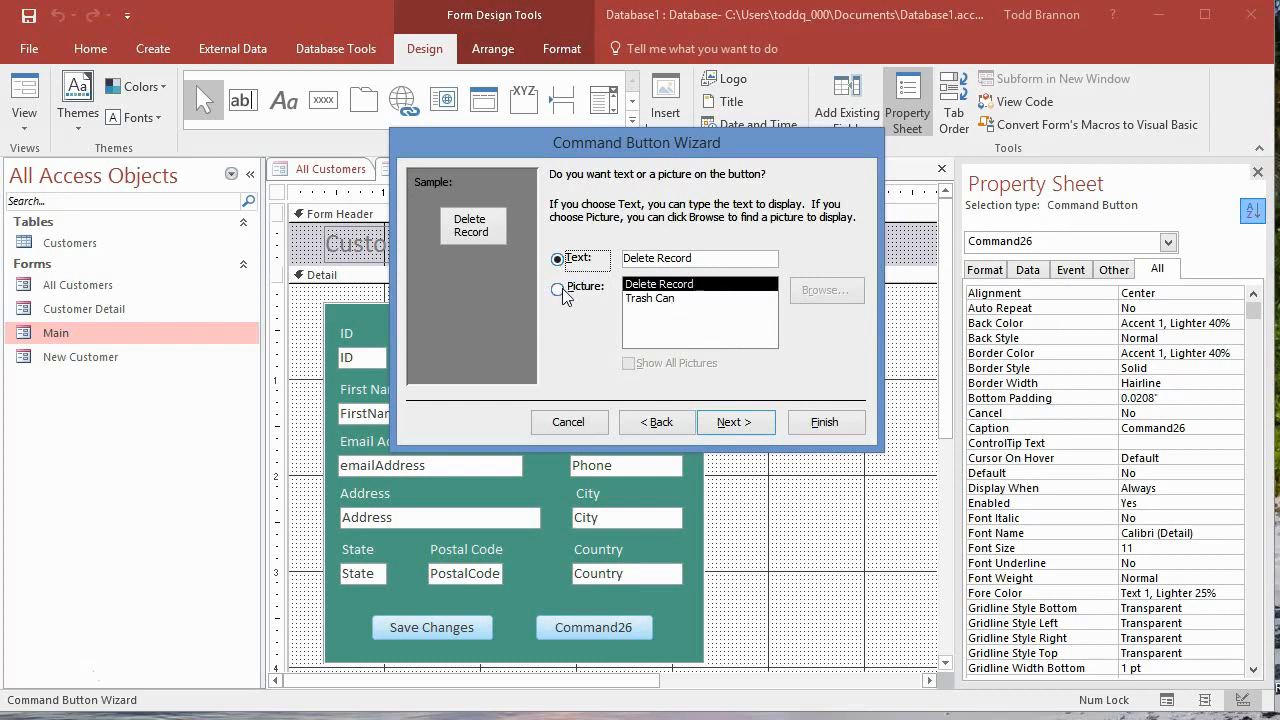
pyautogui.click(556, 290)
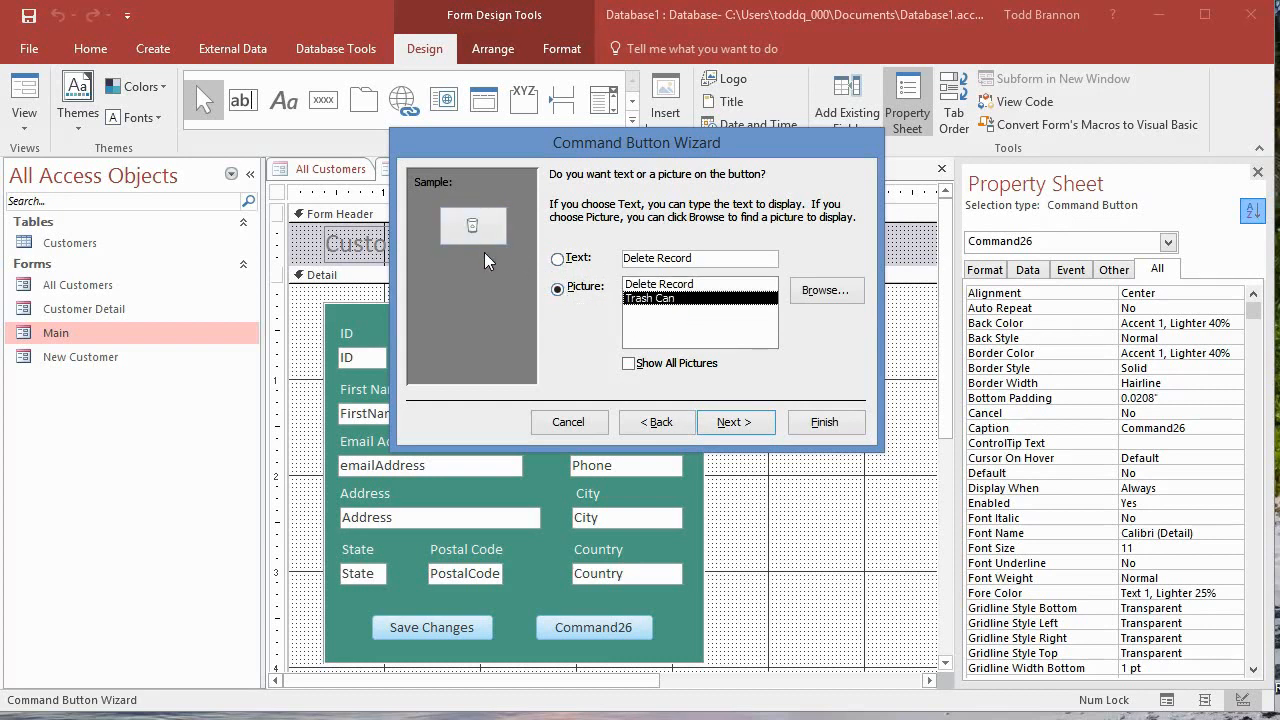
pyautogui.click(558, 258)
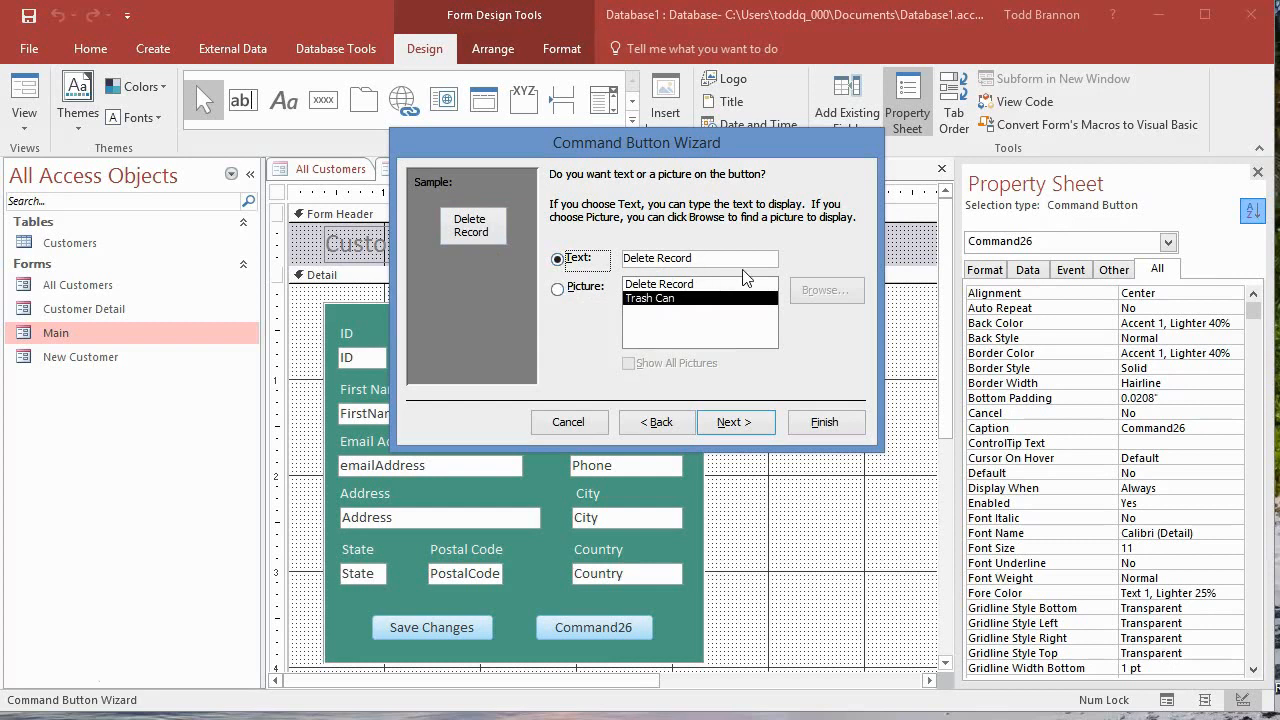
pyautogui.moveTo(728, 360)
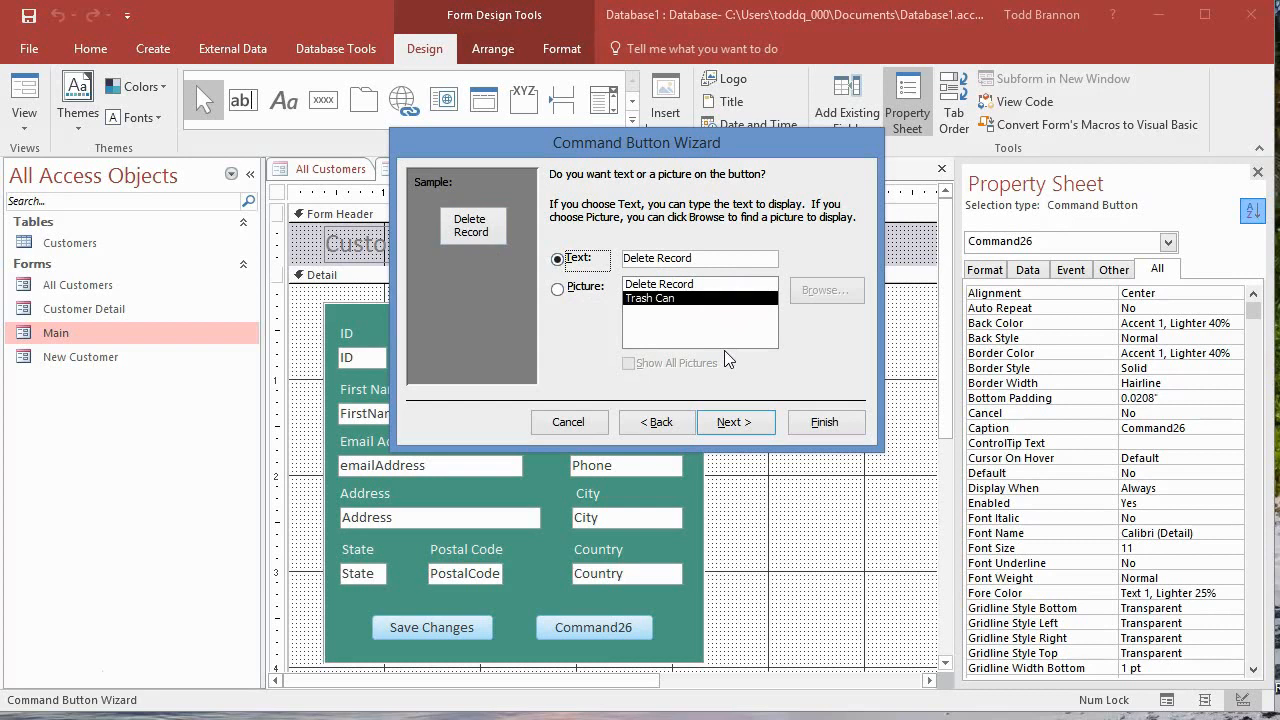
pyautogui.click(734, 420)
pyautogui.write('D')
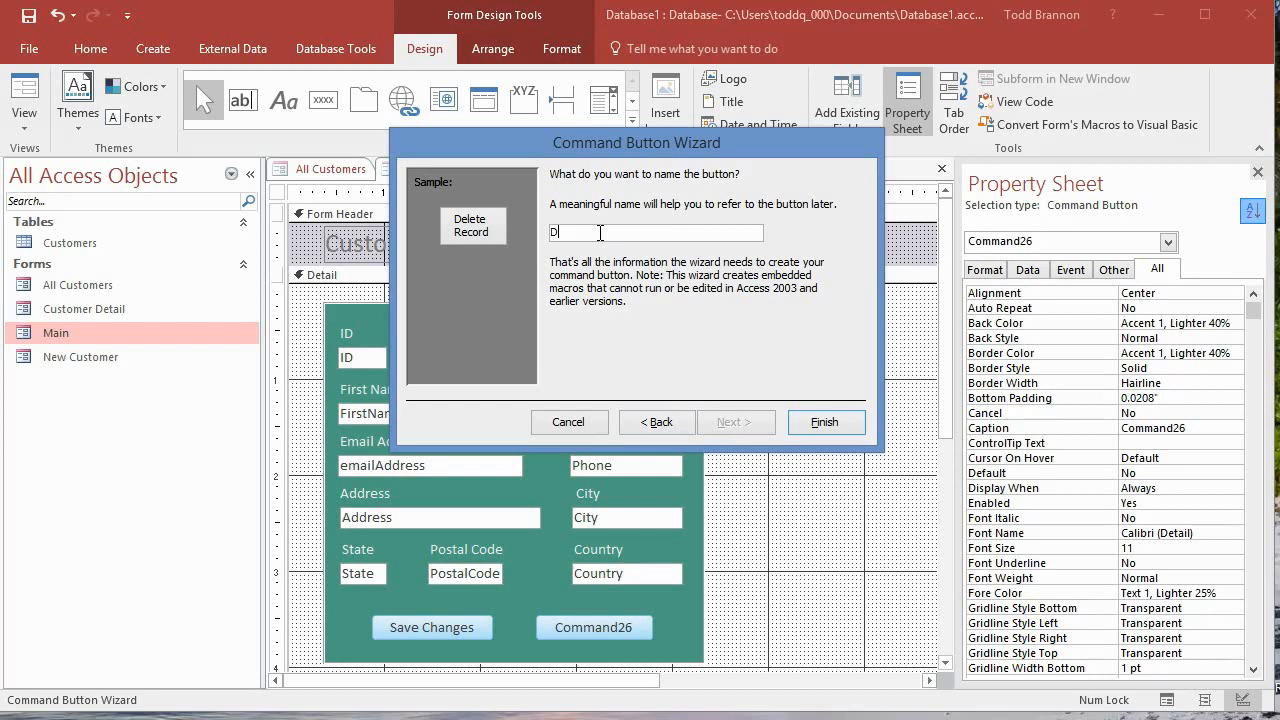
pyautogui.write('eleteRecordBtn')
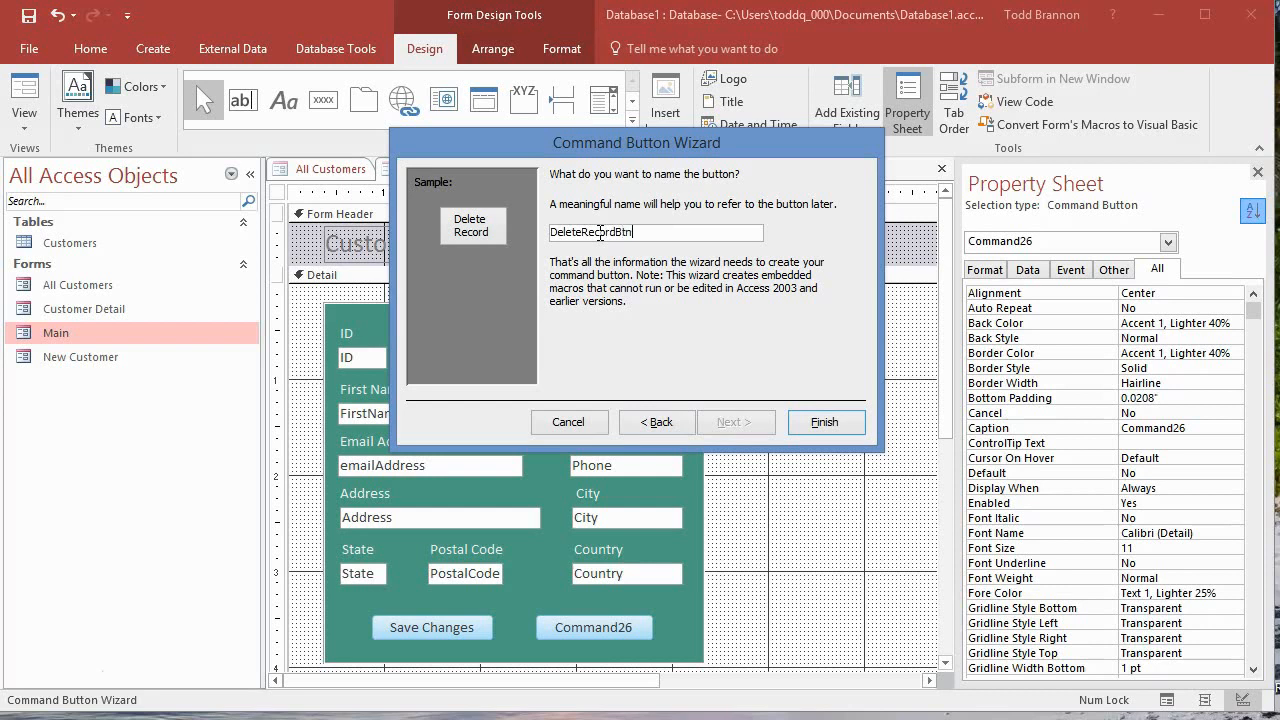
pyautogui.click(824, 420)
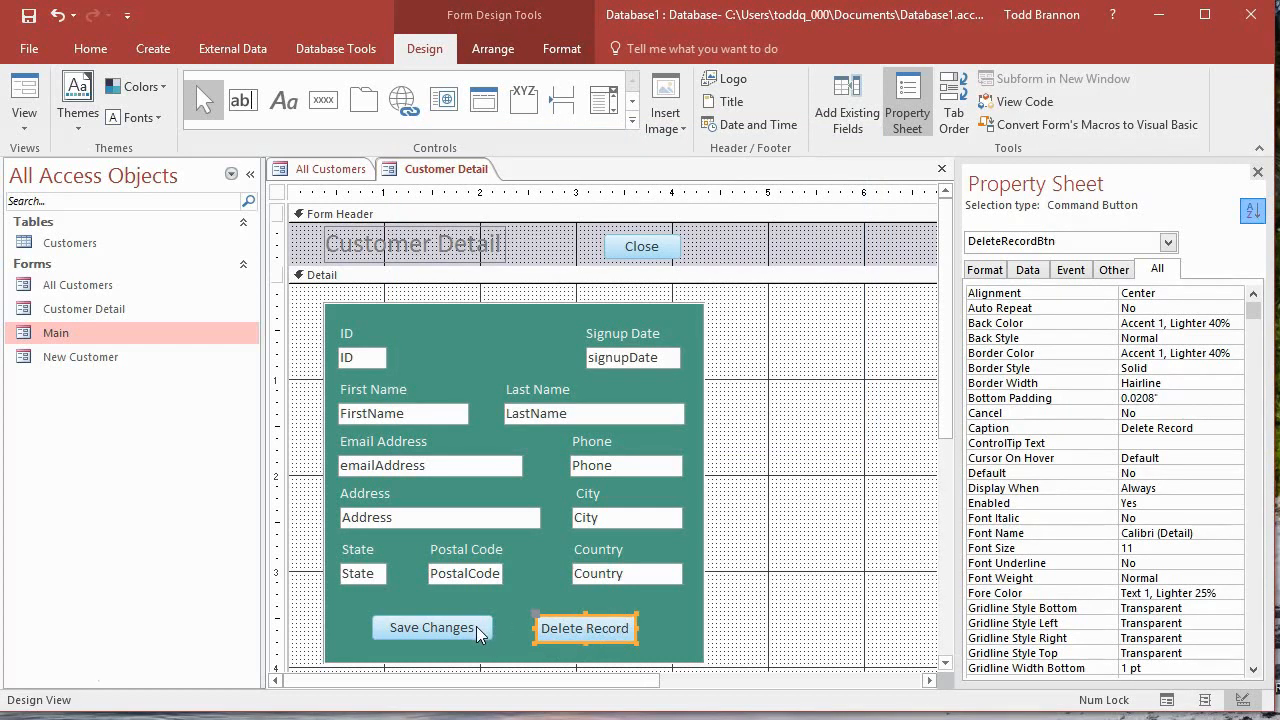
# - Set the Save Changes button's height to 0.2813 to match Delete Record
pyautogui.click(432, 628)
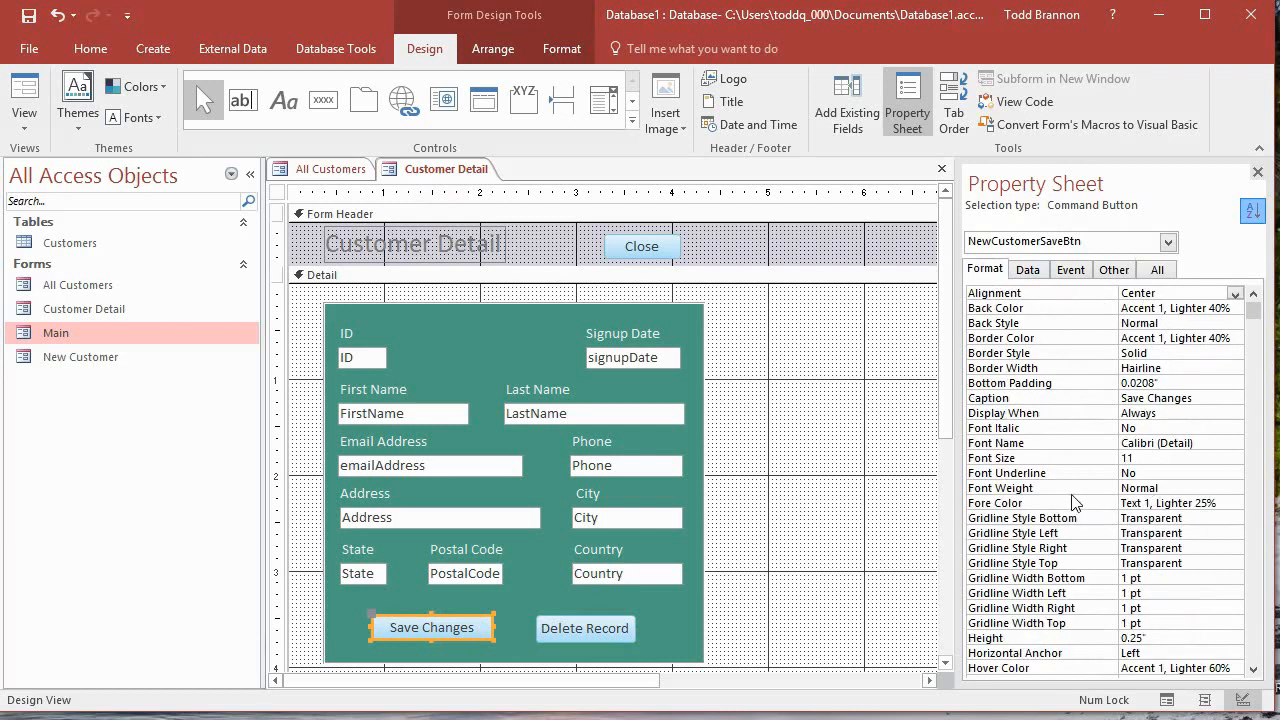
pyautogui.moveTo(1160, 480)
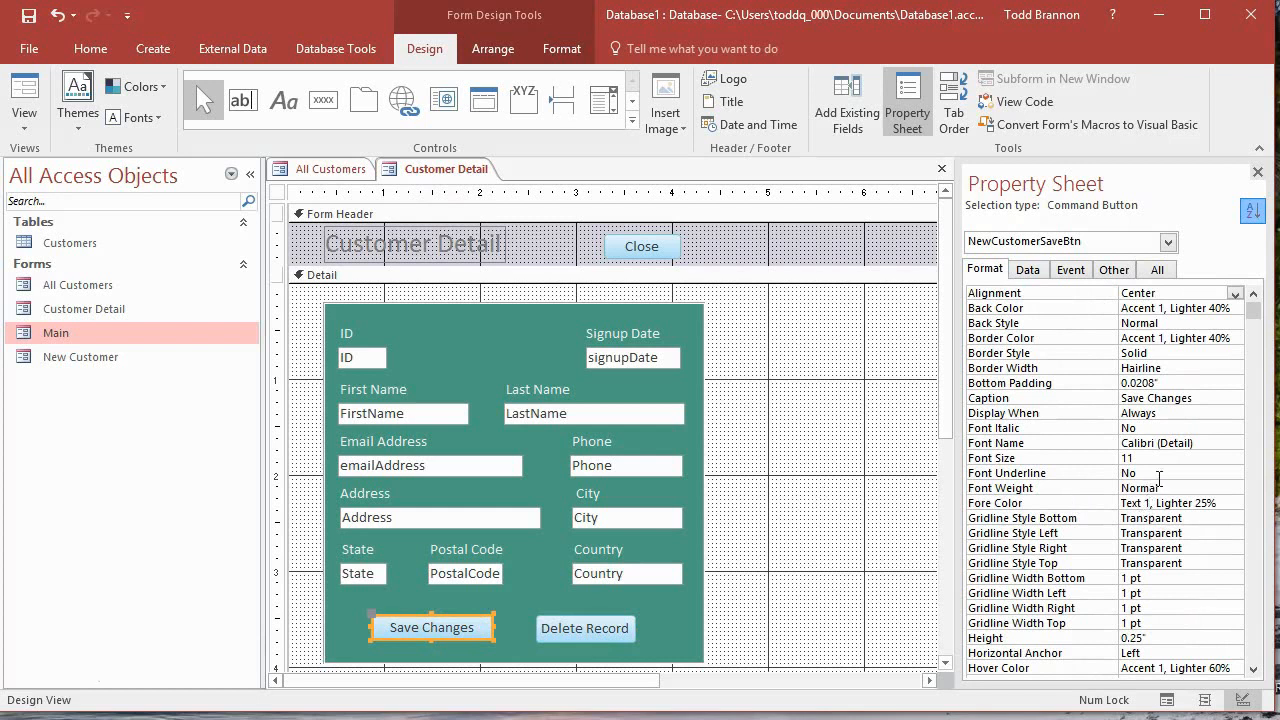
pyautogui.moveTo(584, 630)
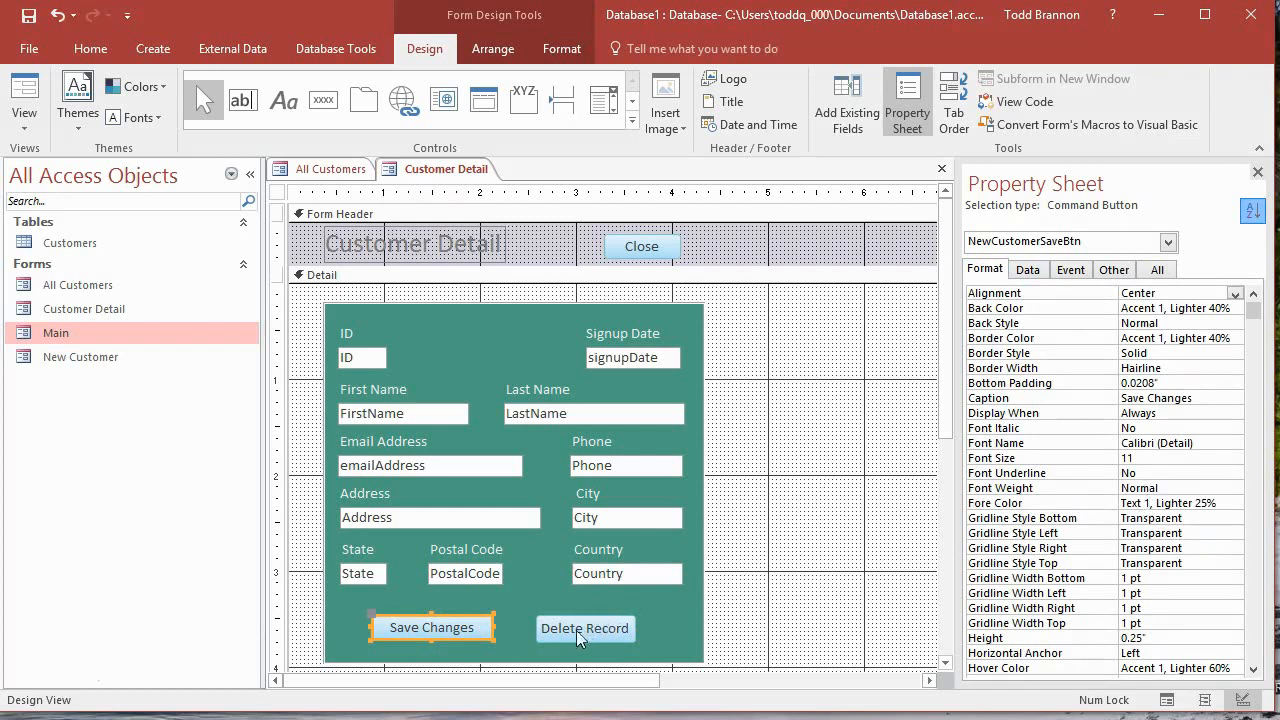
pyautogui.moveTo(520, 624)
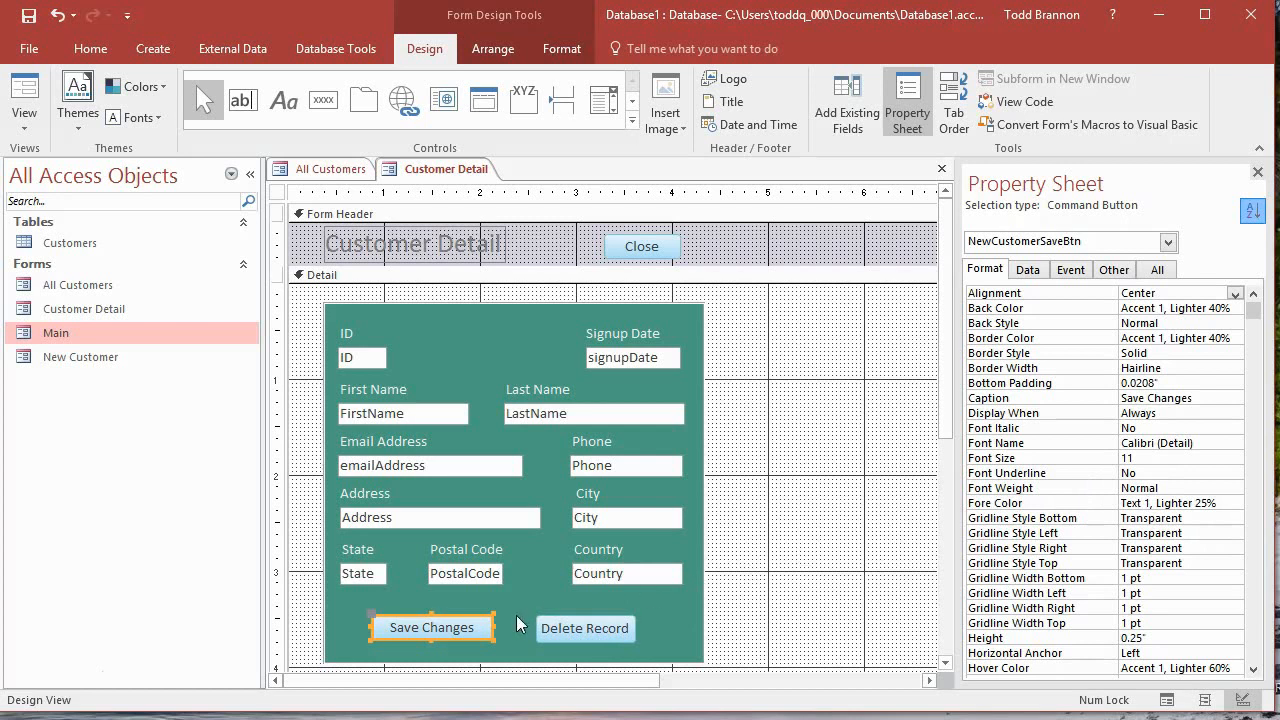
pyautogui.click(584, 628)
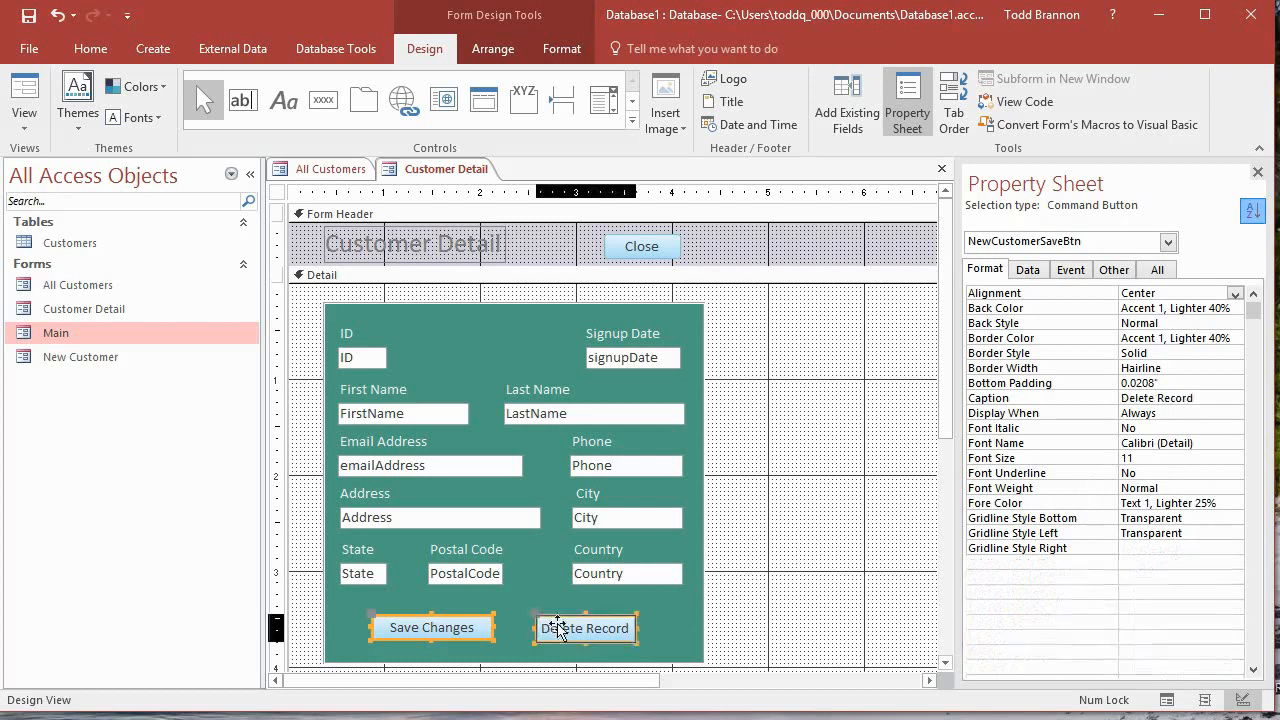
pyautogui.click(584, 628)
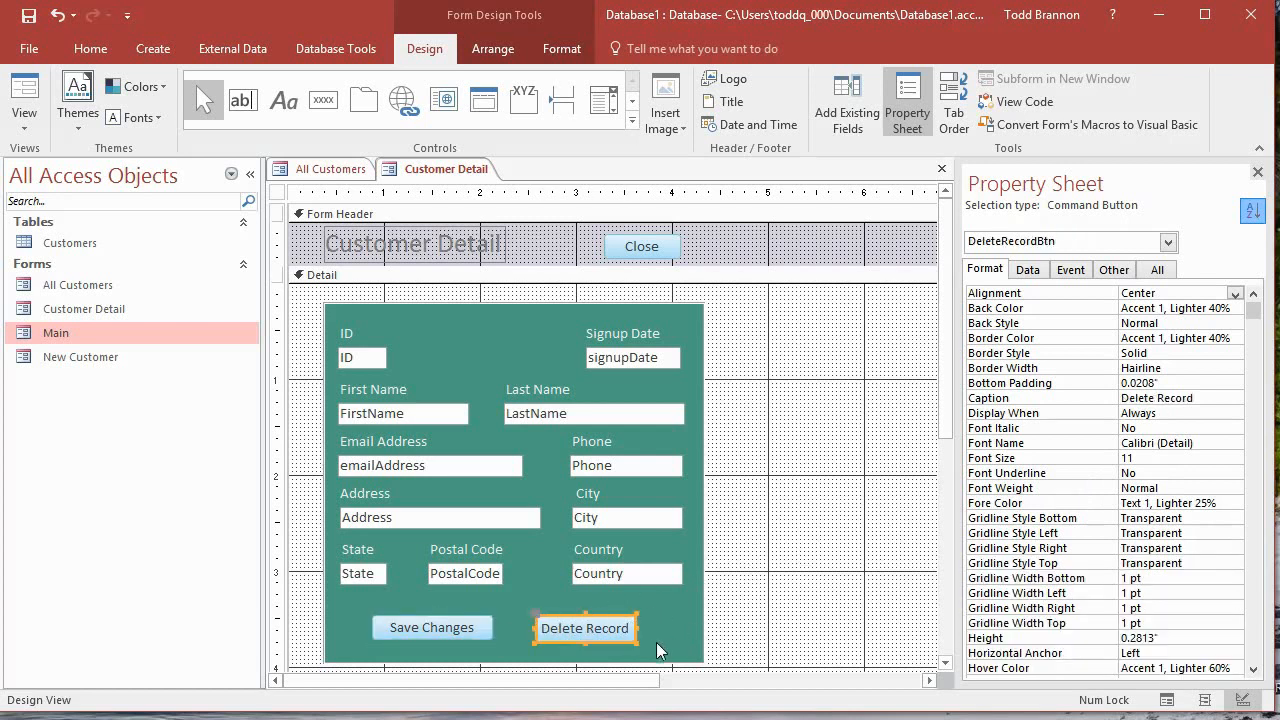
pyautogui.moveTo(678, 644)
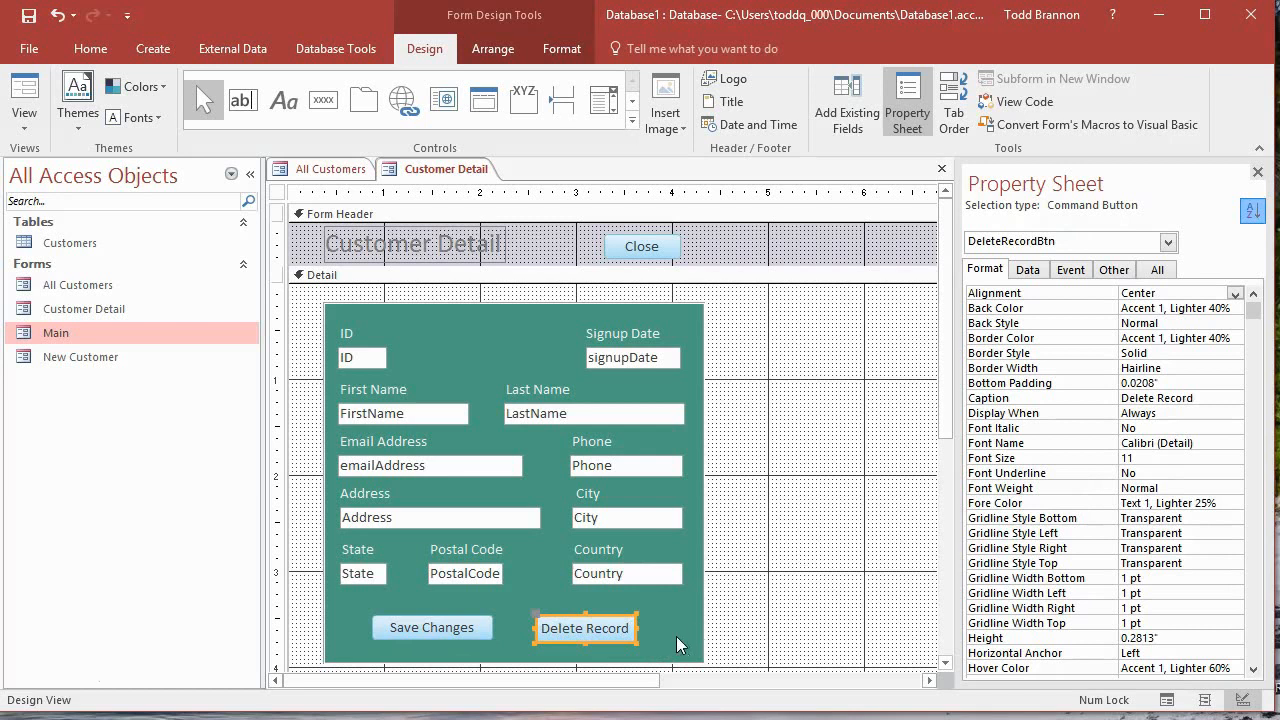
pyautogui.moveTo(1196, 430)
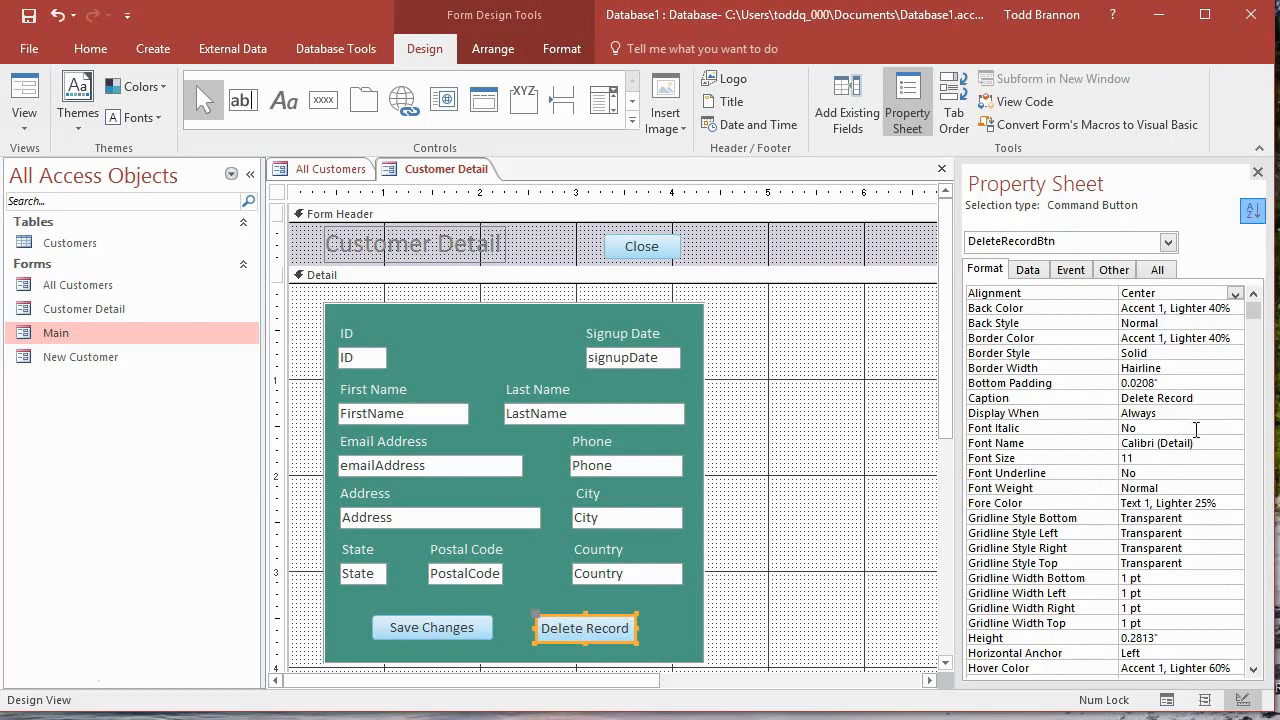
pyautogui.moveTo(1104, 368)
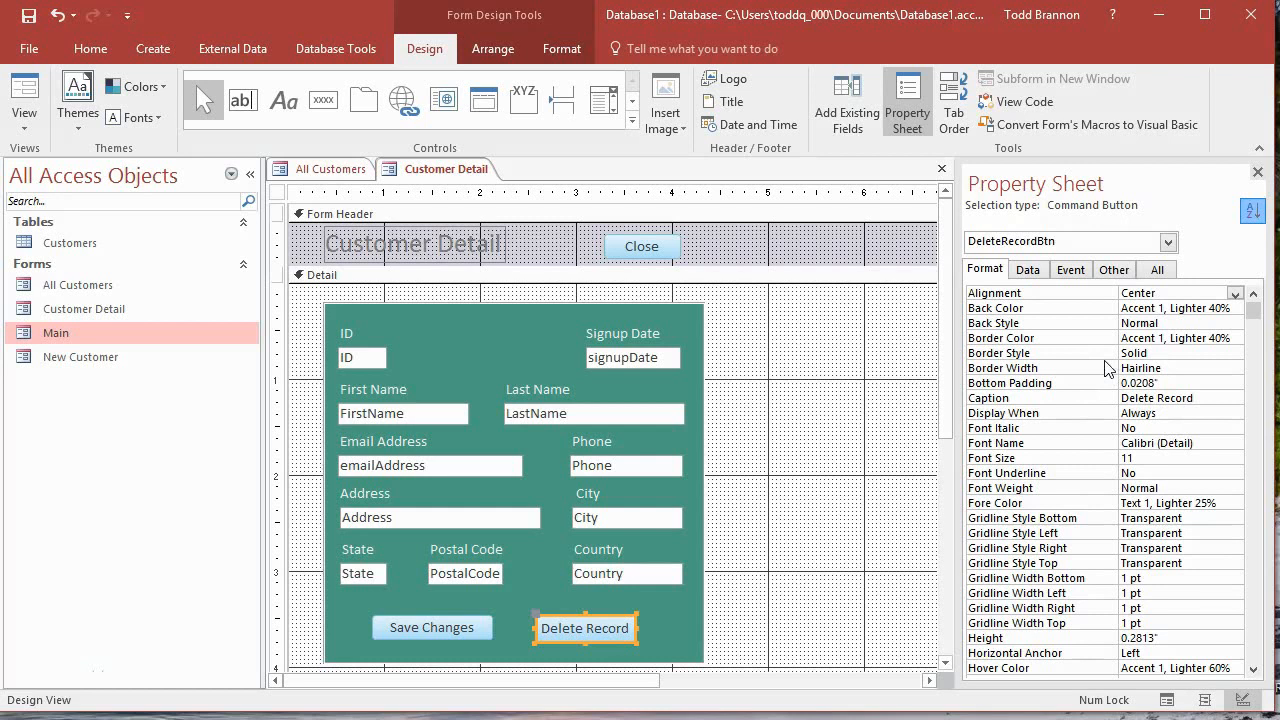
pyautogui.moveTo(1170, 384)
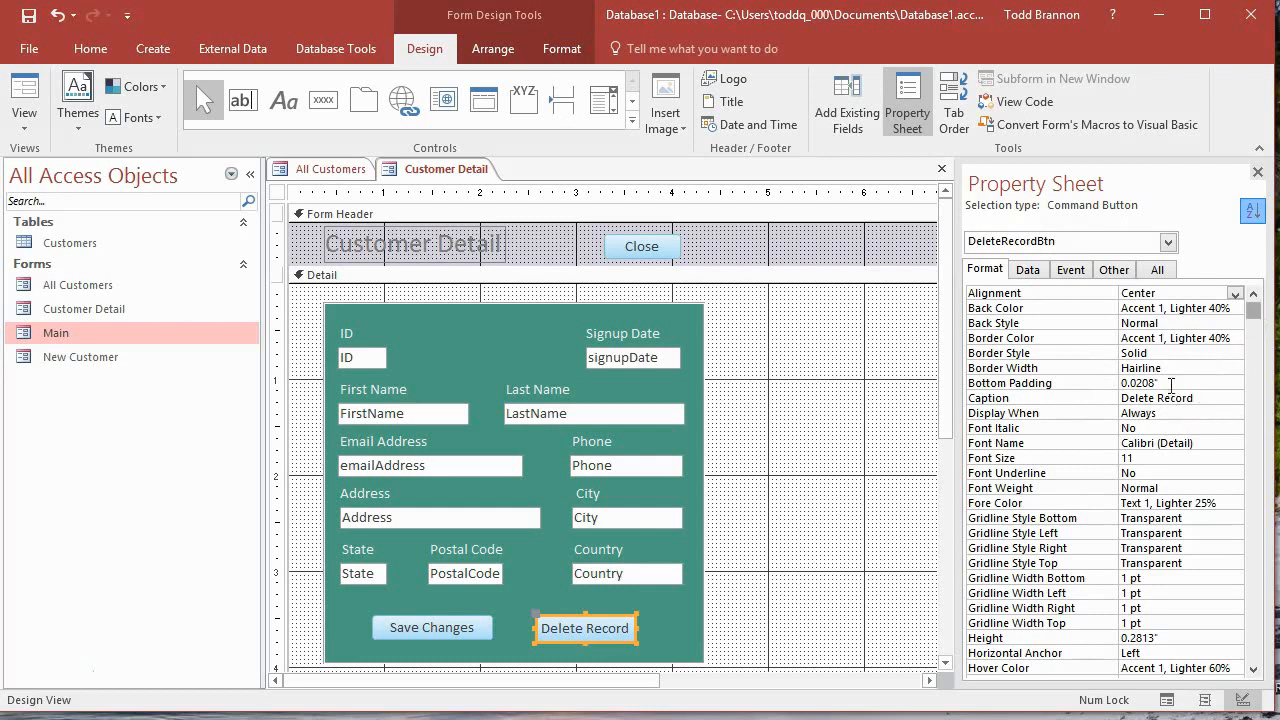
pyautogui.moveTo(1110, 470)
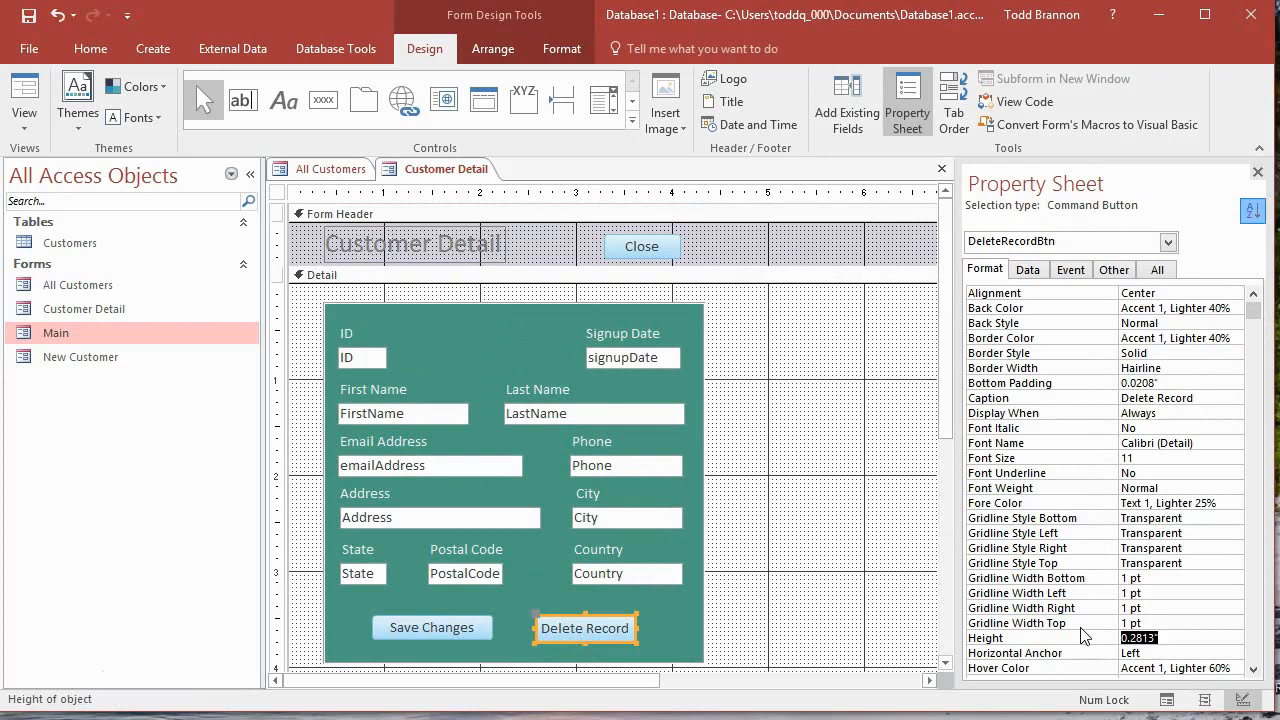
pyautogui.moveTo(440, 638)
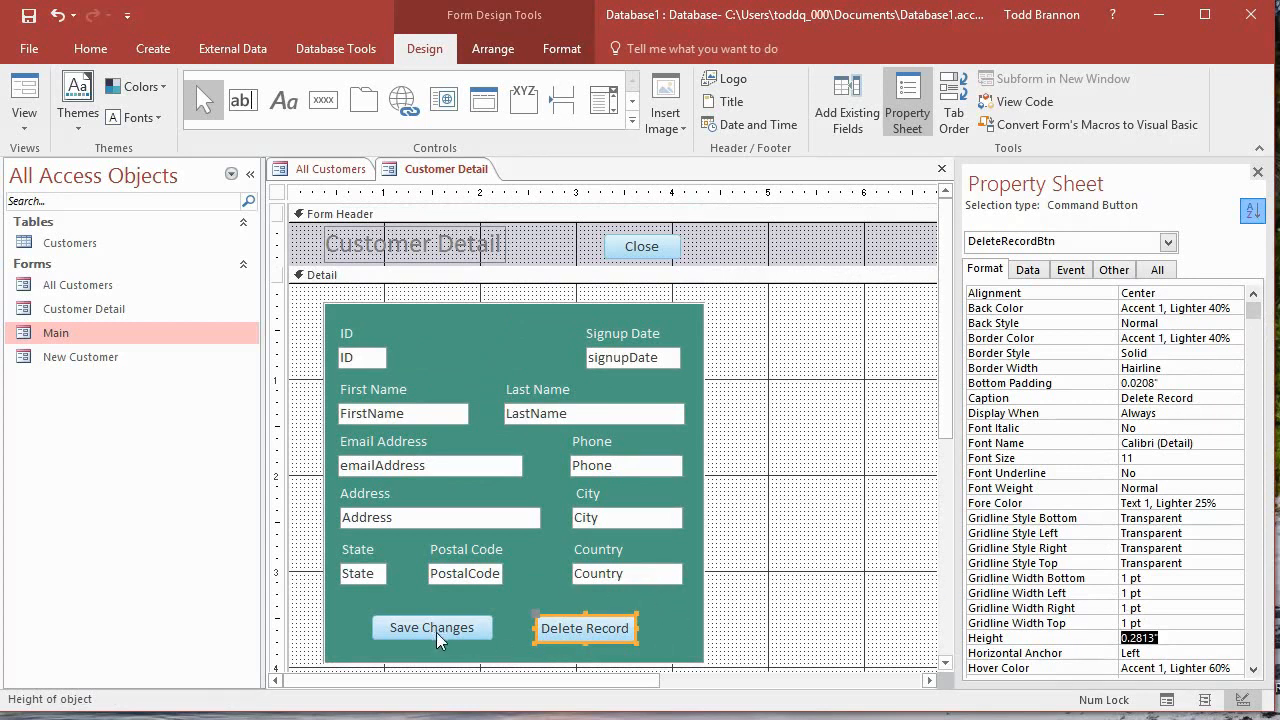
pyautogui.click(432, 628)
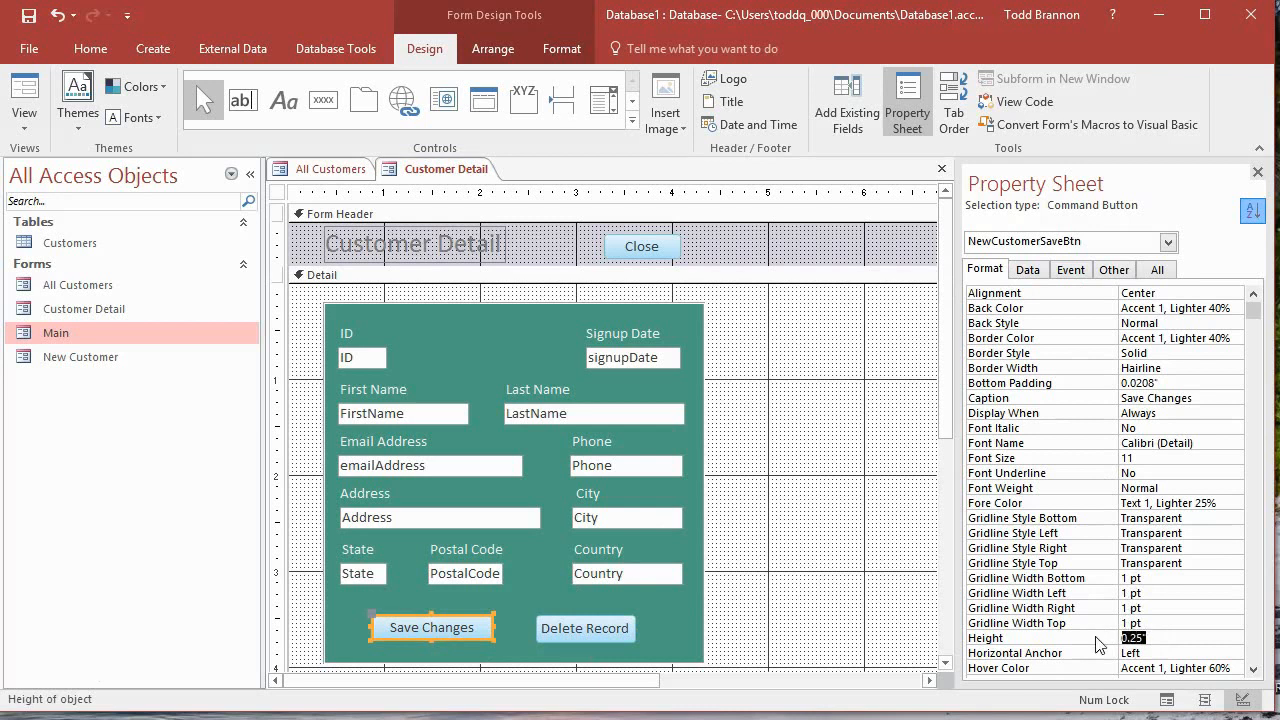
pyautogui.write('0.2813')
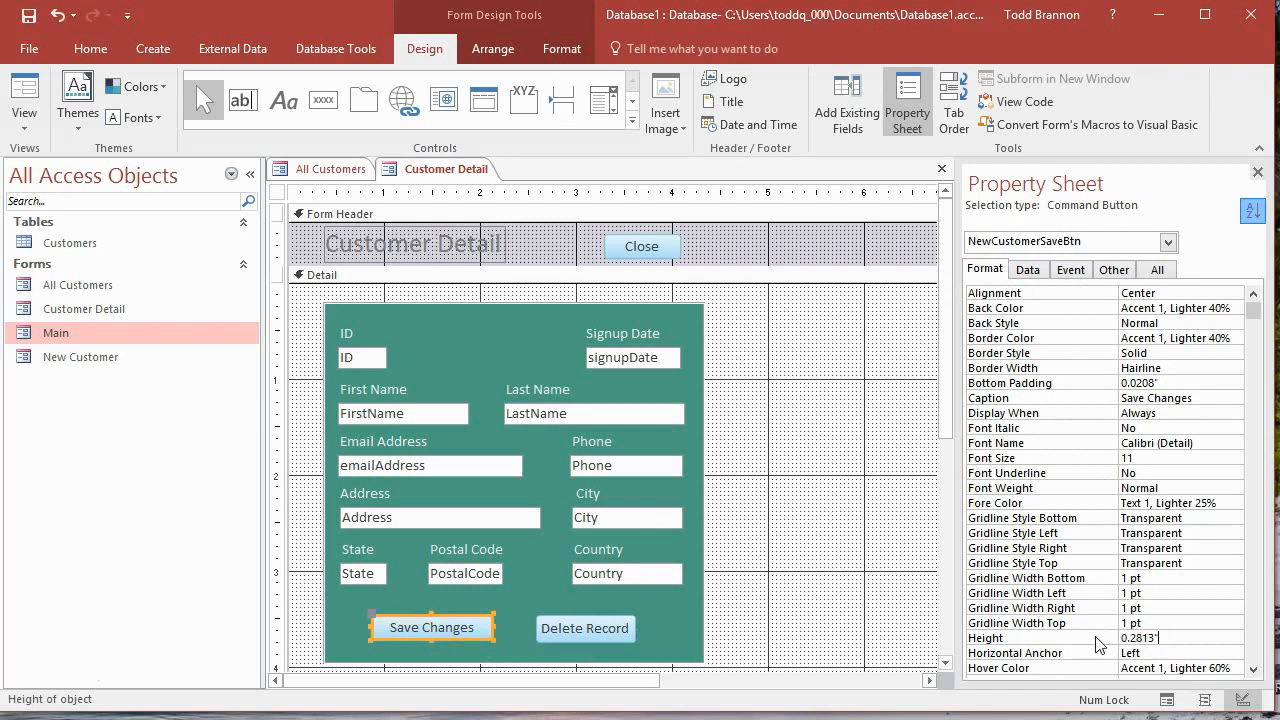
pyautogui.click(1180, 652)
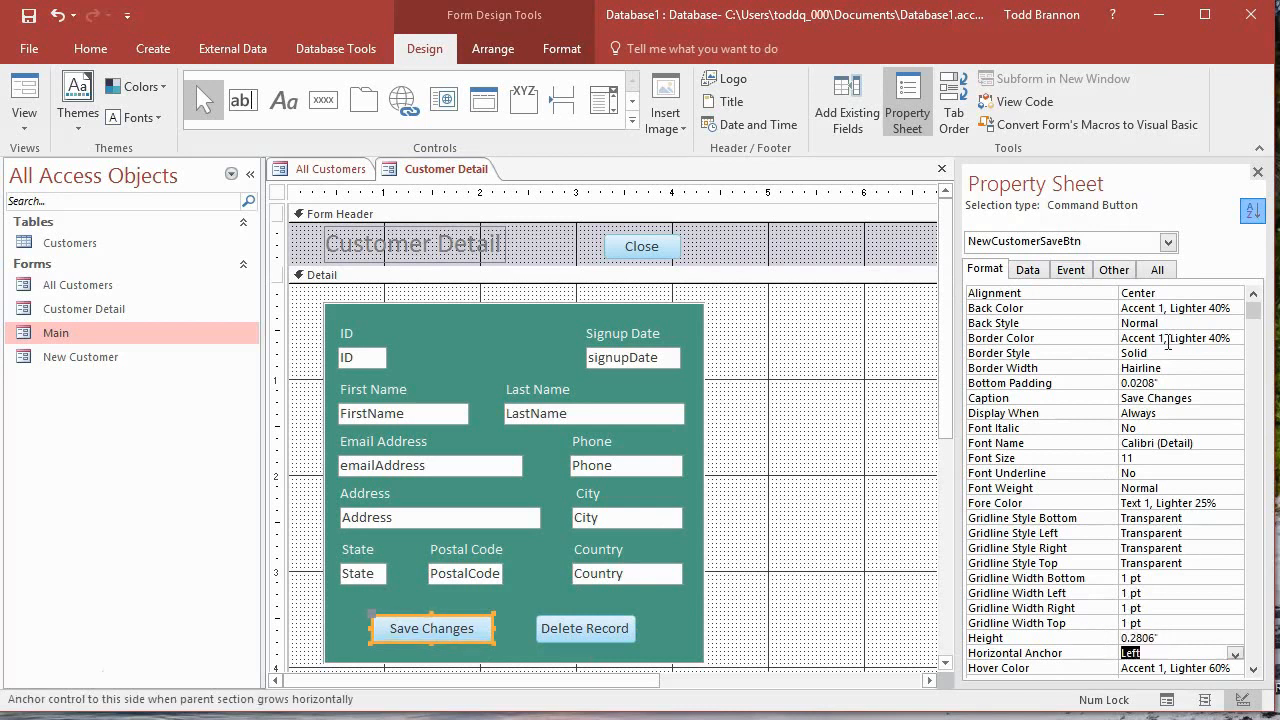
# - Set the Save Changes button's width to 1.0313 to match Delete Record
pyautogui.click(584, 628)
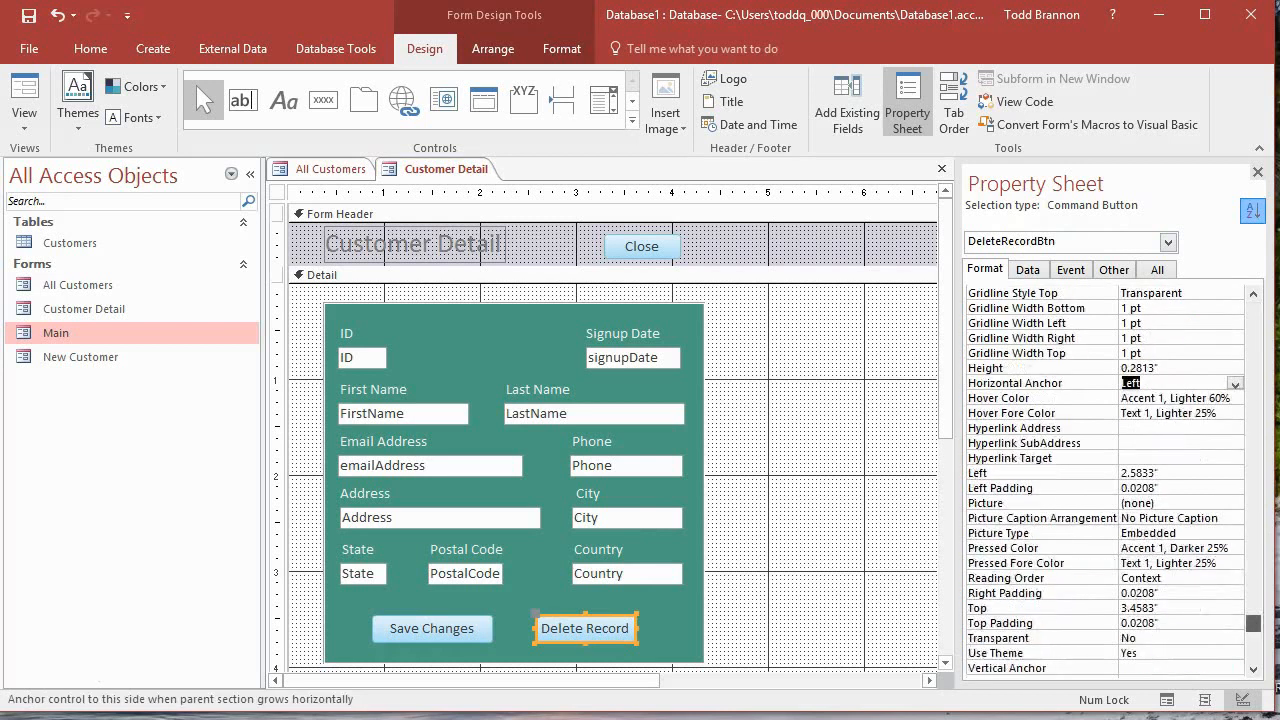
pyautogui.scroll(-3)
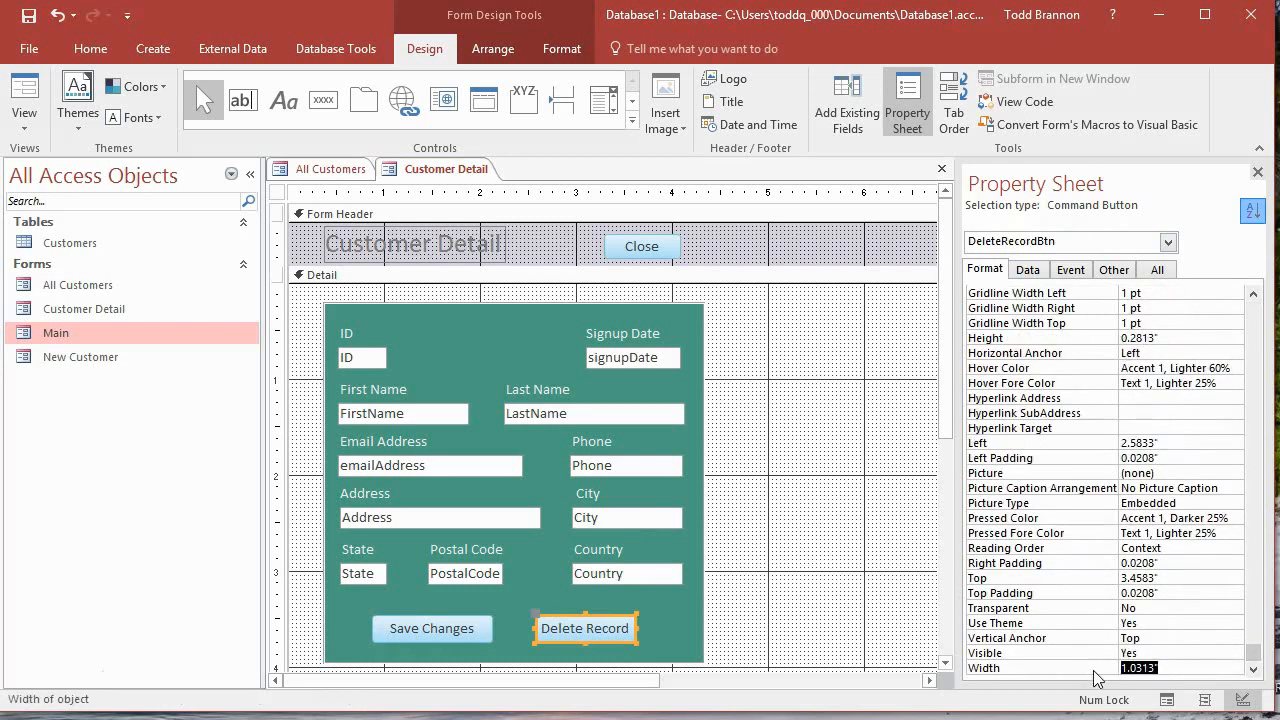
pyautogui.click(432, 628)
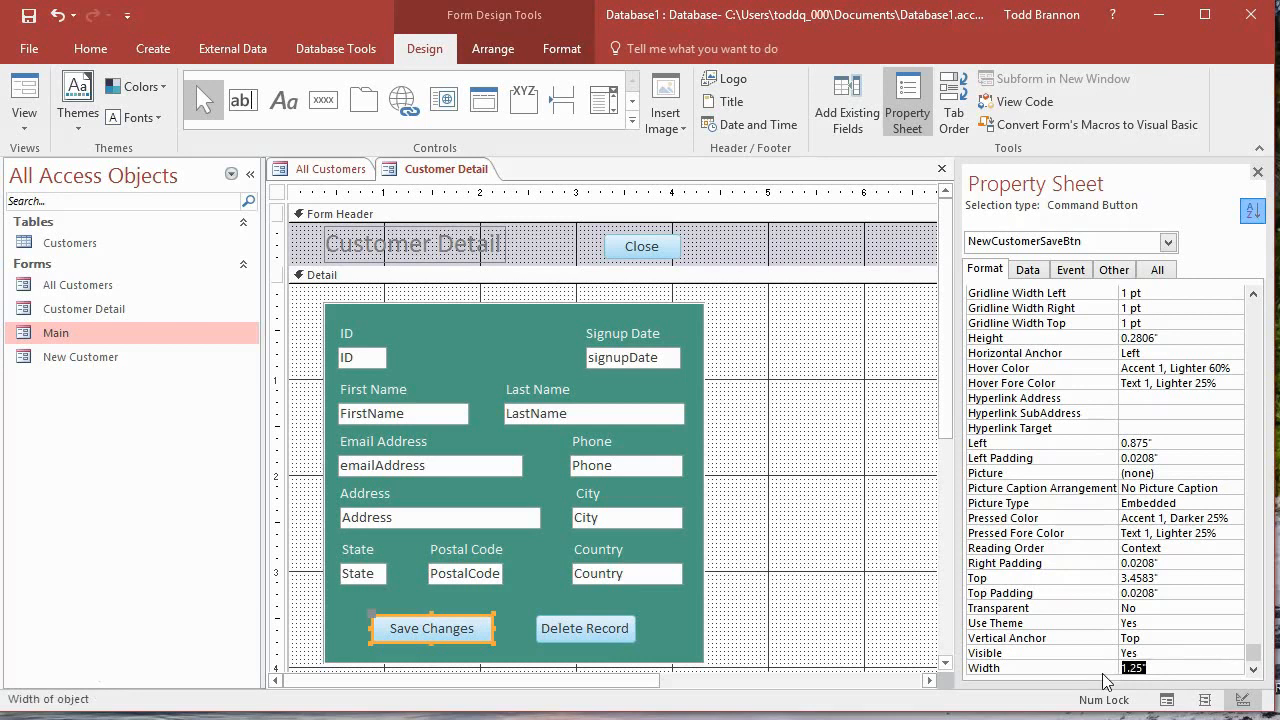
pyautogui.write('1.0313')
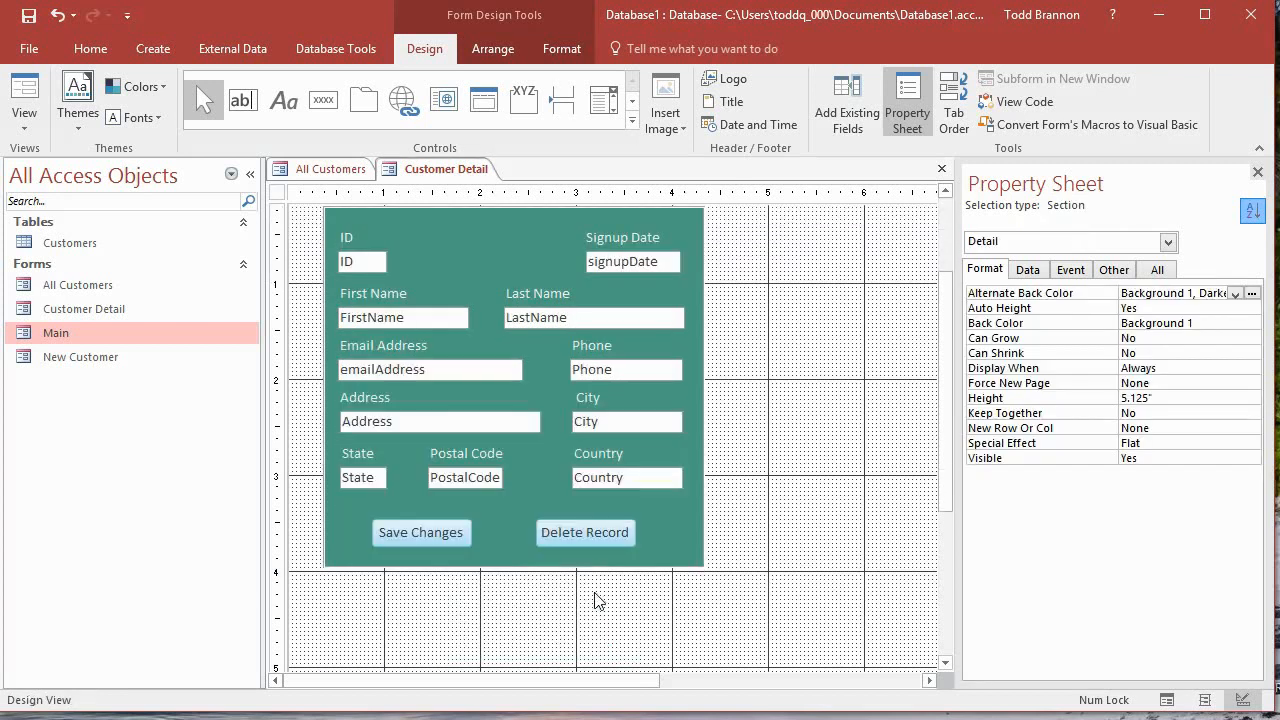
pyautogui.moveTo(504, 556)
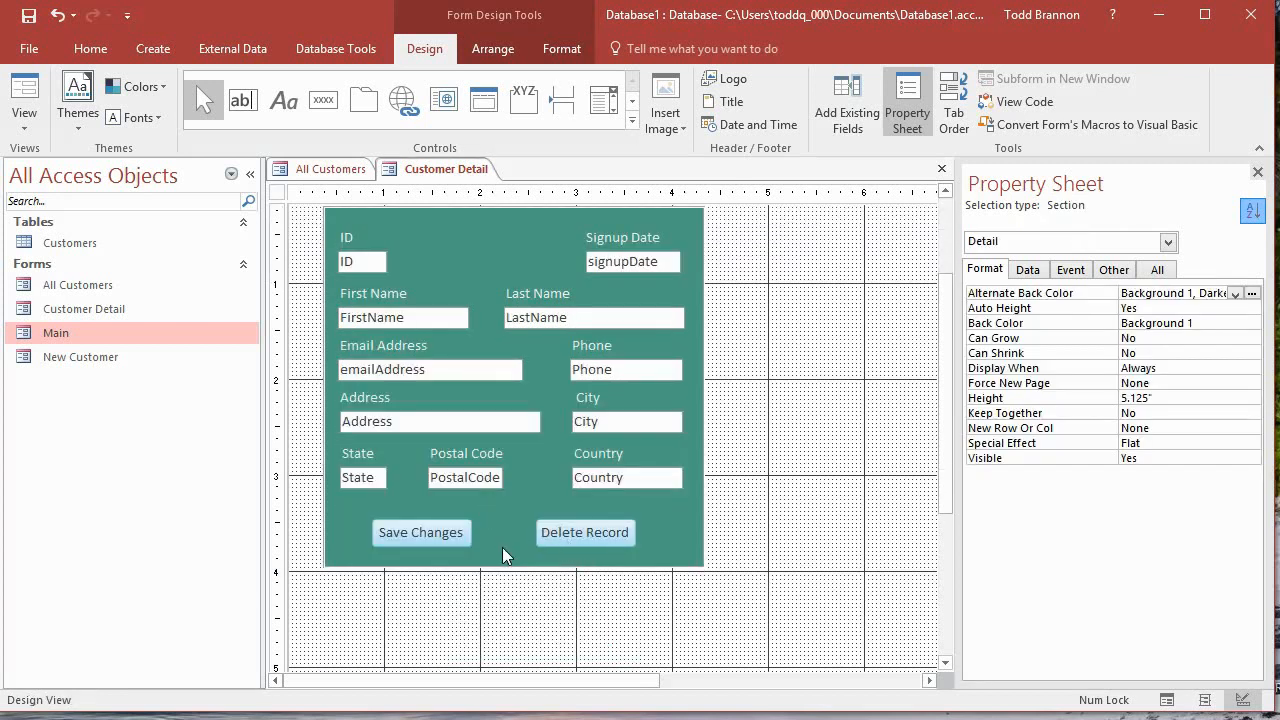
# - Adjust the Left positions of Save Changes and Delete Record to space them evenly in the green box
pyautogui.click(420, 532)
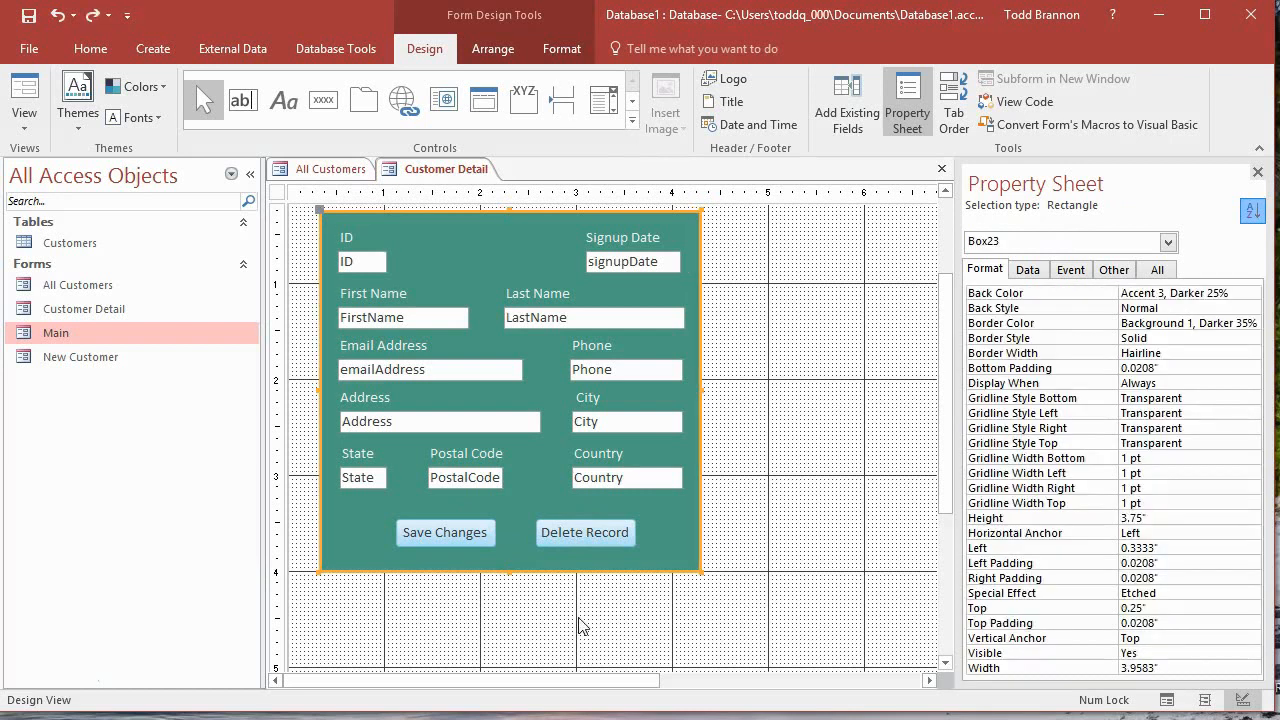
pyautogui.click(584, 532)
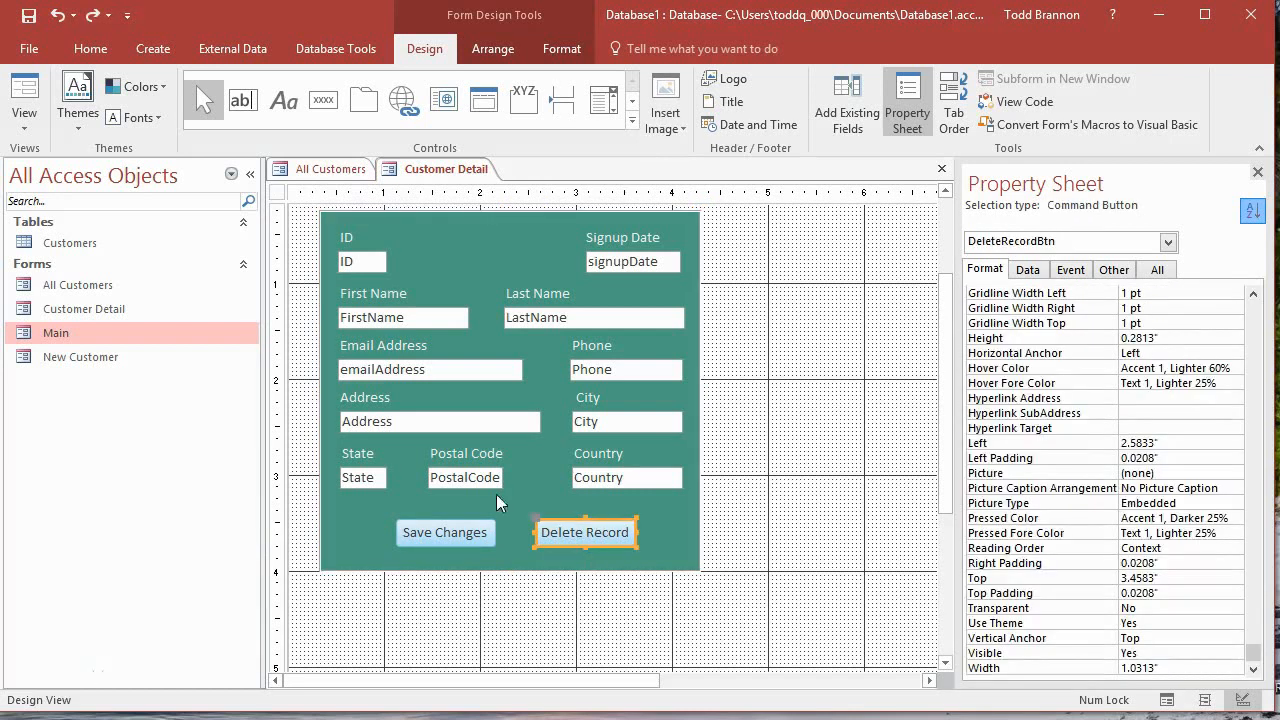
pyautogui.moveTo(492, 258)
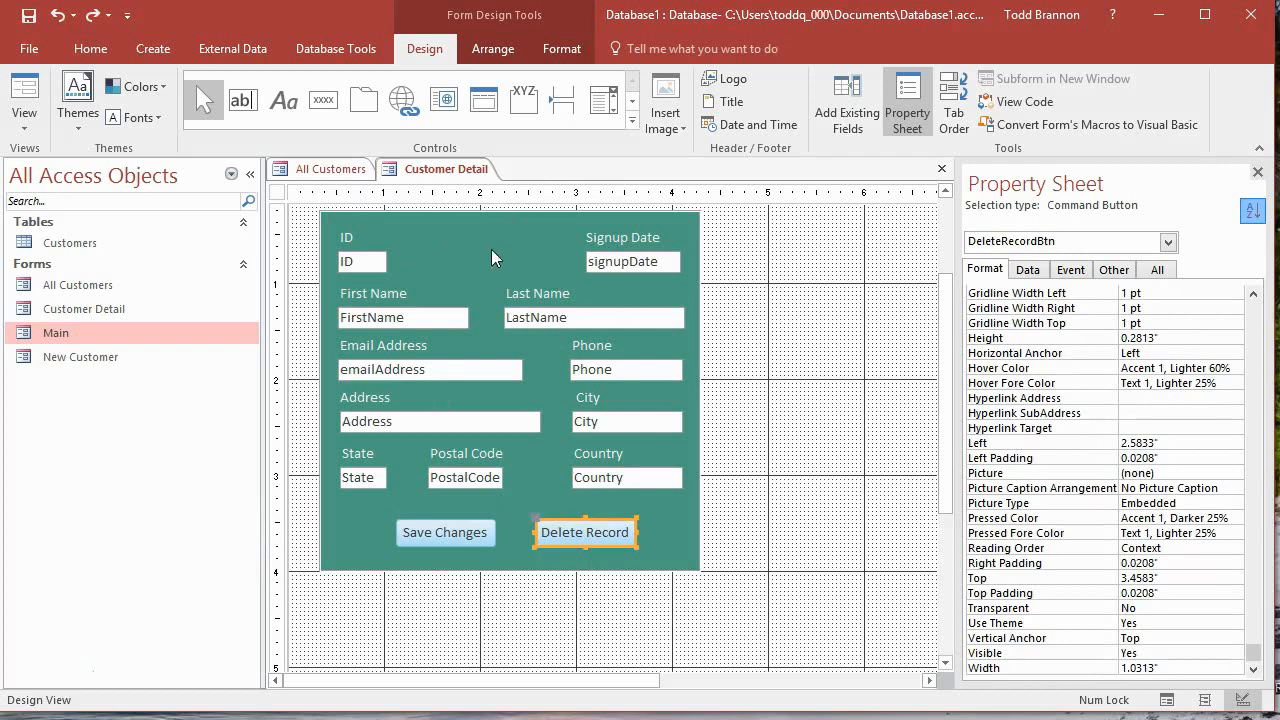
pyautogui.moveTo(640, 612)
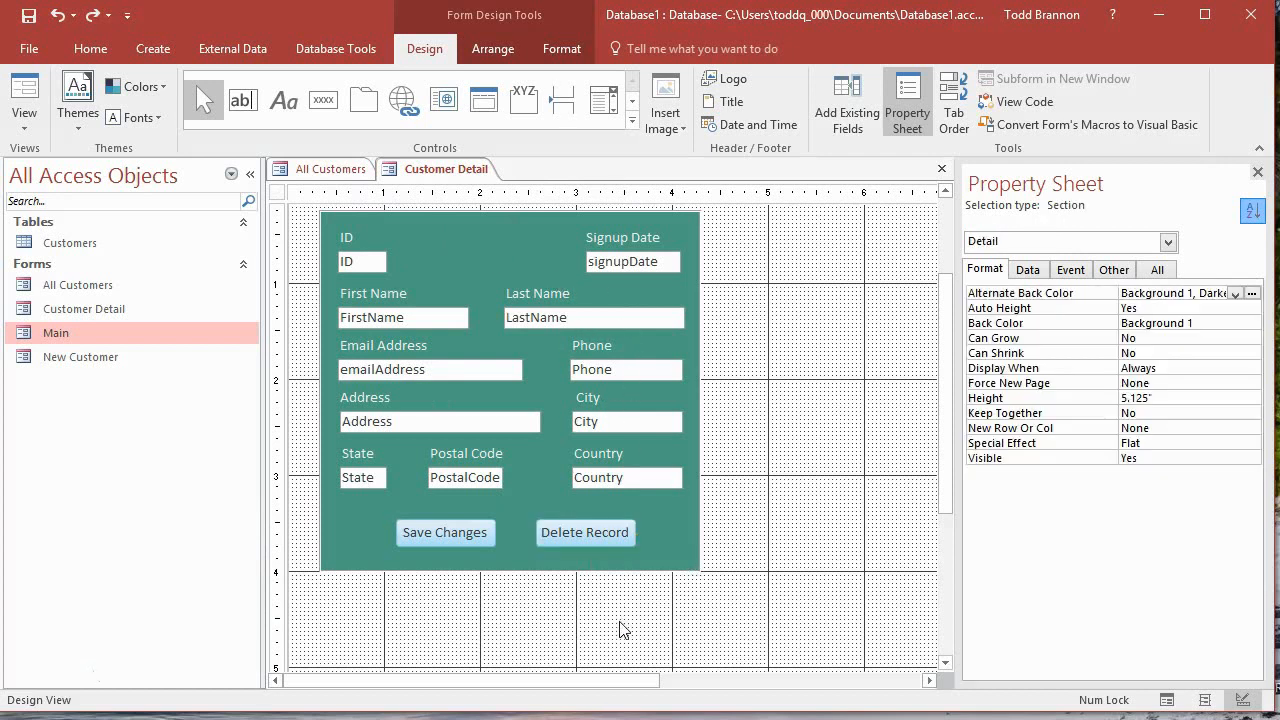
pyautogui.click(584, 532)
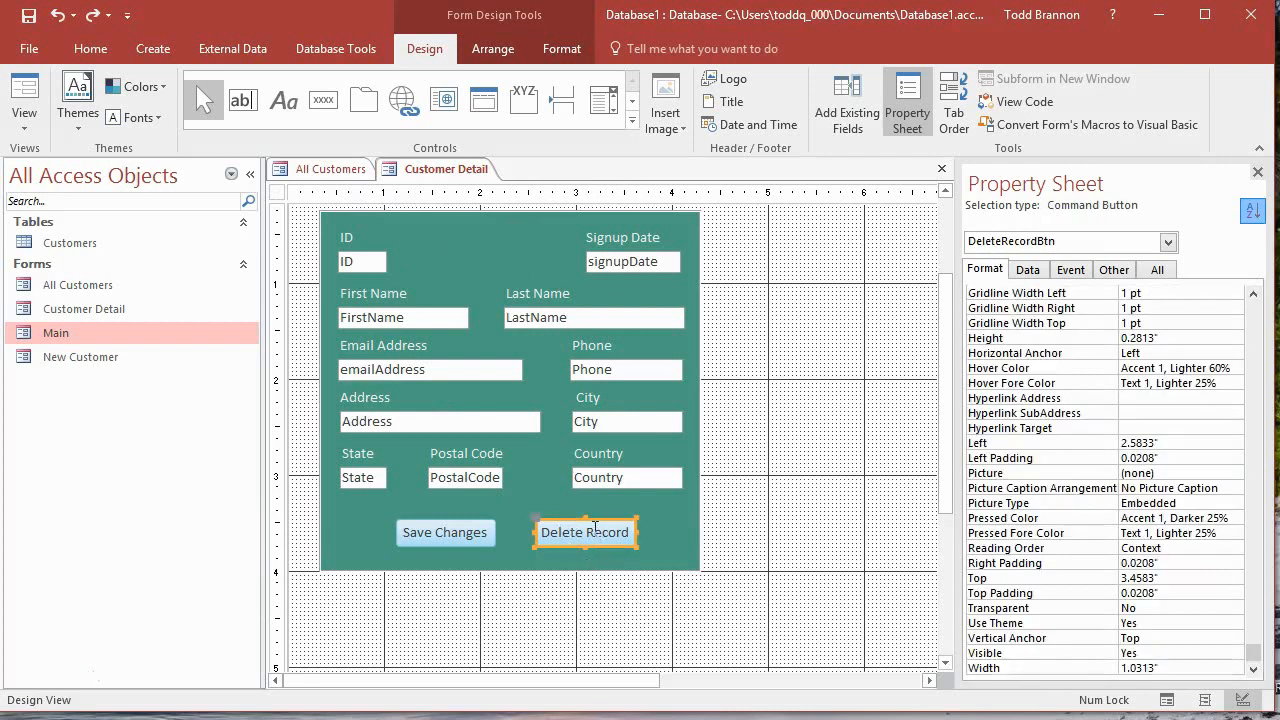
pyautogui.moveTo(640, 580)
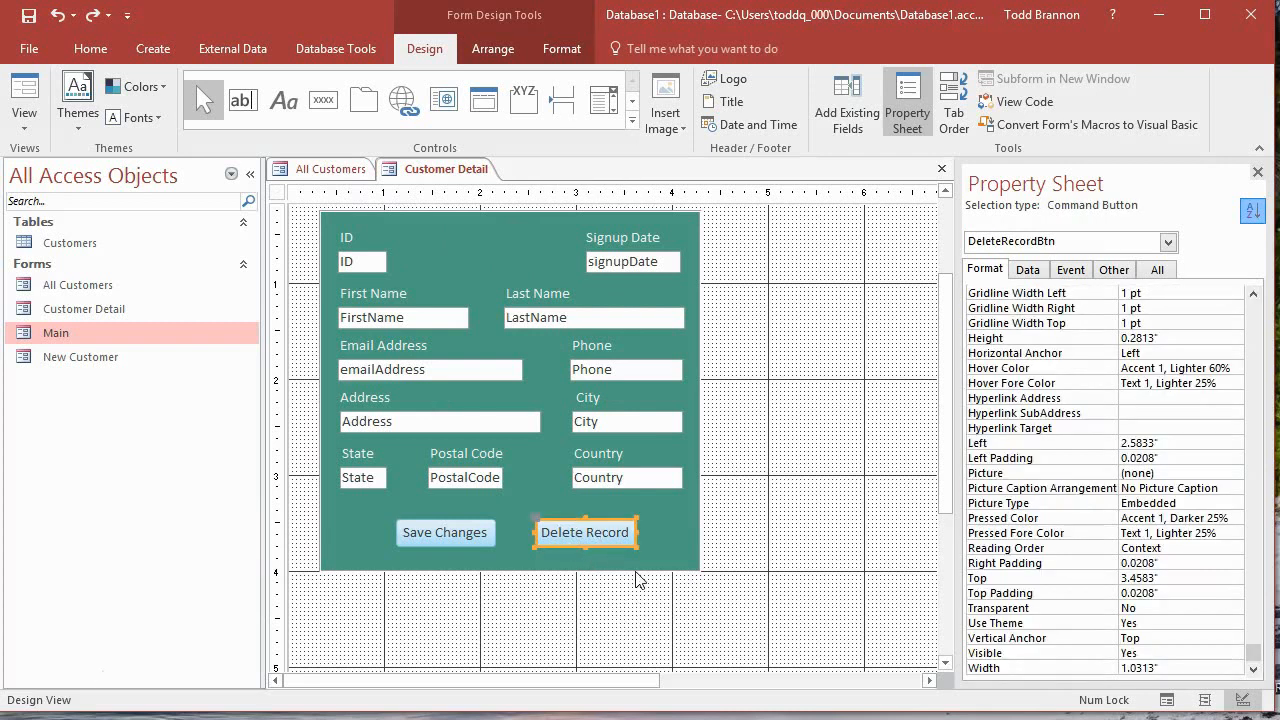
pyautogui.moveTo(500, 228)
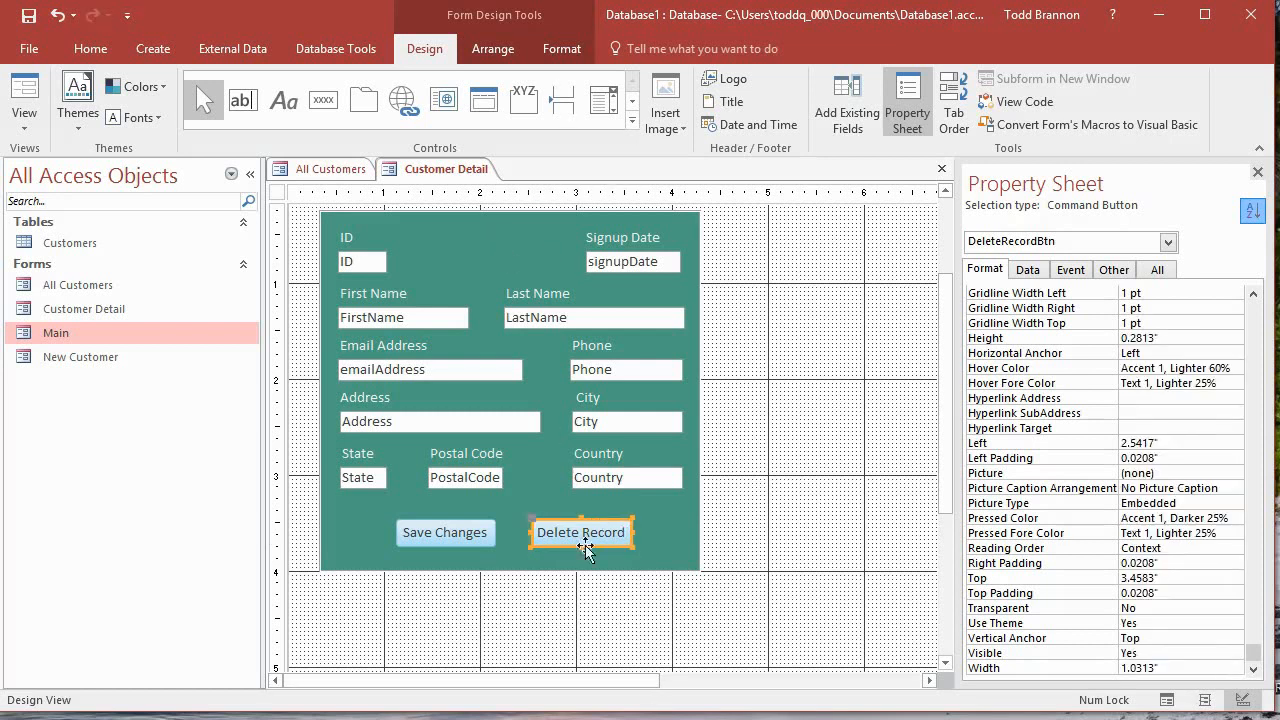
pyautogui.moveTo(550, 270)
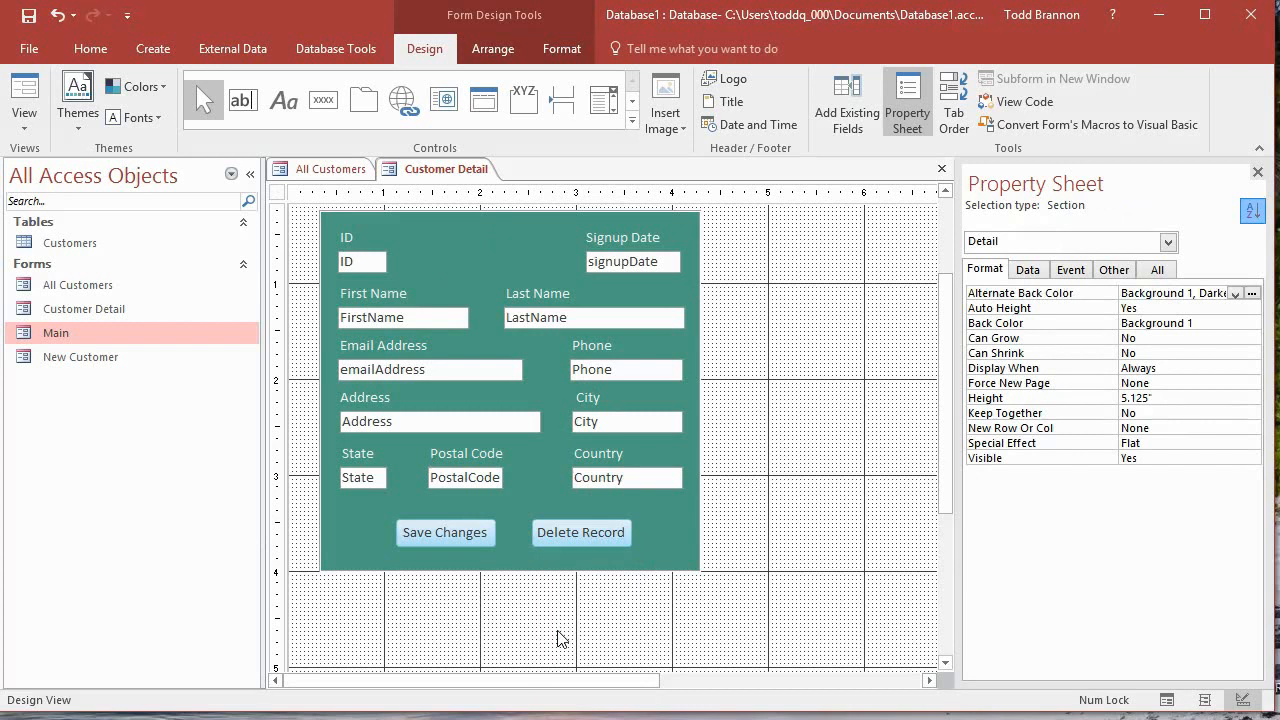
pyautogui.moveTo(812, 424)
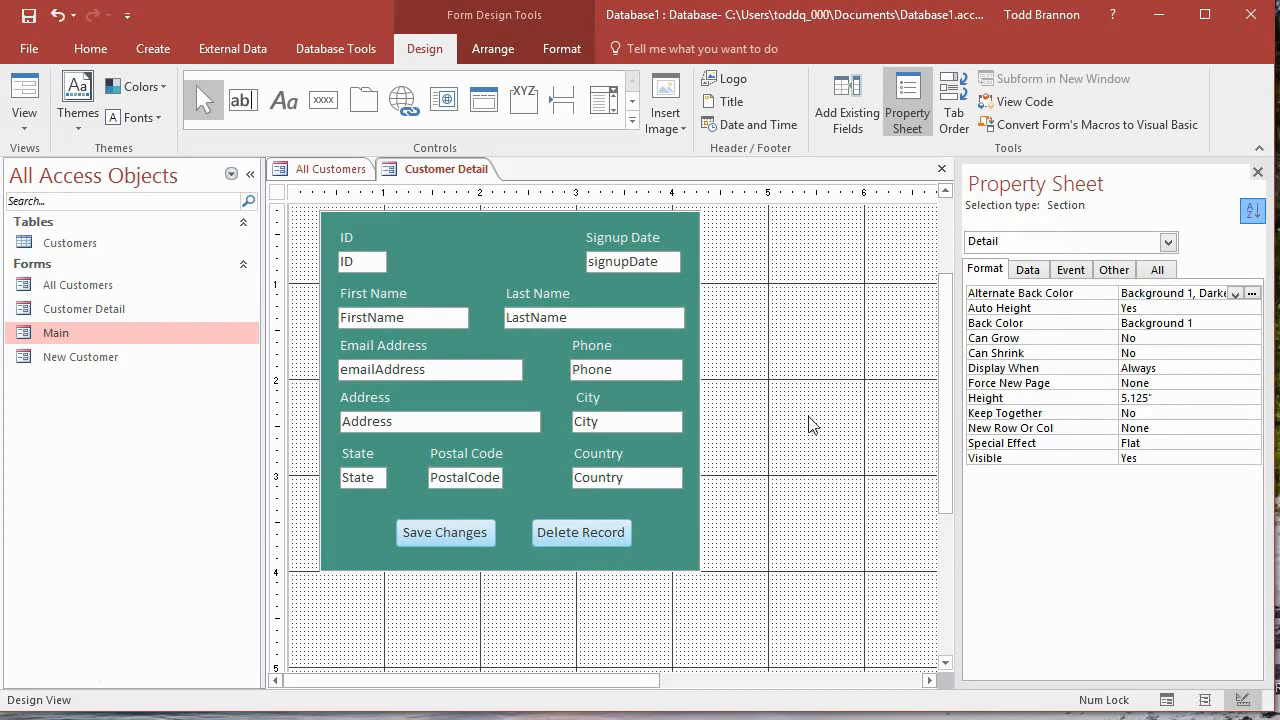
pyautogui.click(580, 532)
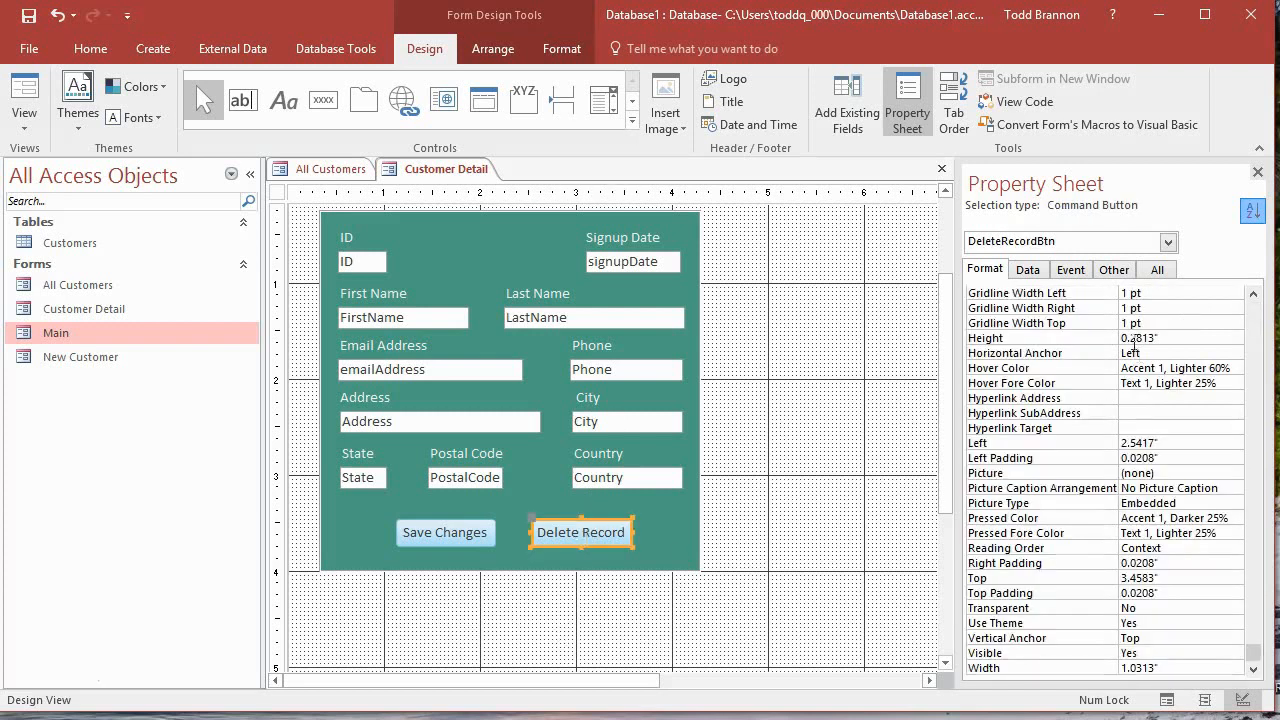
pyautogui.click(1070, 268)
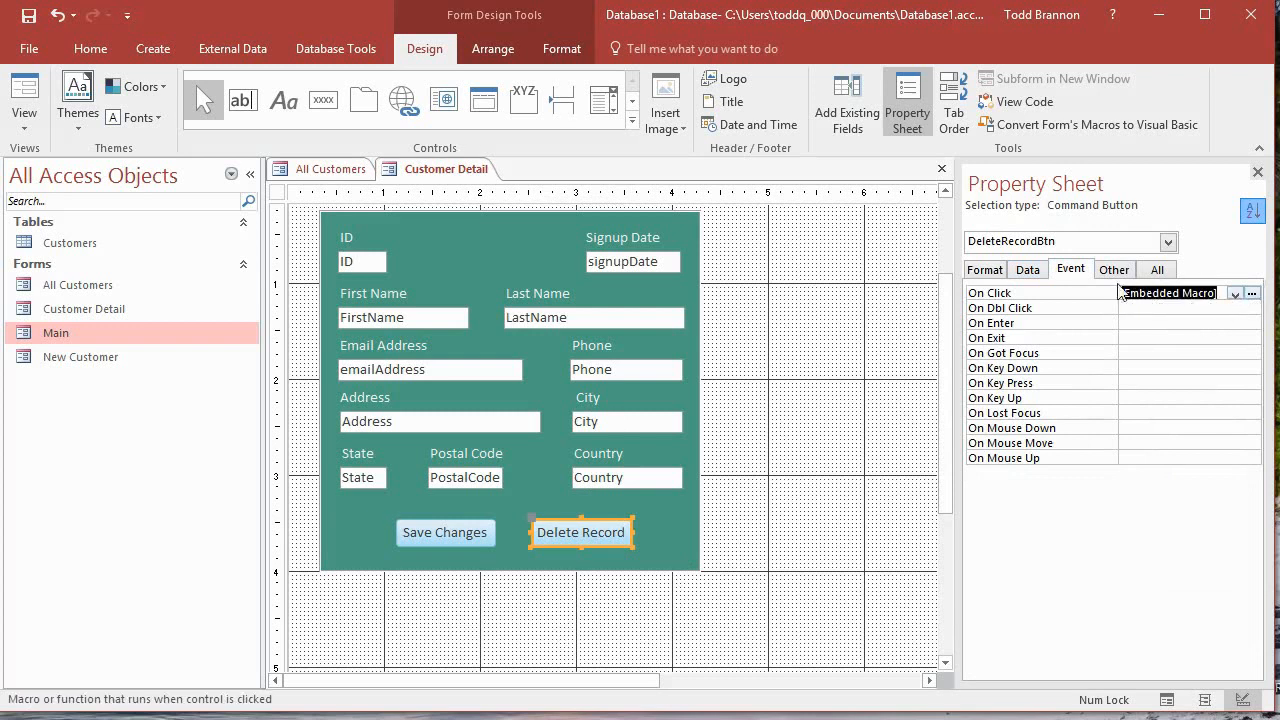
# - Review the Delete Record button's embedded On Click macro and close it
pyautogui.click(1252, 292)
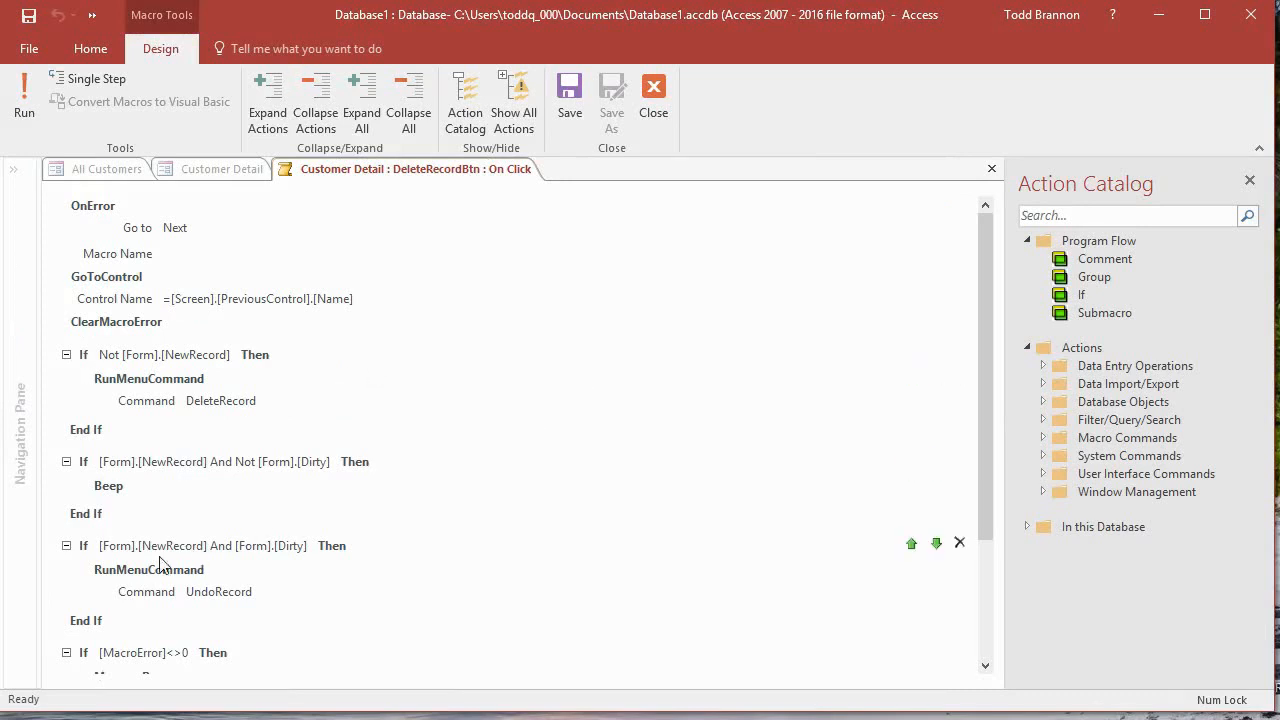
pyautogui.moveTo(248, 530)
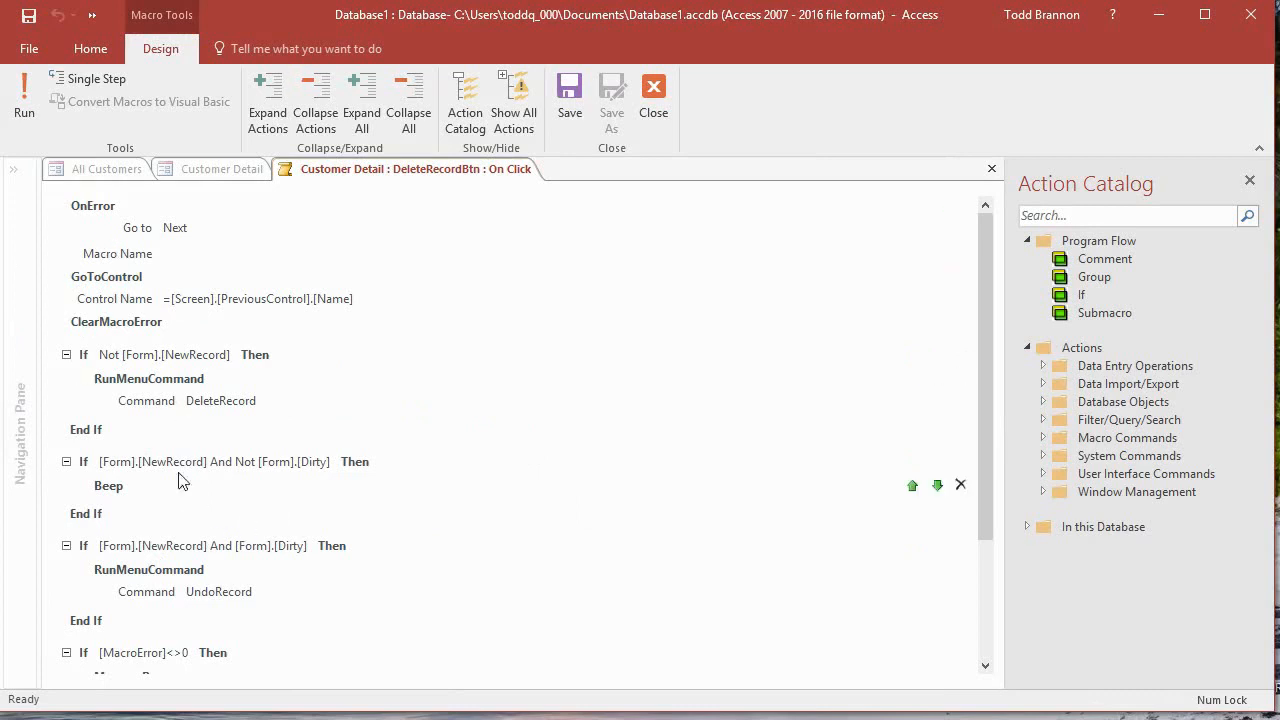
pyautogui.moveTo(416, 468)
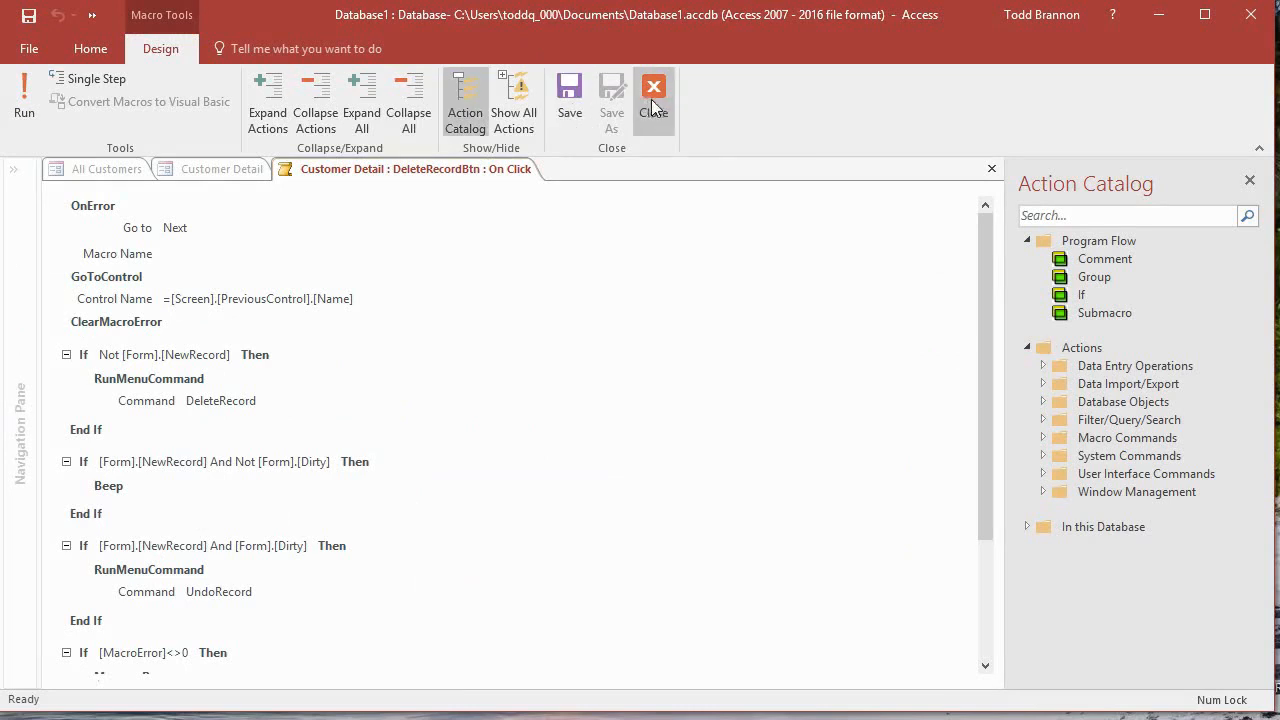
pyautogui.click(652, 90)
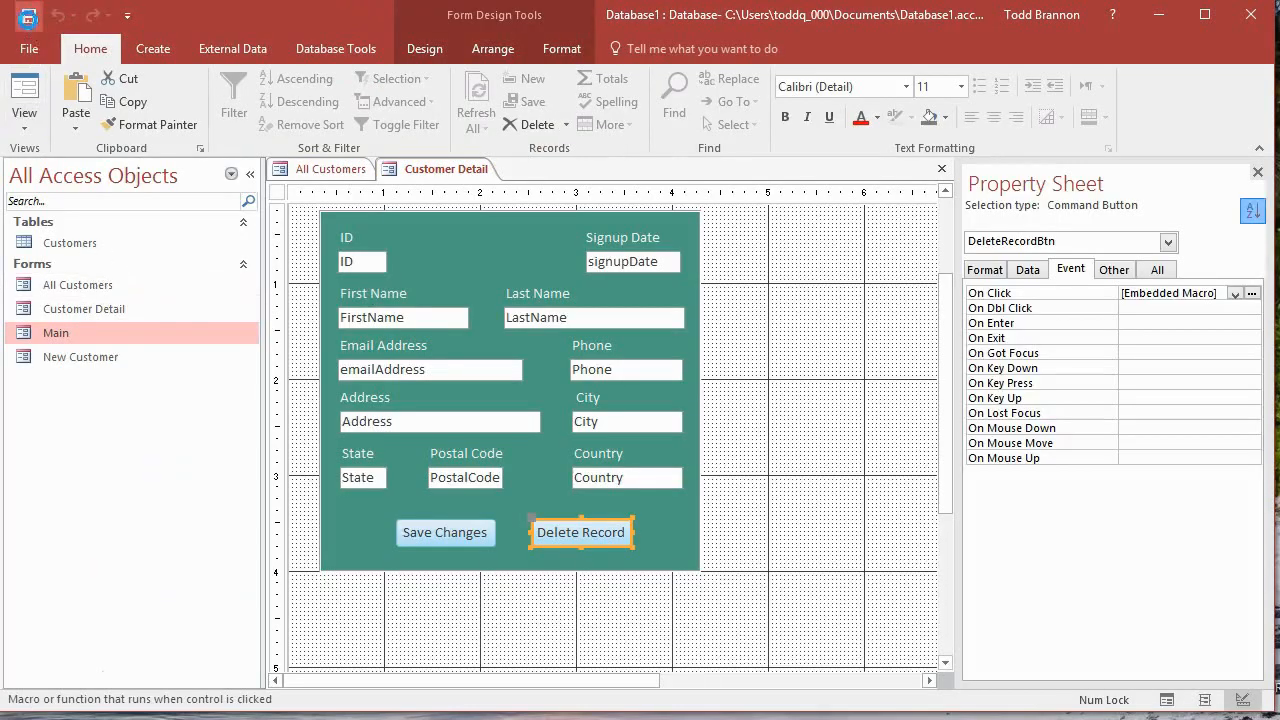
# - Return to Form View, close Customer Detail and reopen it for customer 5003
pyautogui.click(24, 96)
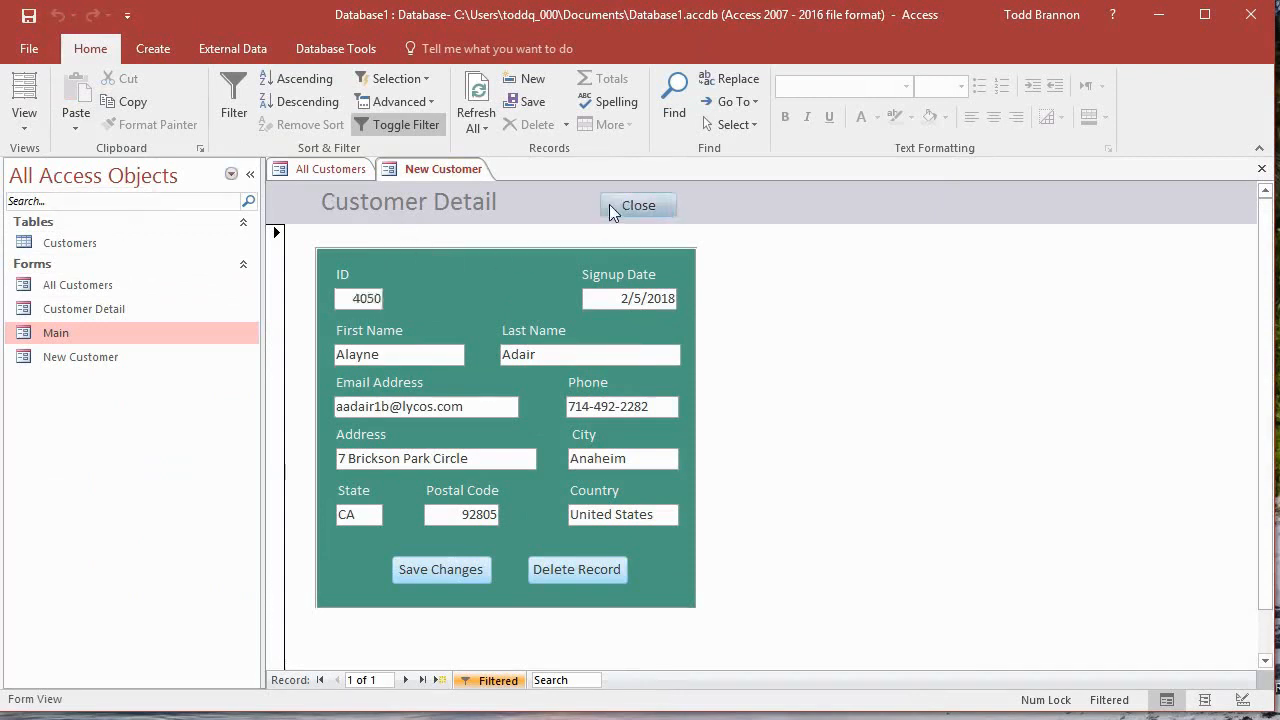
pyautogui.click(638, 204)
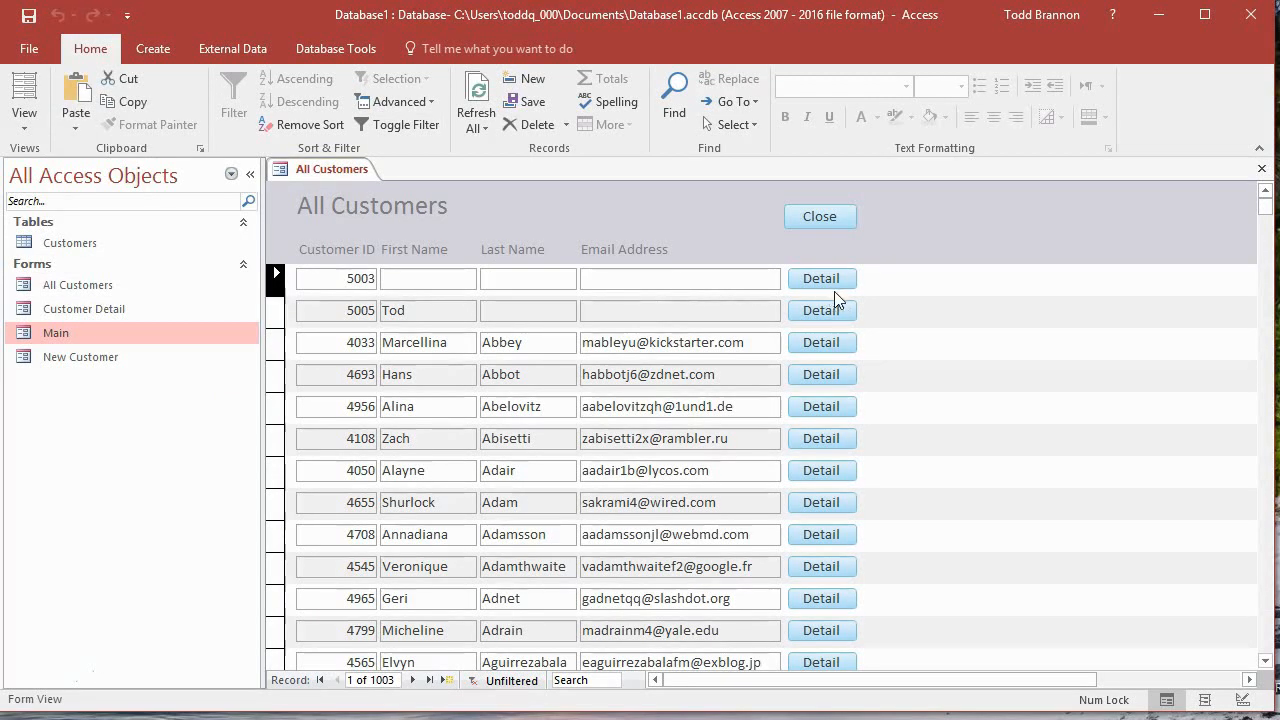
pyautogui.click(820, 278)
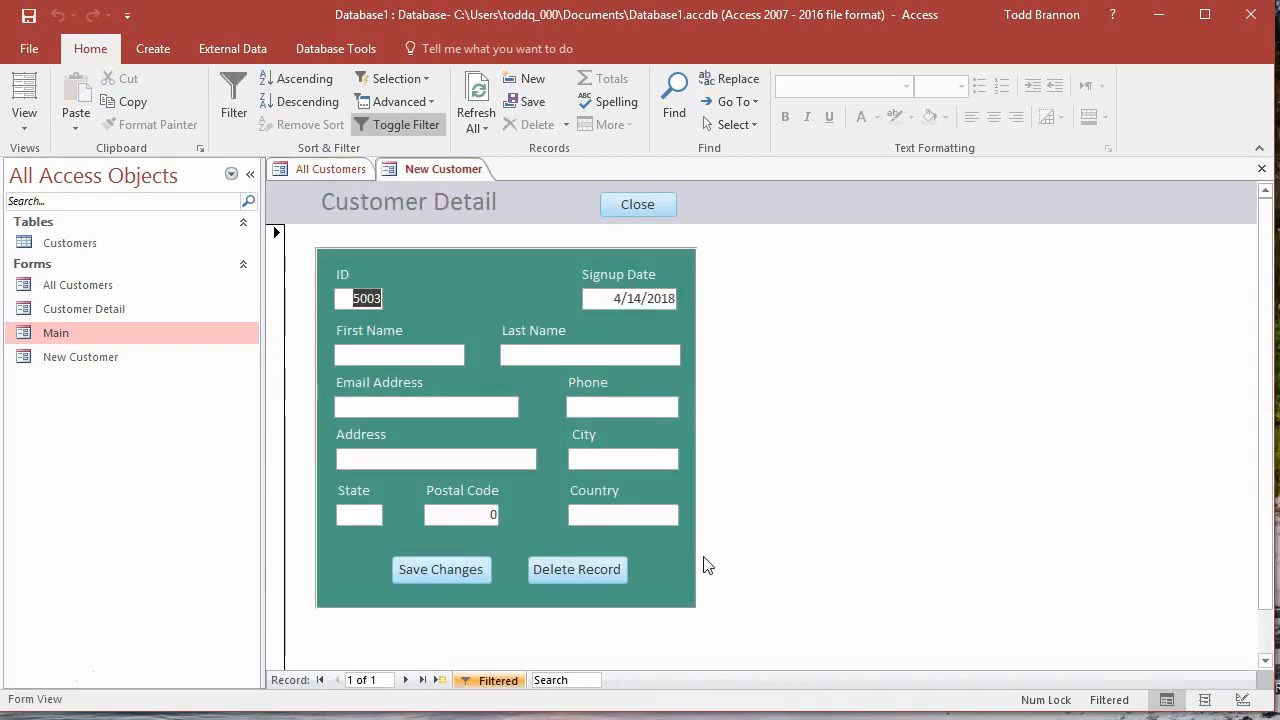
# - Delete the nearly empty customer 5003, triggering the delete confirmation warning
pyautogui.click(576, 568)
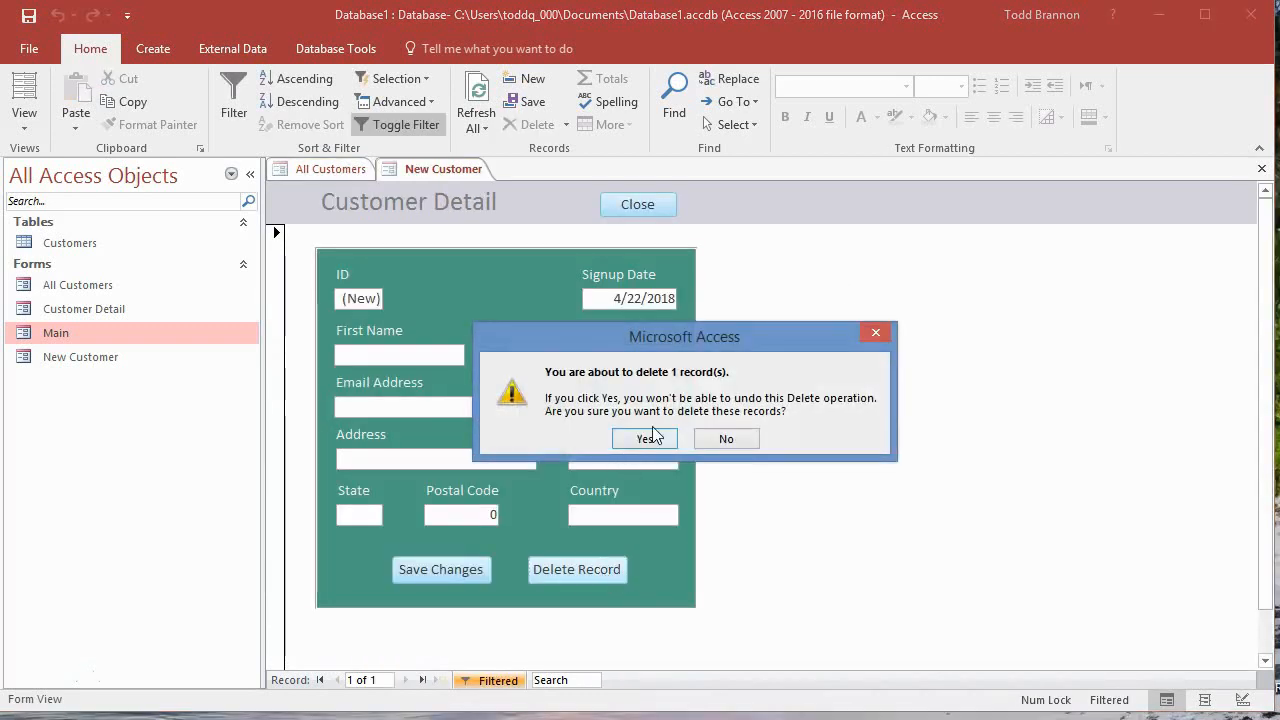
pyautogui.moveTo(658, 432)
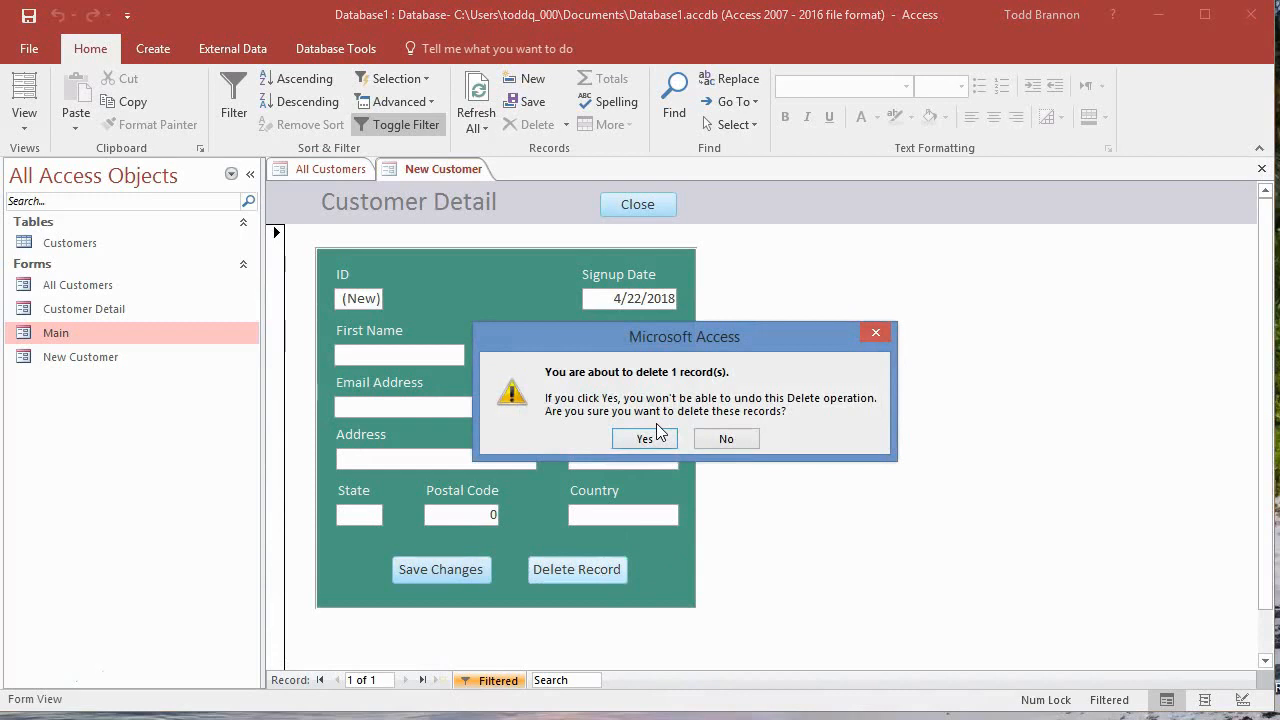
pyautogui.moveTo(610, 396)
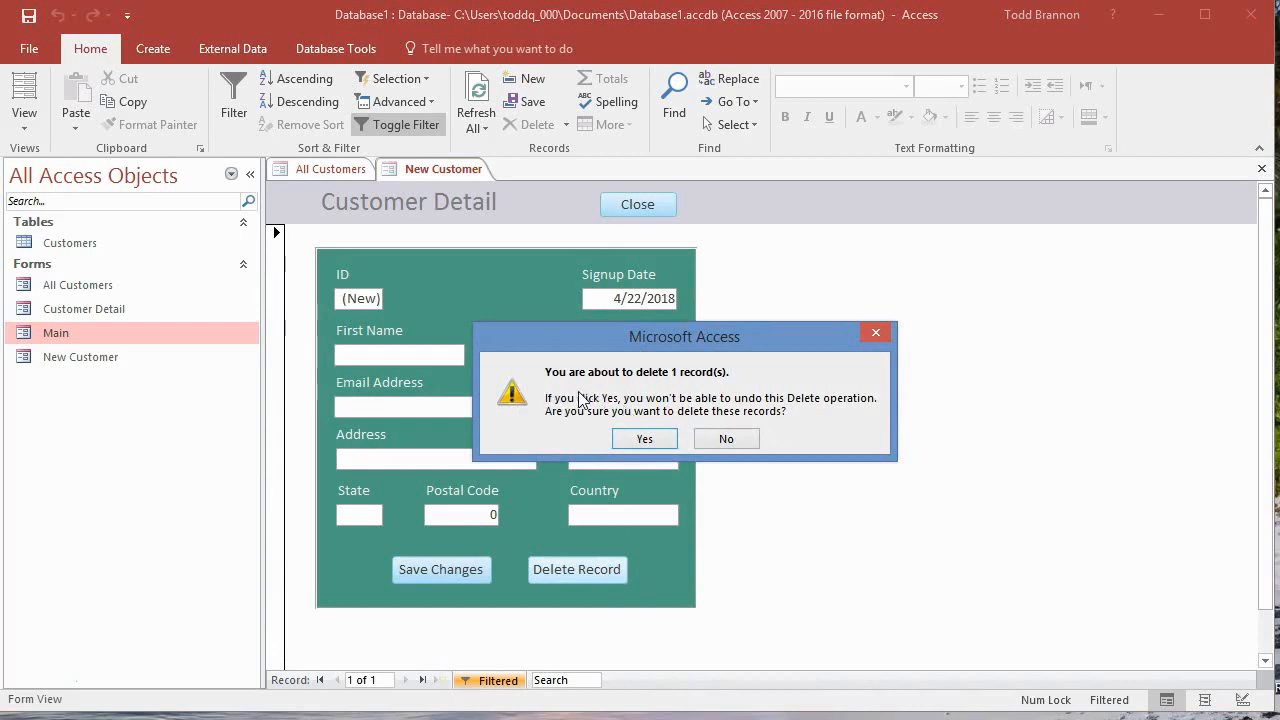
pyautogui.moveTo(658, 404)
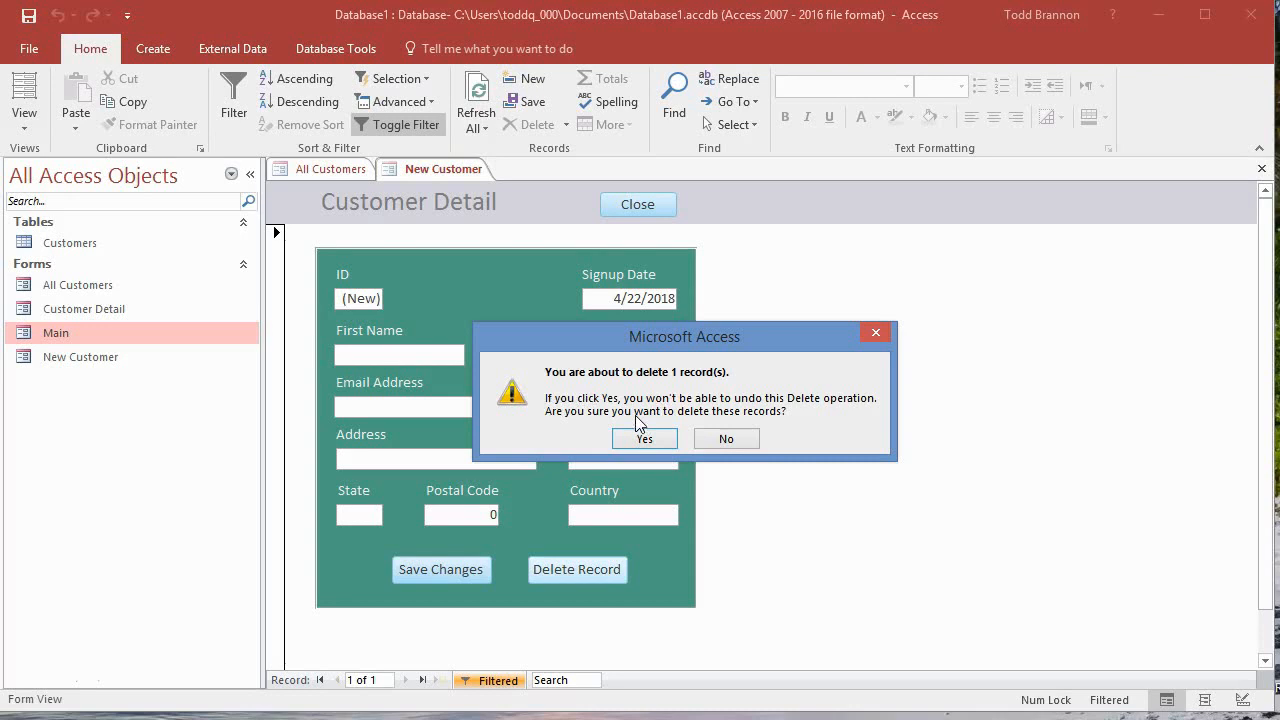
pyautogui.moveTo(722, 410)
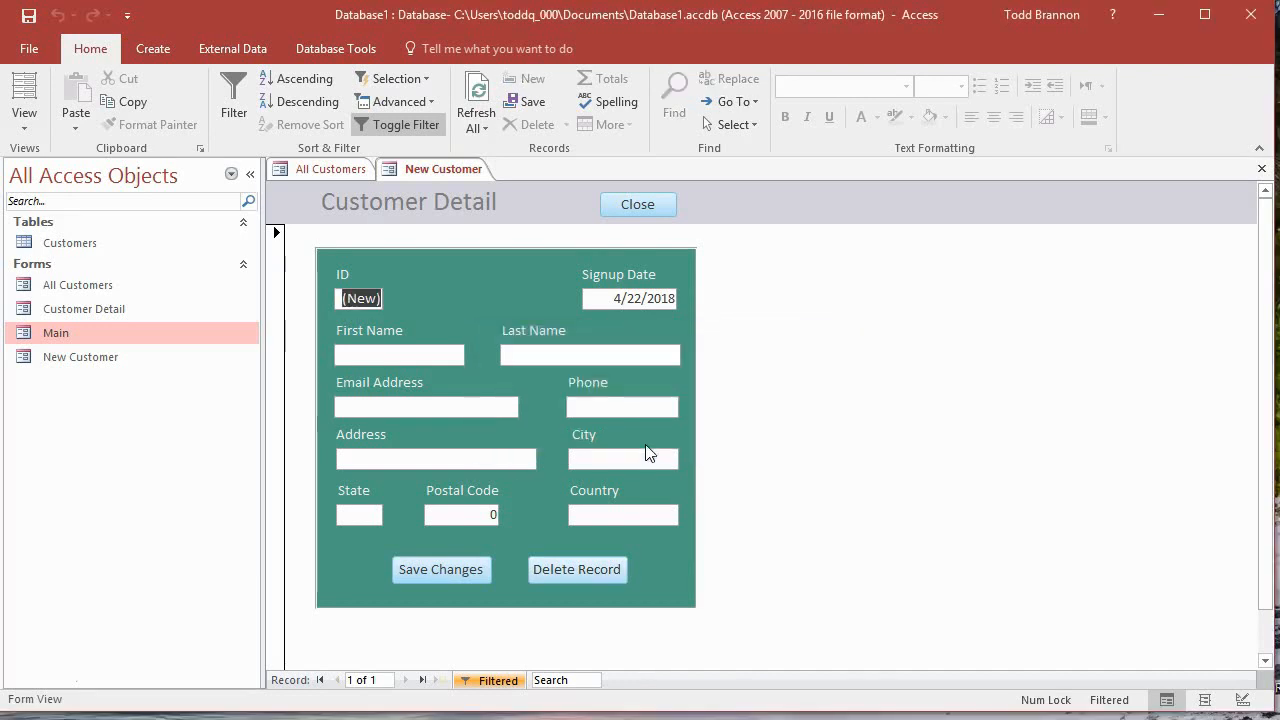
pyautogui.moveTo(548, 428)
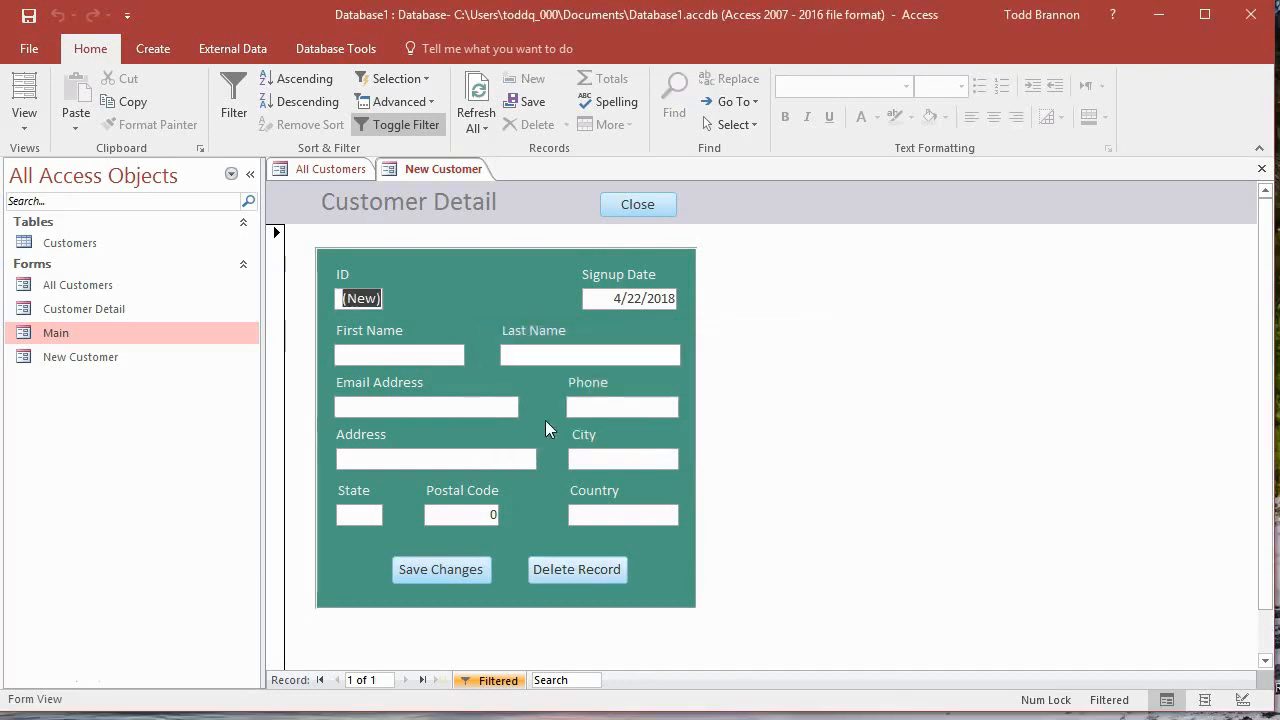
pyautogui.moveTo(520, 482)
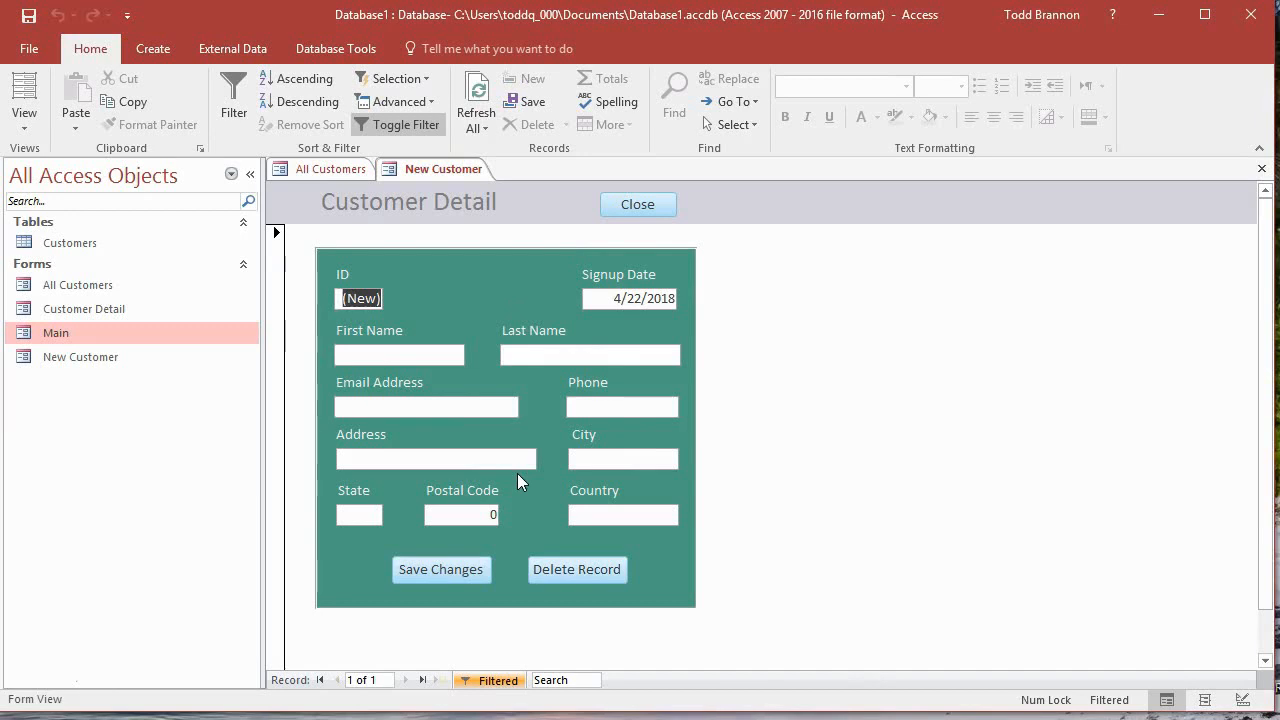
pyautogui.moveTo(444, 330)
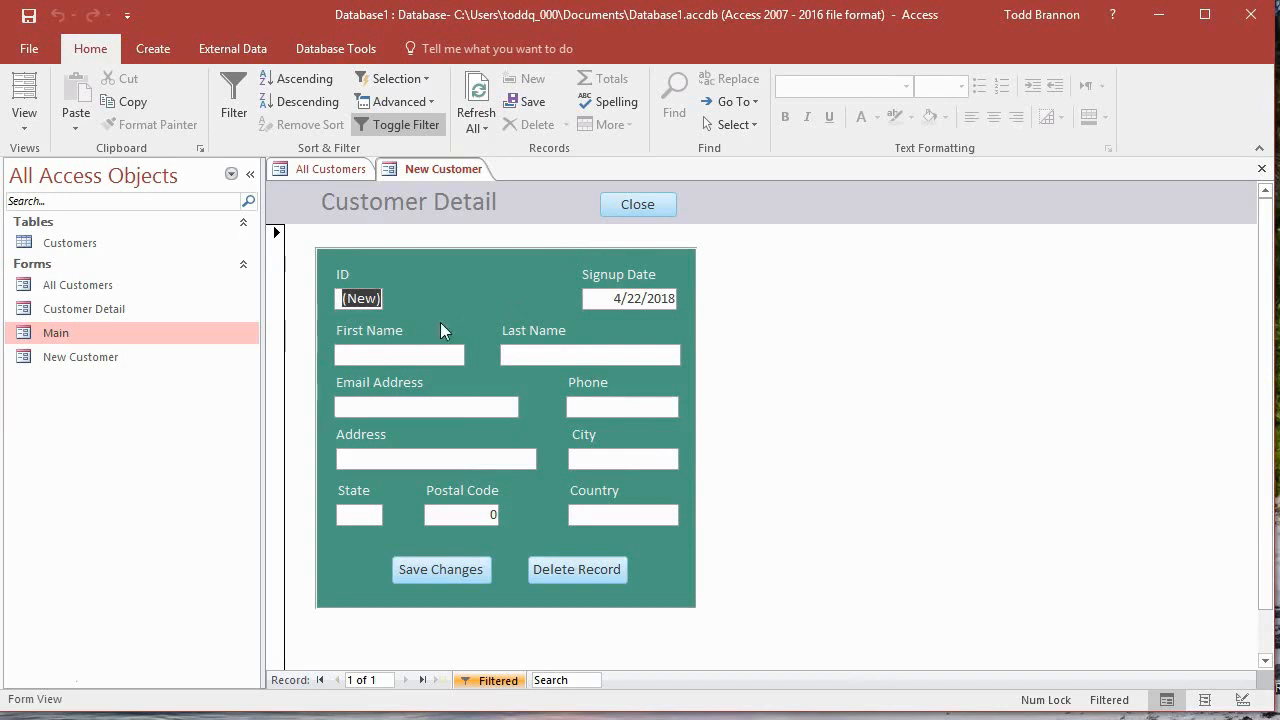
pyautogui.moveTo(548, 500)
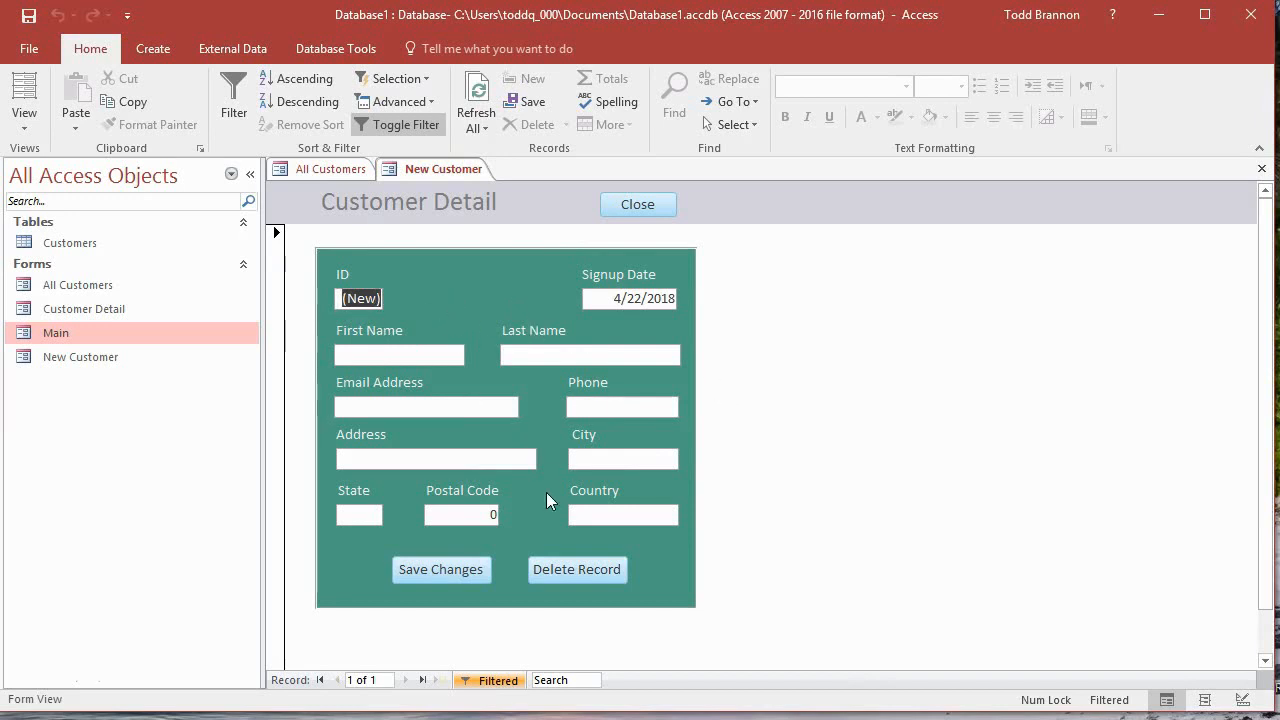
pyautogui.moveTo(578, 510)
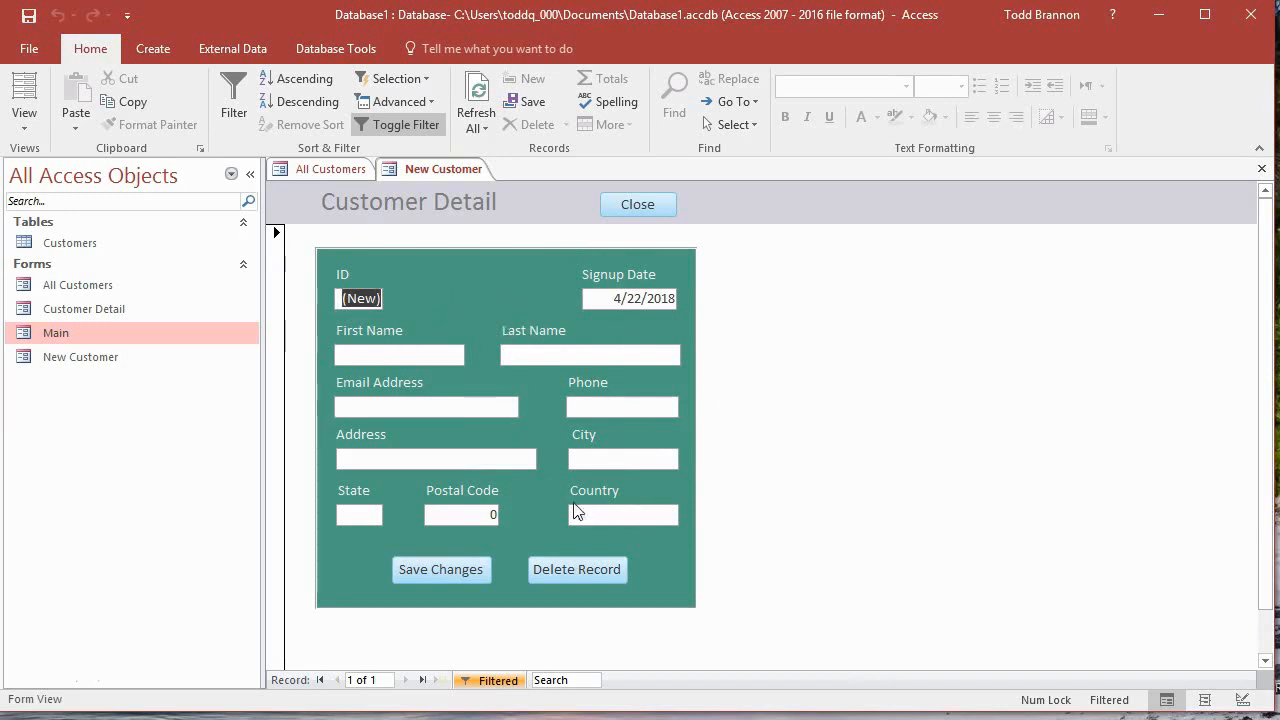
pyautogui.moveTo(560, 474)
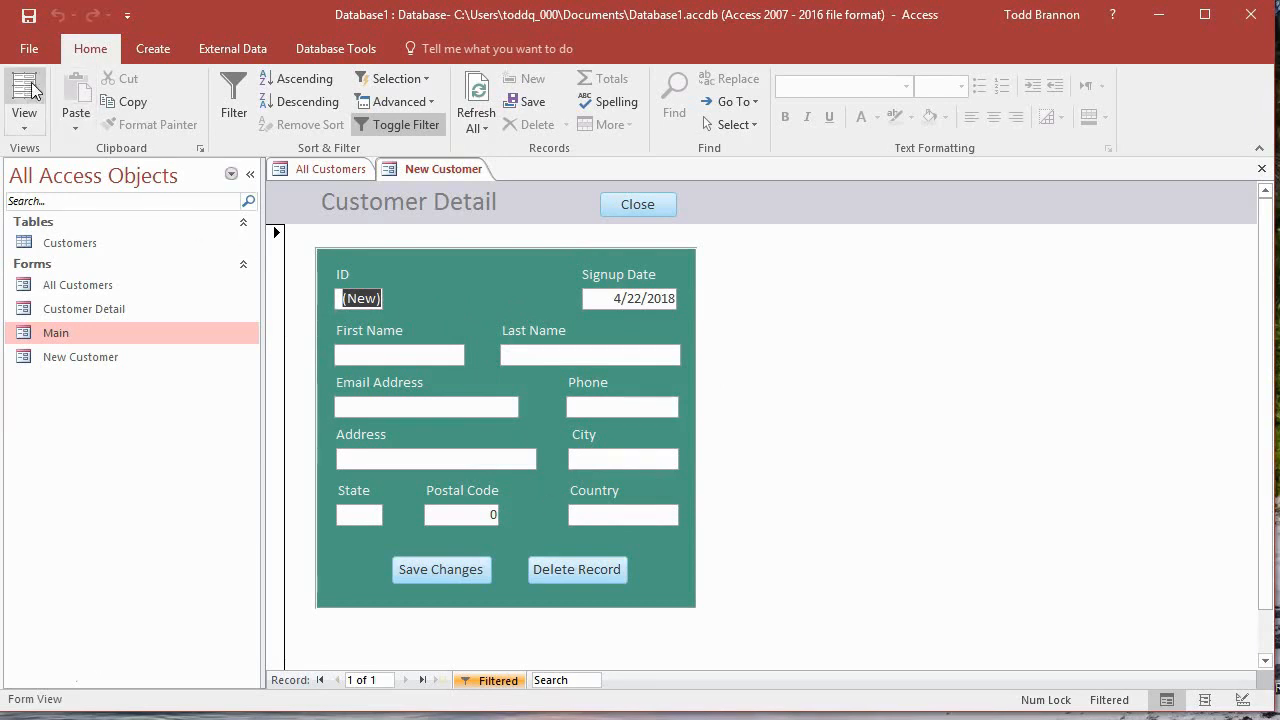
# - In Design View, open the Delete Record button's On Click embedded macro
pyautogui.click(24, 96)
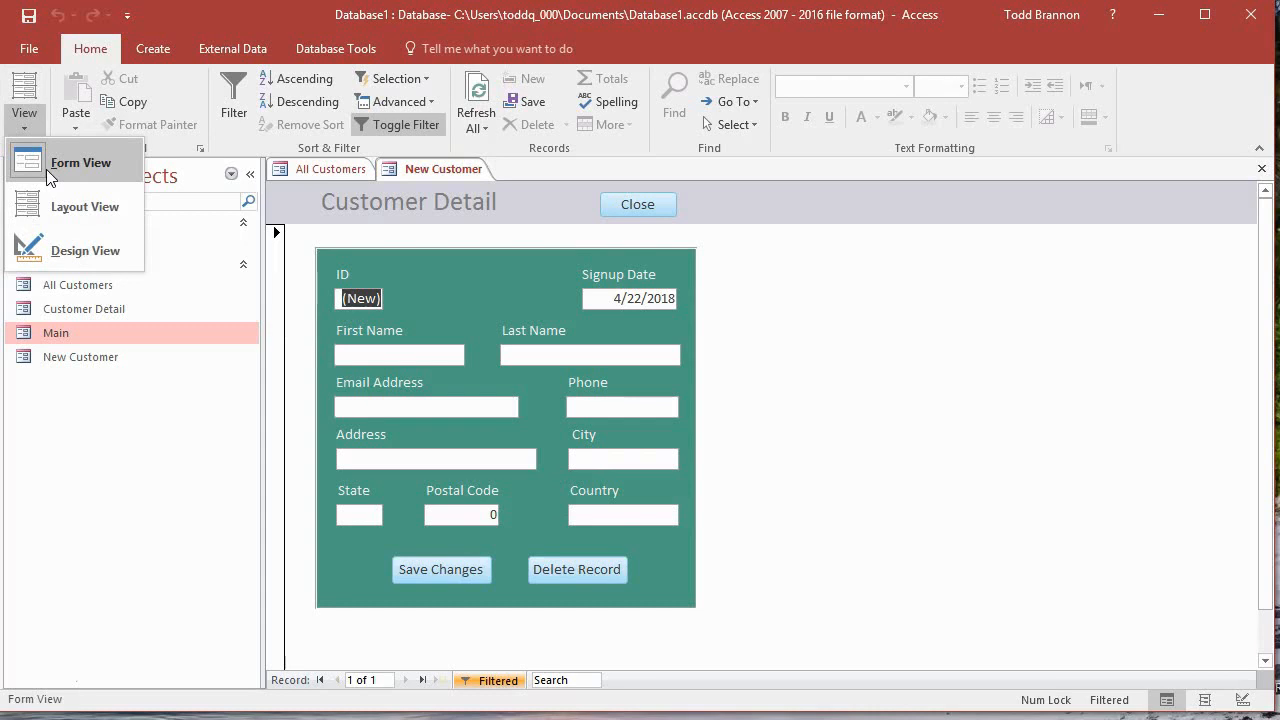
pyautogui.click(84, 250)
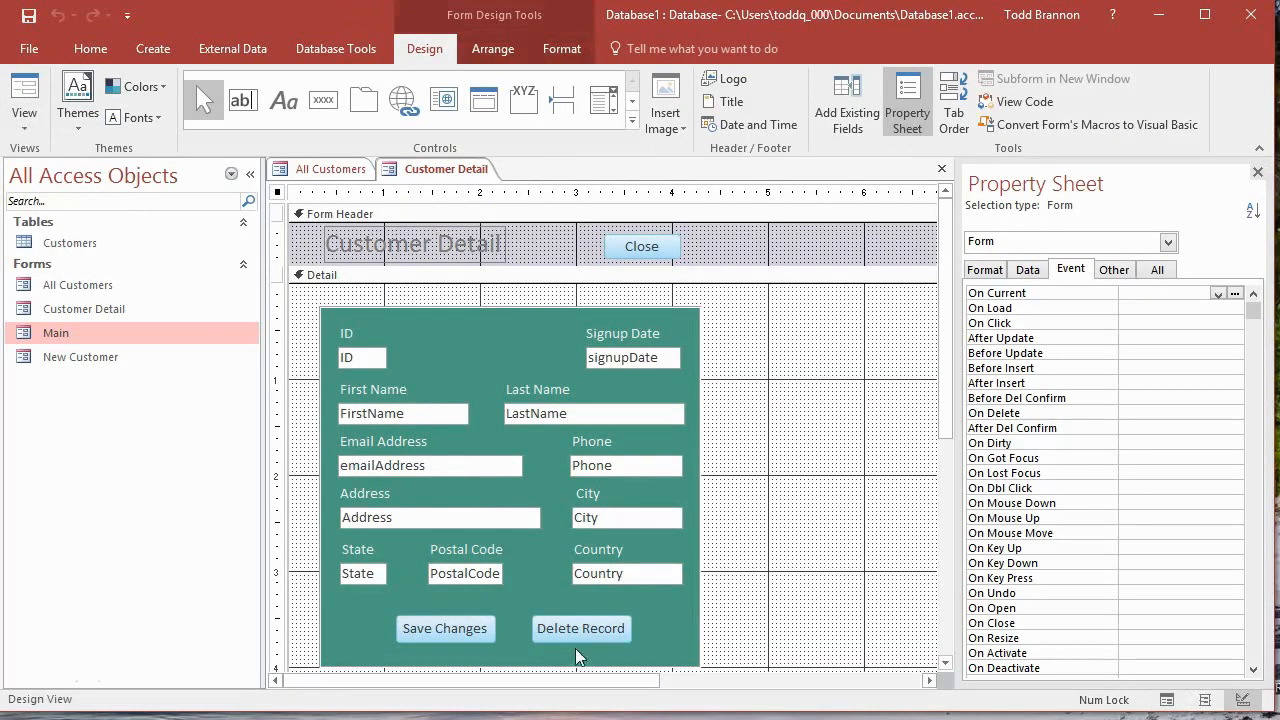
pyautogui.click(580, 628)
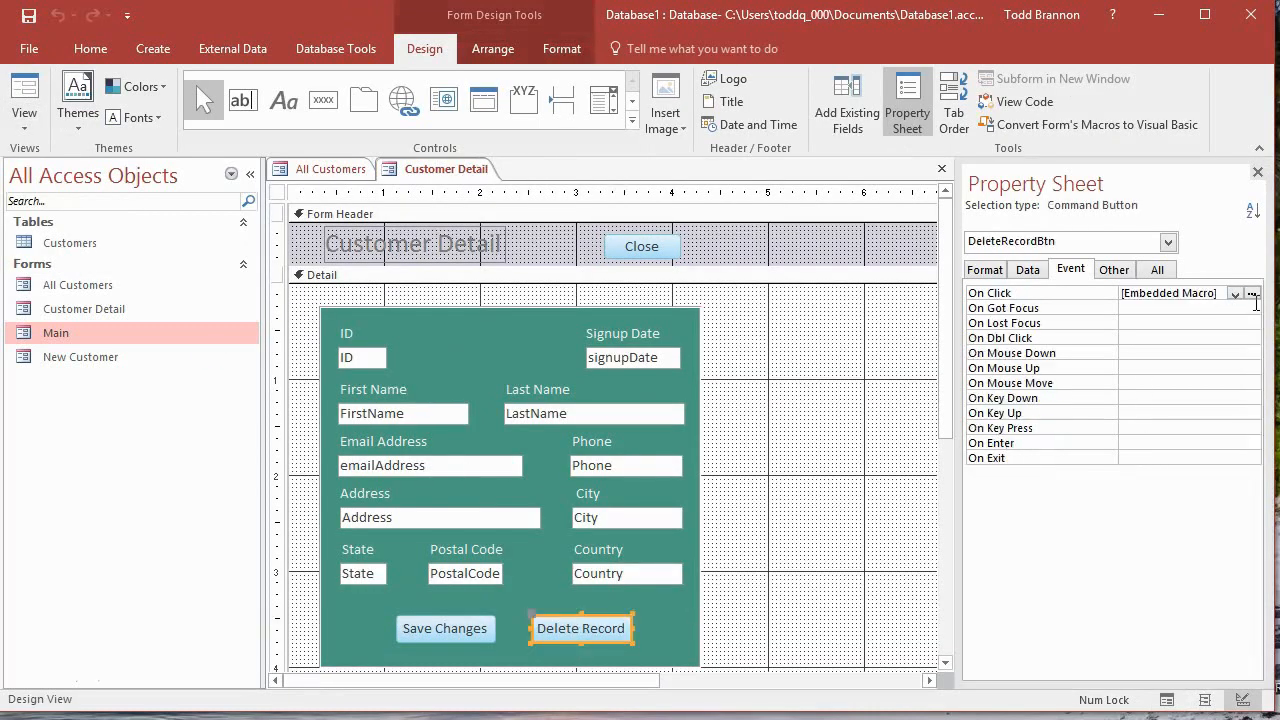
pyautogui.click(1252, 292)
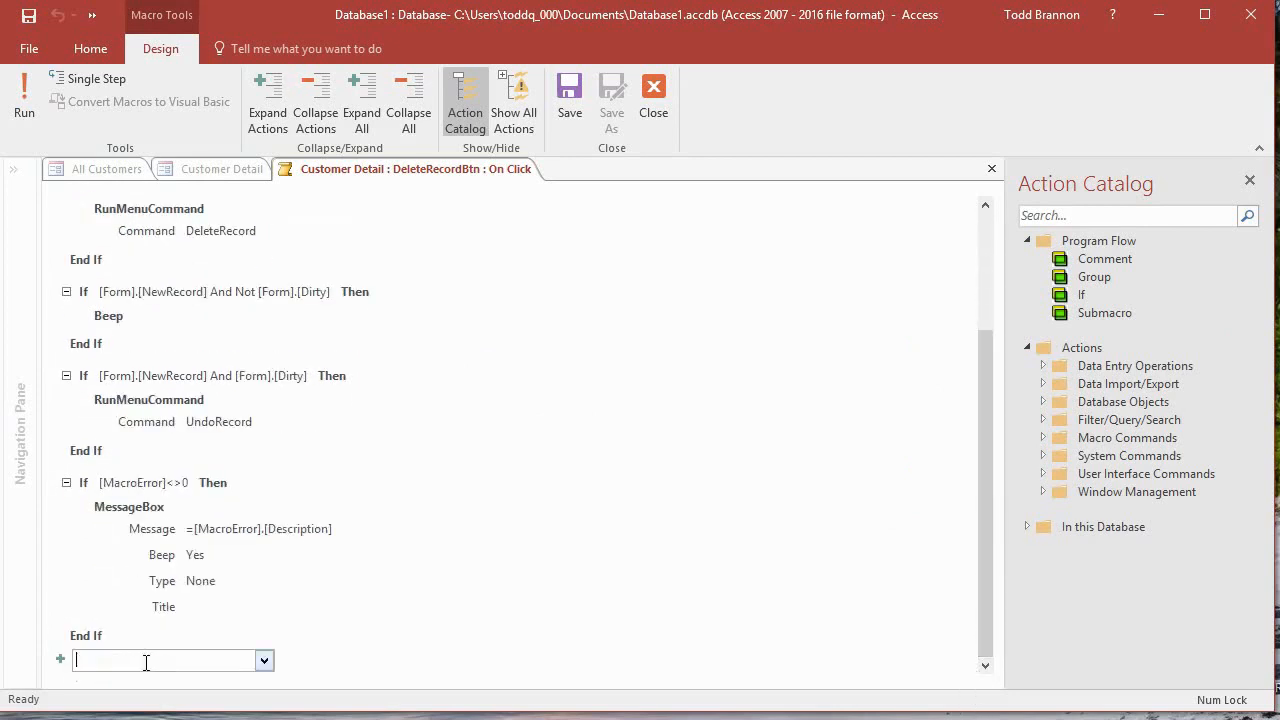
pyautogui.write('ClearMacroError')
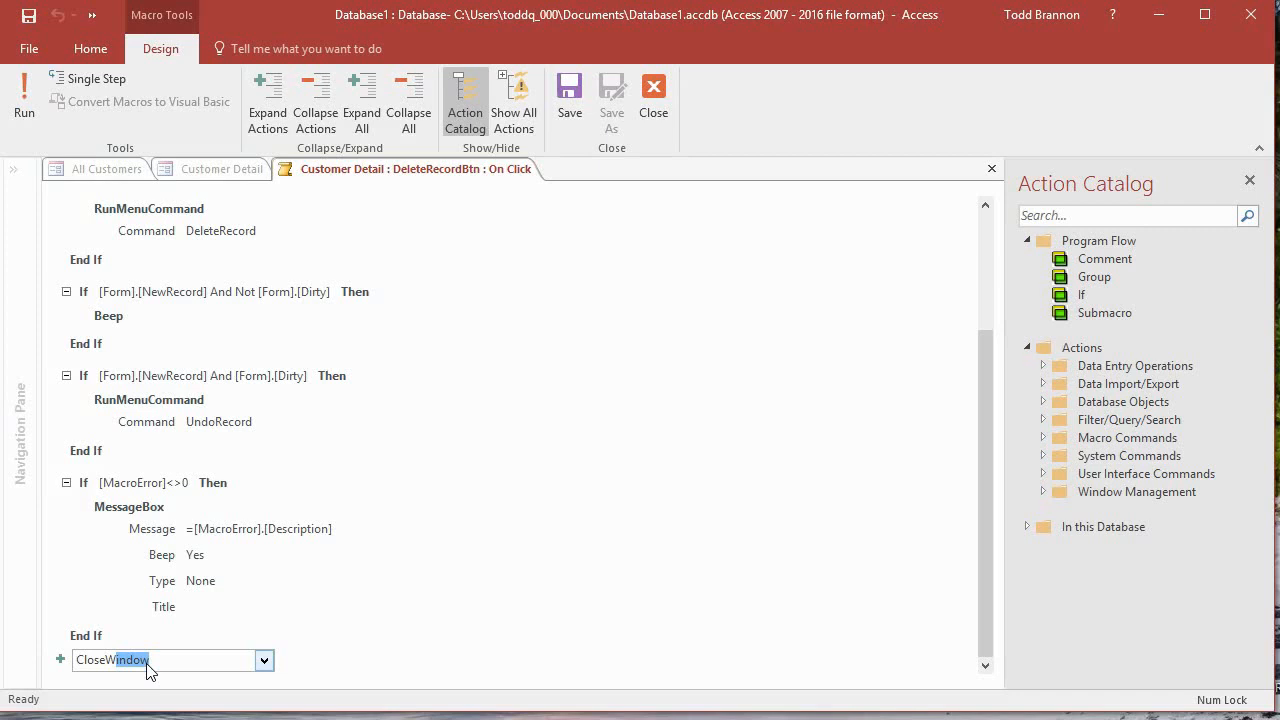
# - Add a CloseWindow action with Object Type Form and Object Name Customer Detail
pyautogui.click(150, 660)
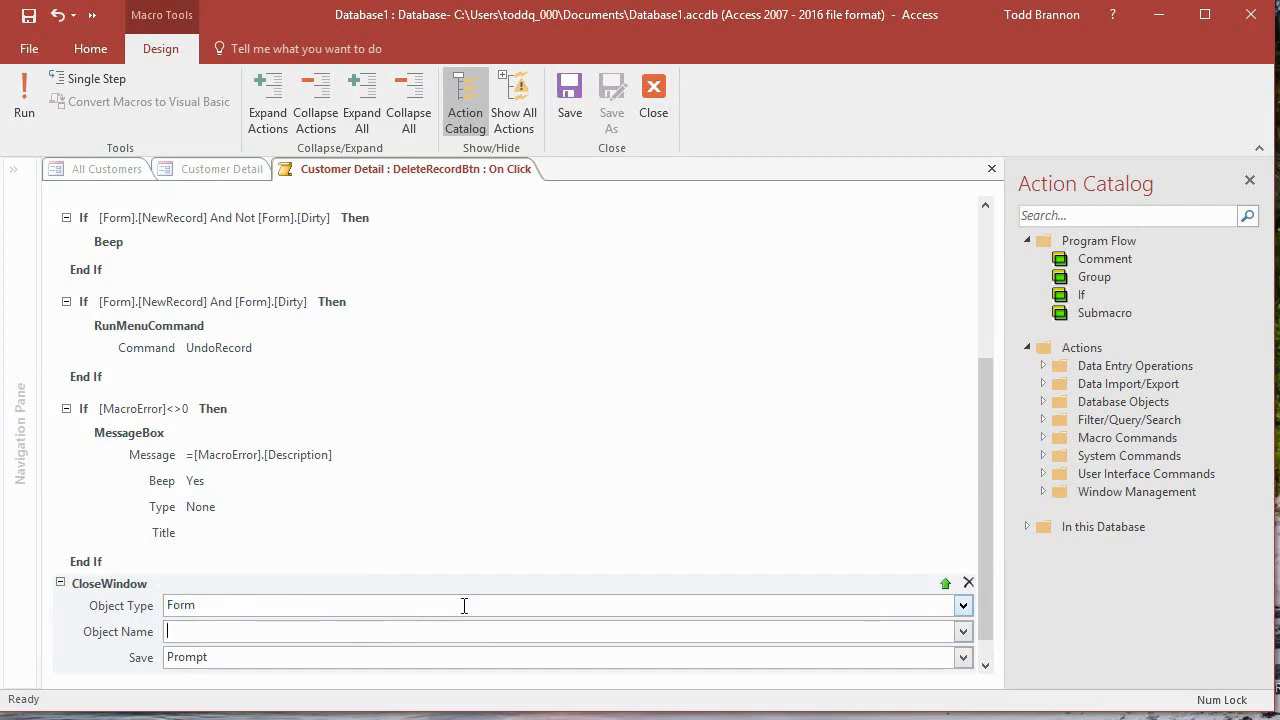
pyautogui.write('Customer Detail')
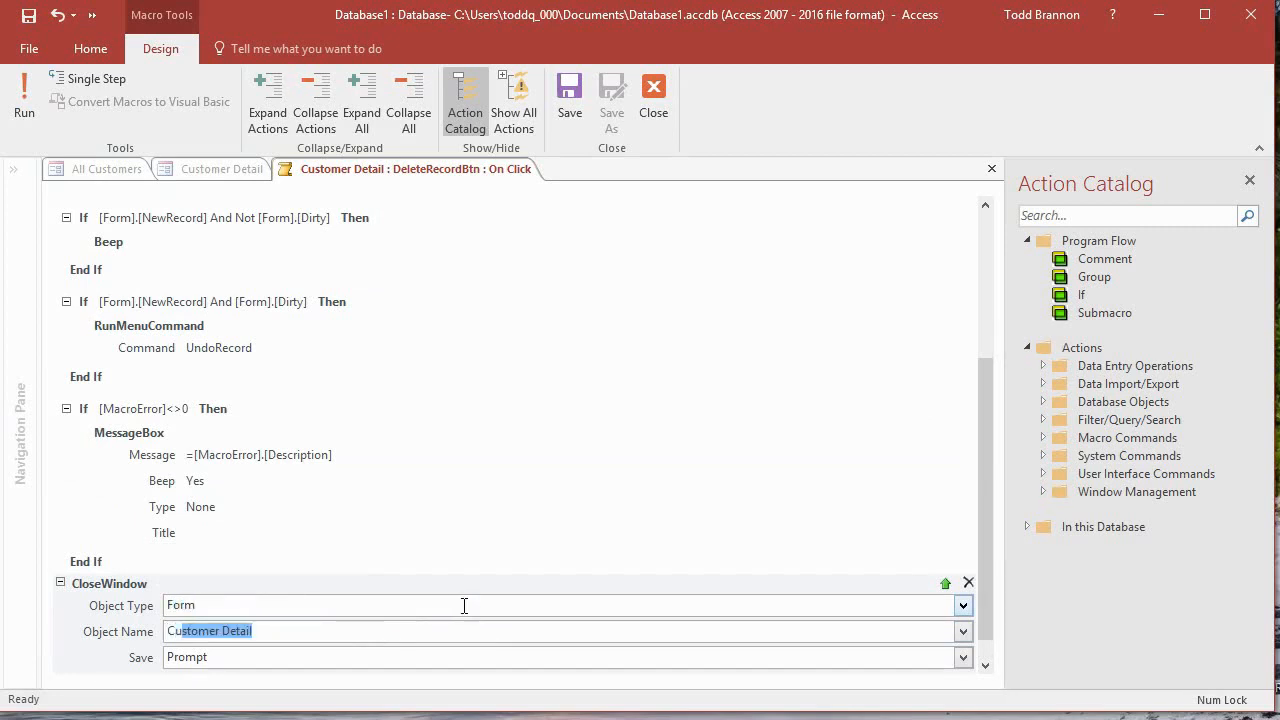
pyautogui.scroll(-3)
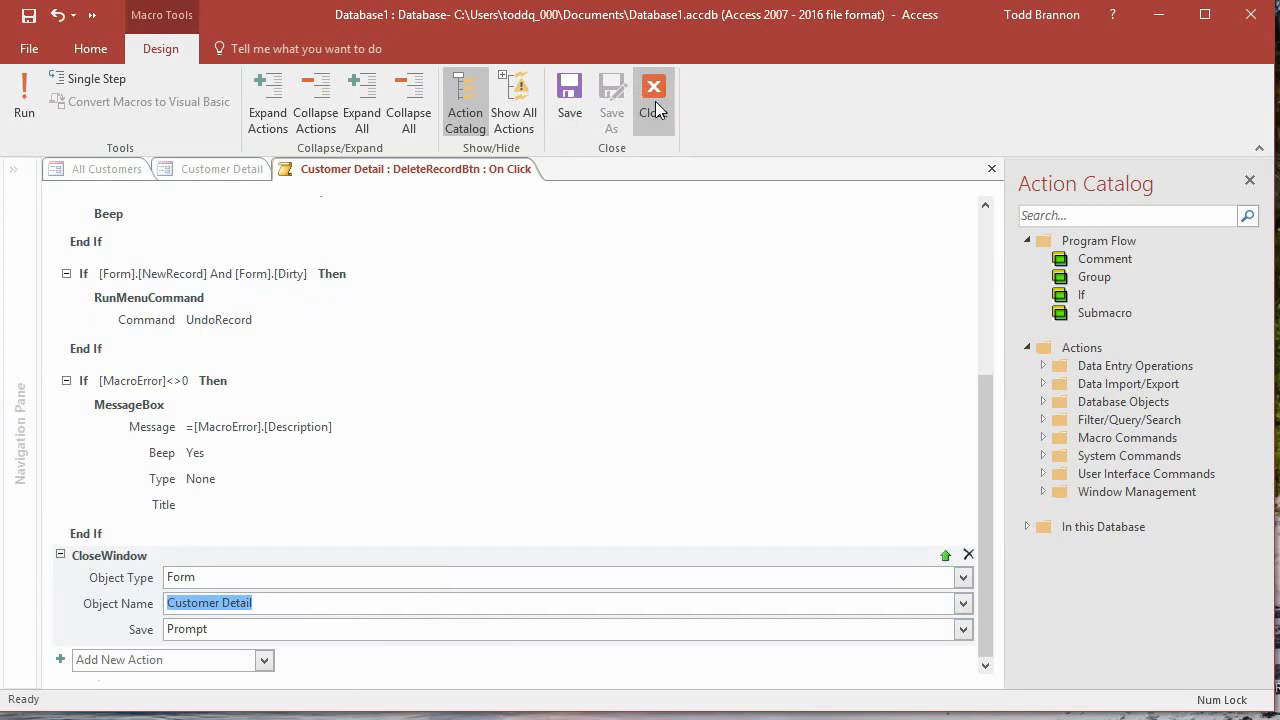
# - Close the macro editor and Customer Detail form, then refresh the All Customers list
pyautogui.click(652, 90)
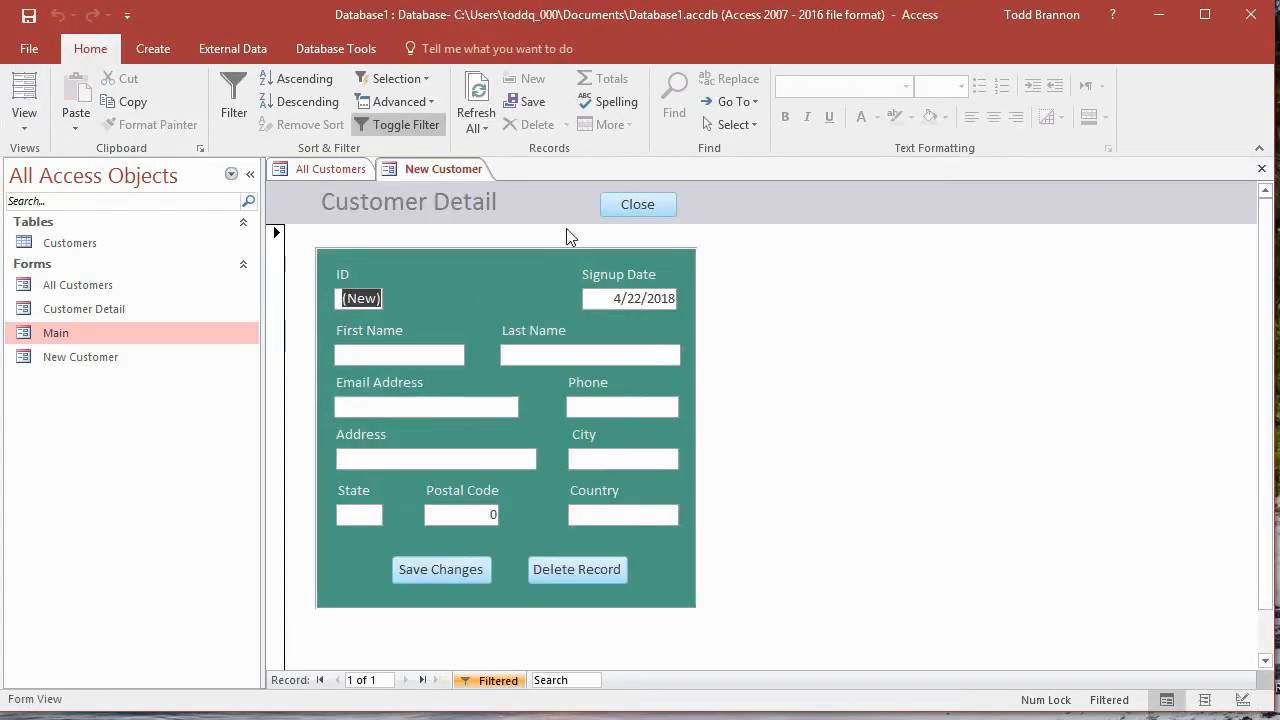
pyautogui.click(636, 204)
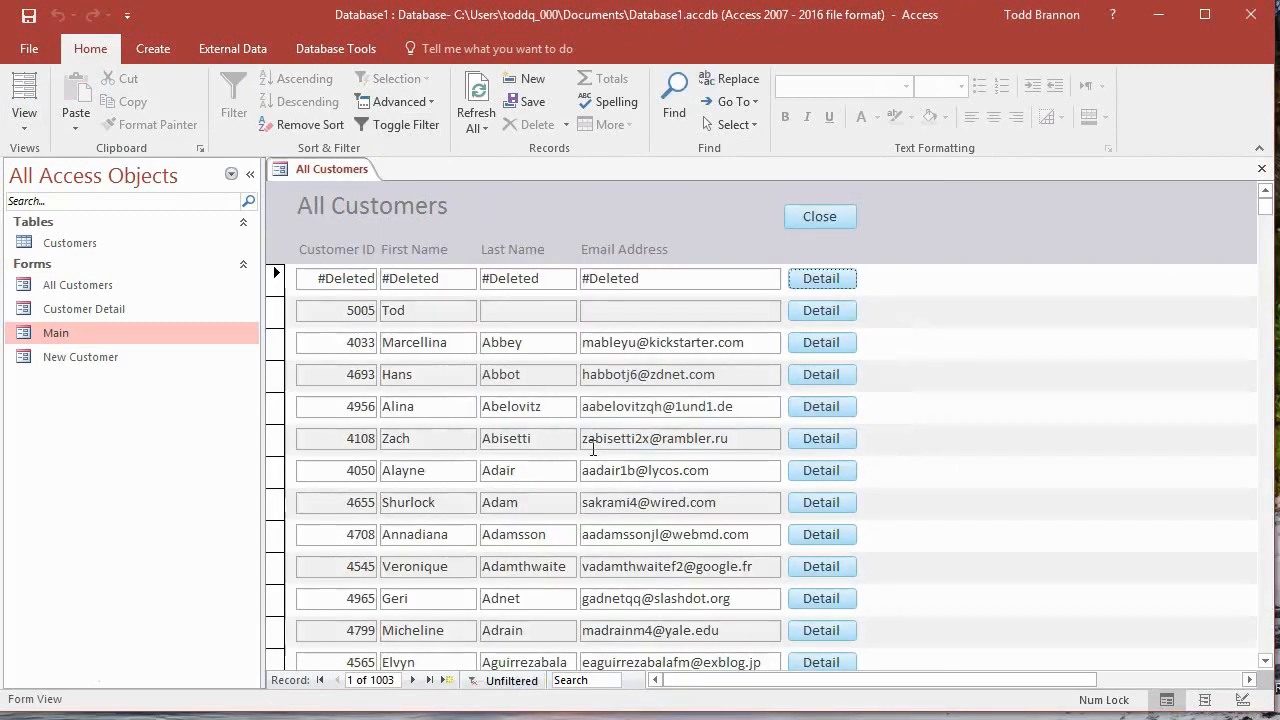
pyautogui.moveTo(614, 304)
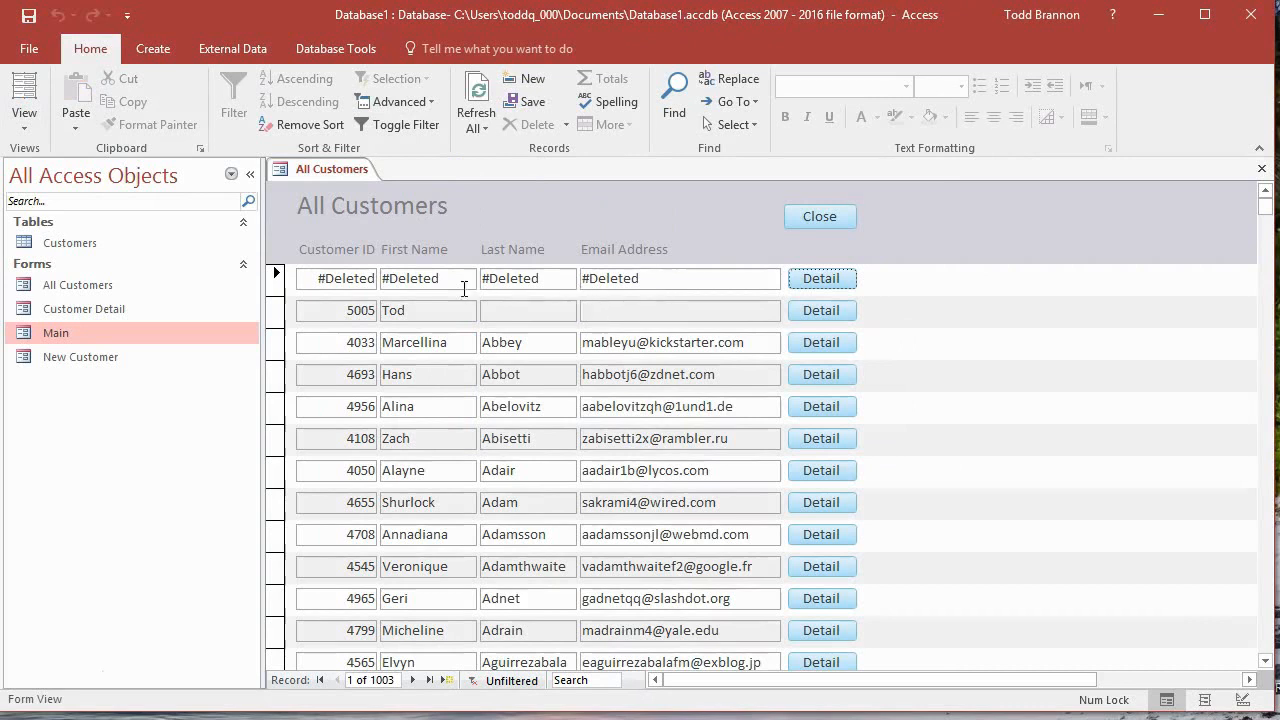
pyautogui.moveTo(676, 332)
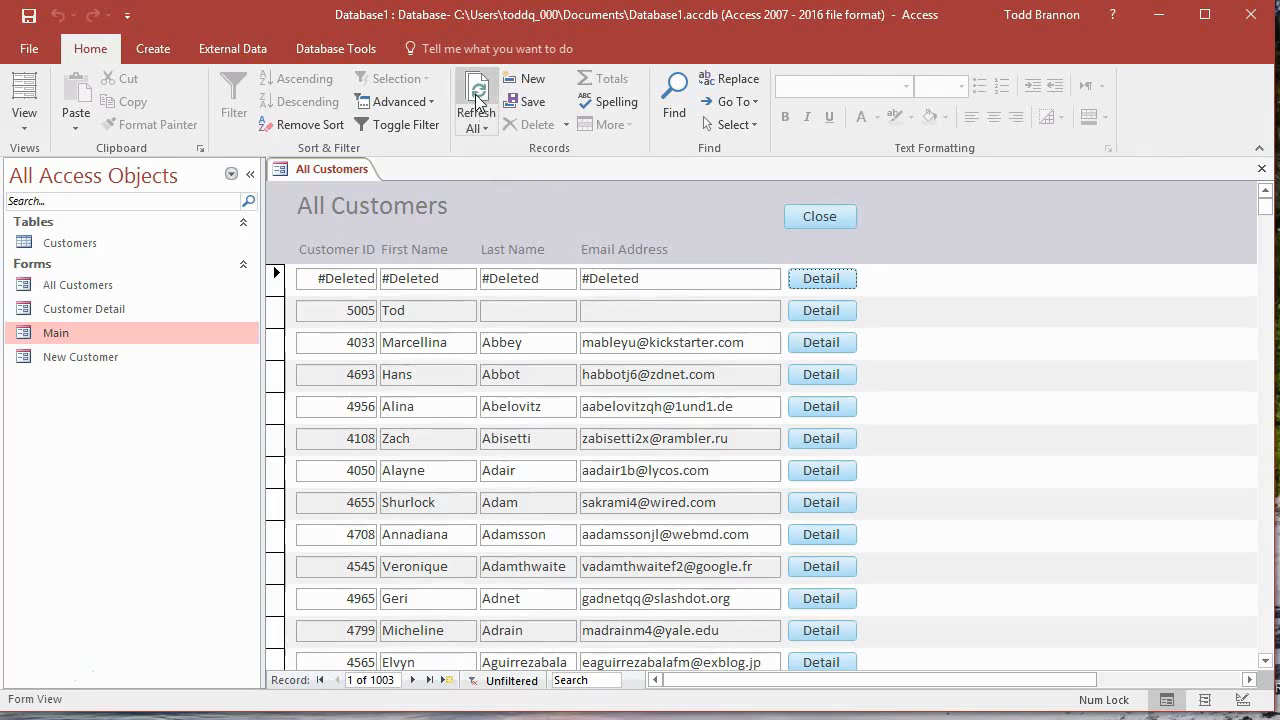
pyautogui.click(476, 100)
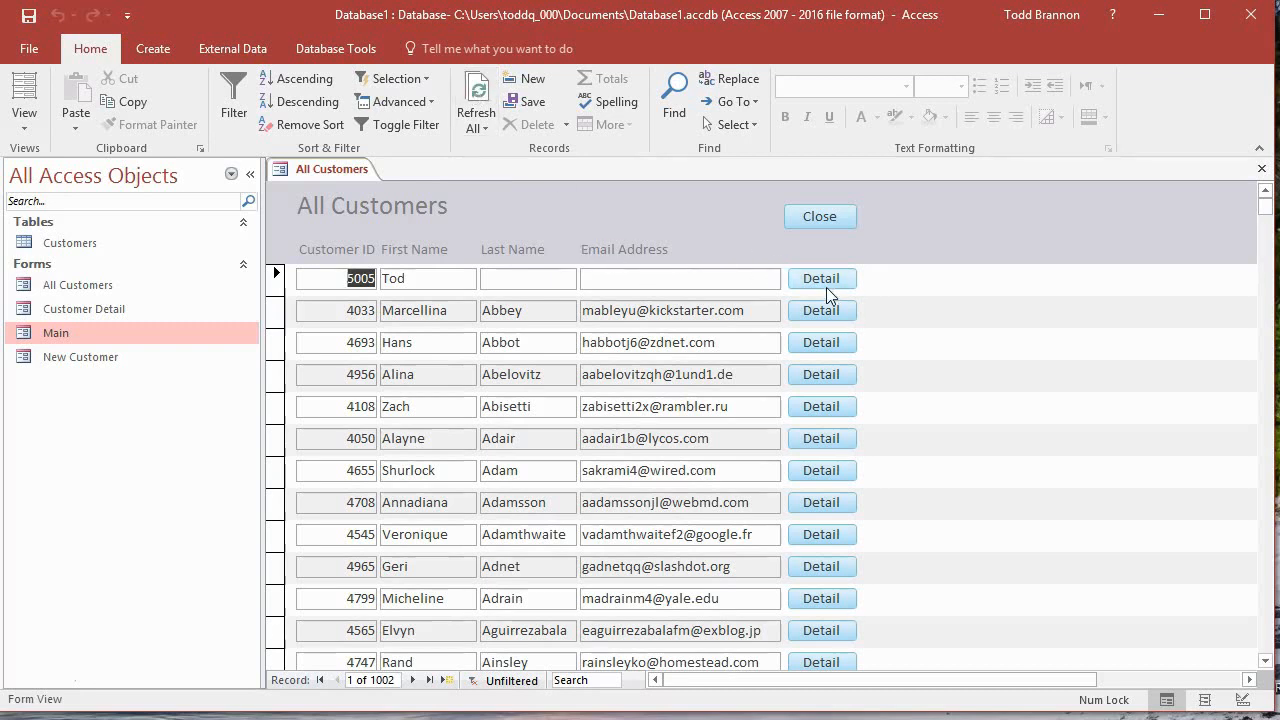
# - Delete customer 5005 Tod from his detail form, then reopen All Customers to show 1001 records
pyautogui.click(820, 278)
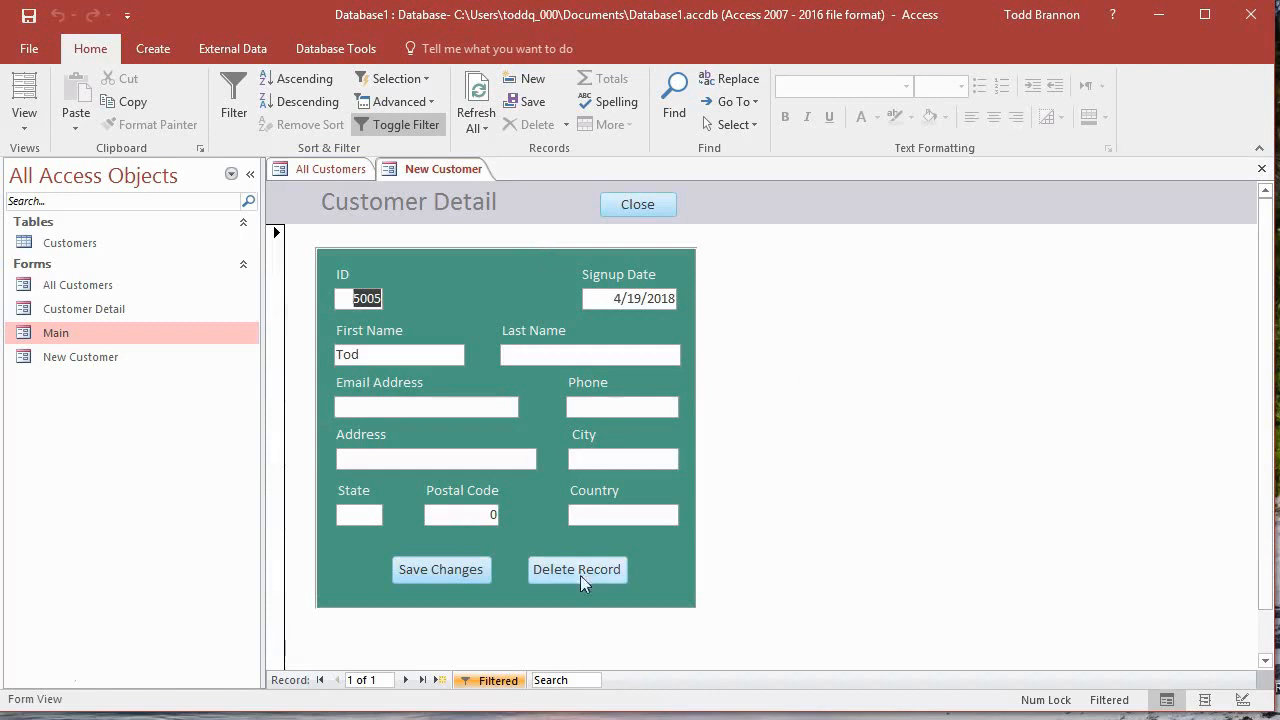
pyautogui.click(576, 568)
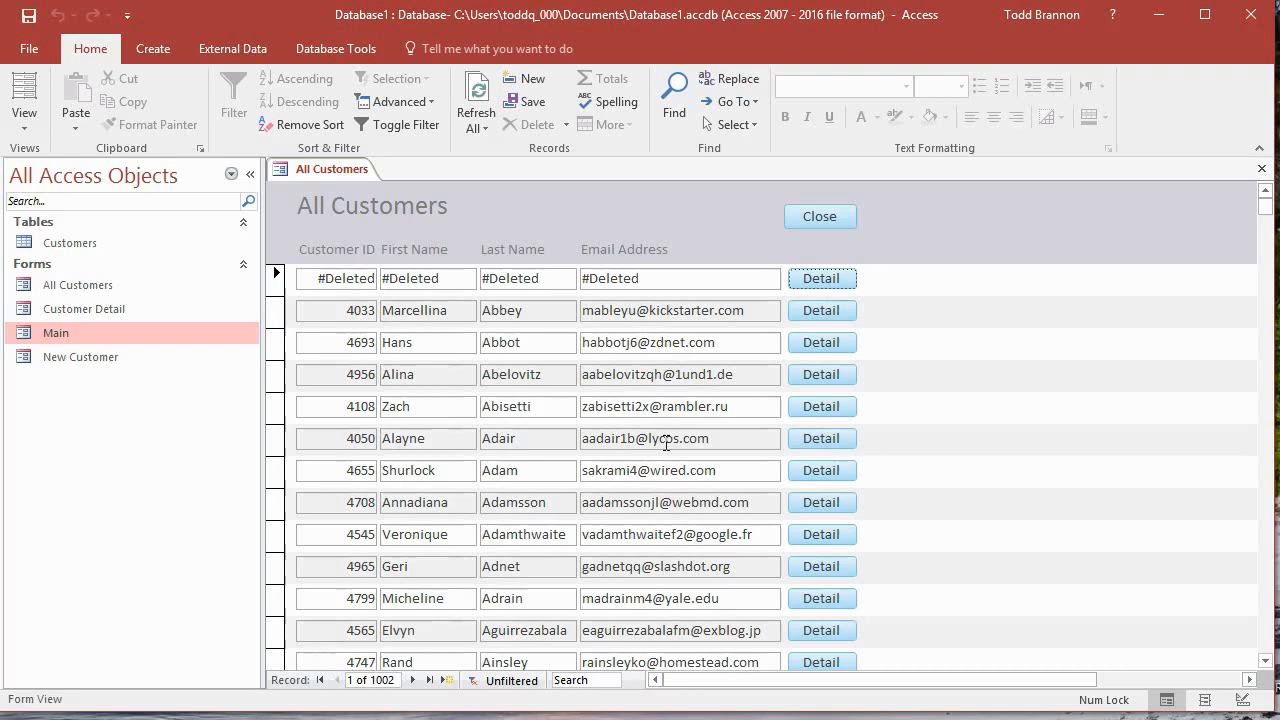
pyautogui.click(820, 216)
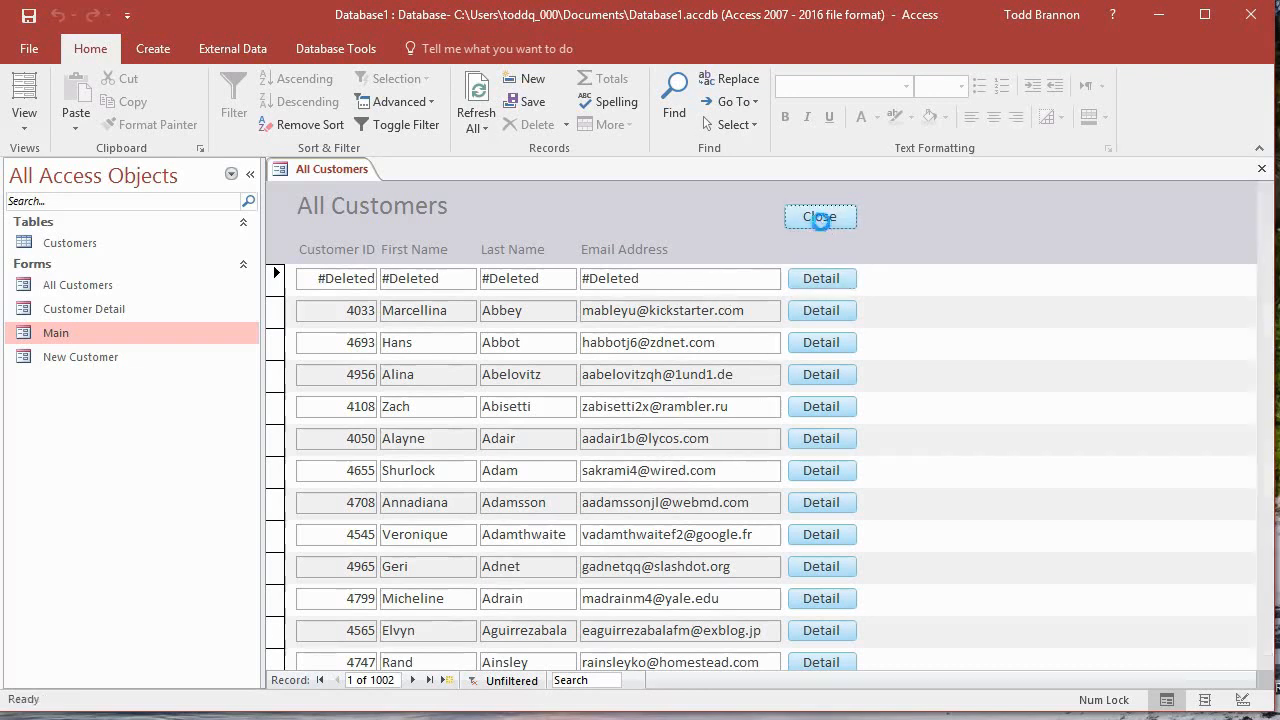
pyautogui.click(820, 216)
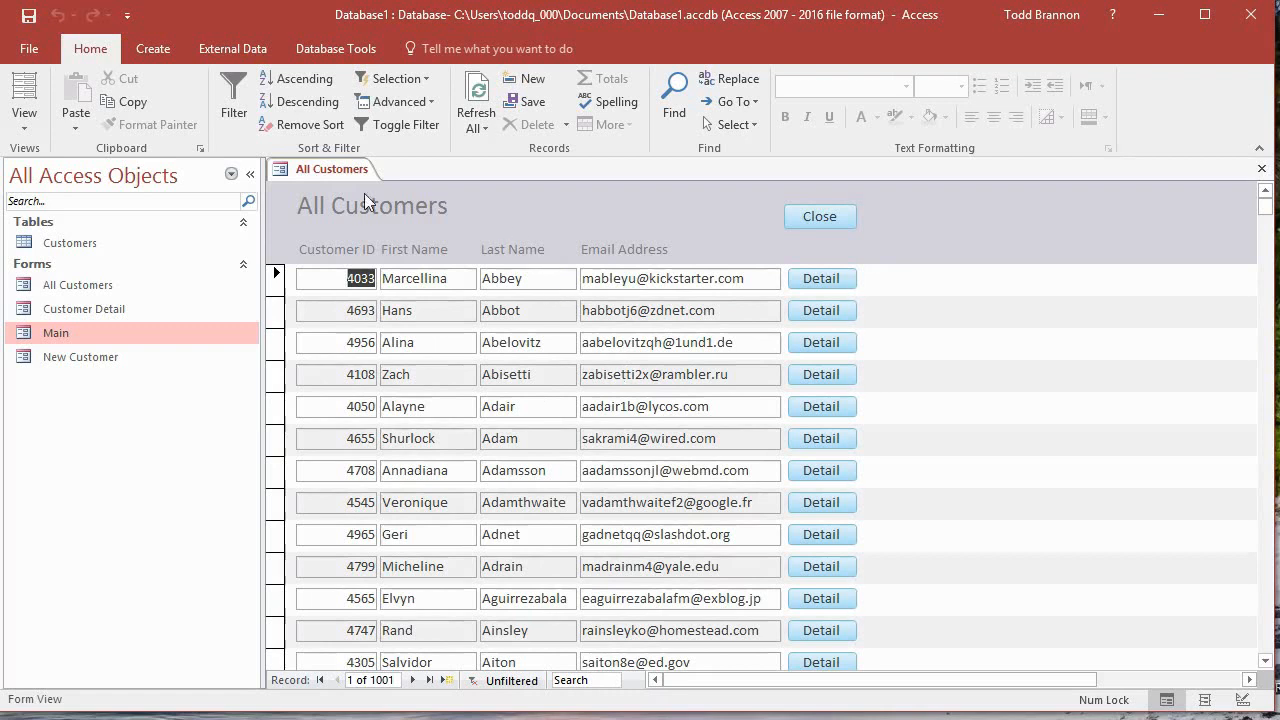
pyautogui.moveTo(376, 184)
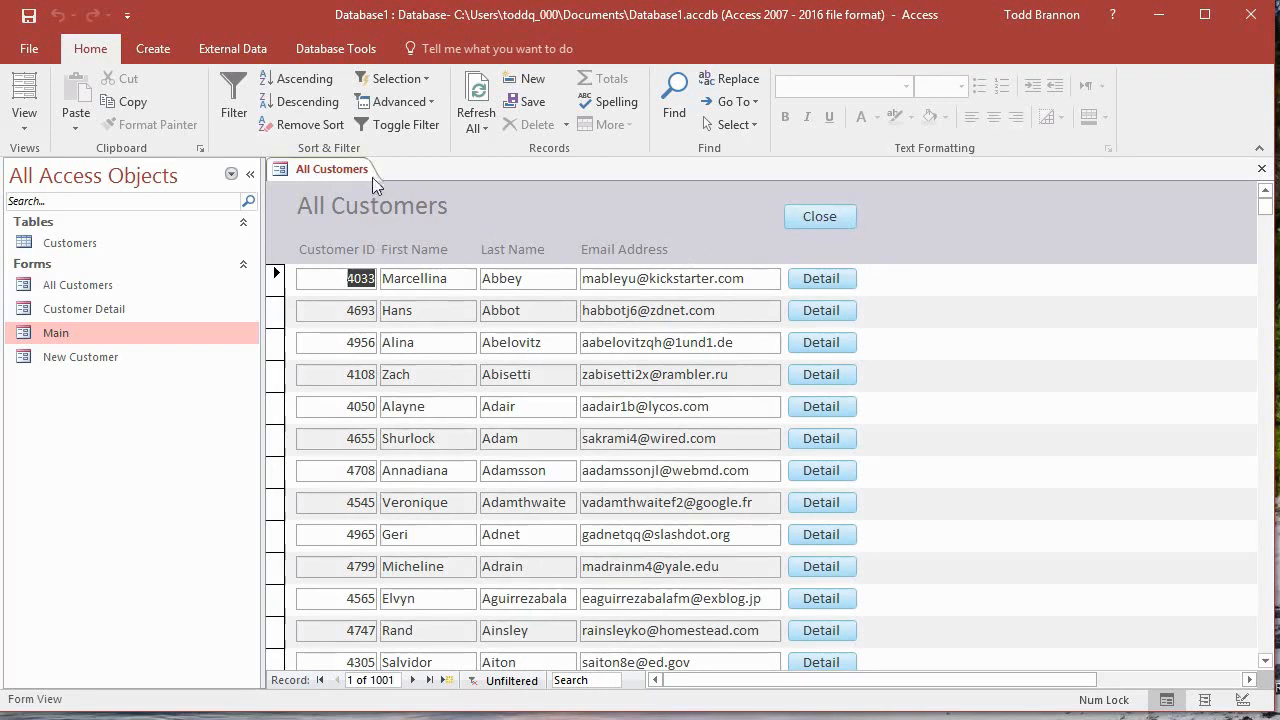
pyautogui.click(820, 406)
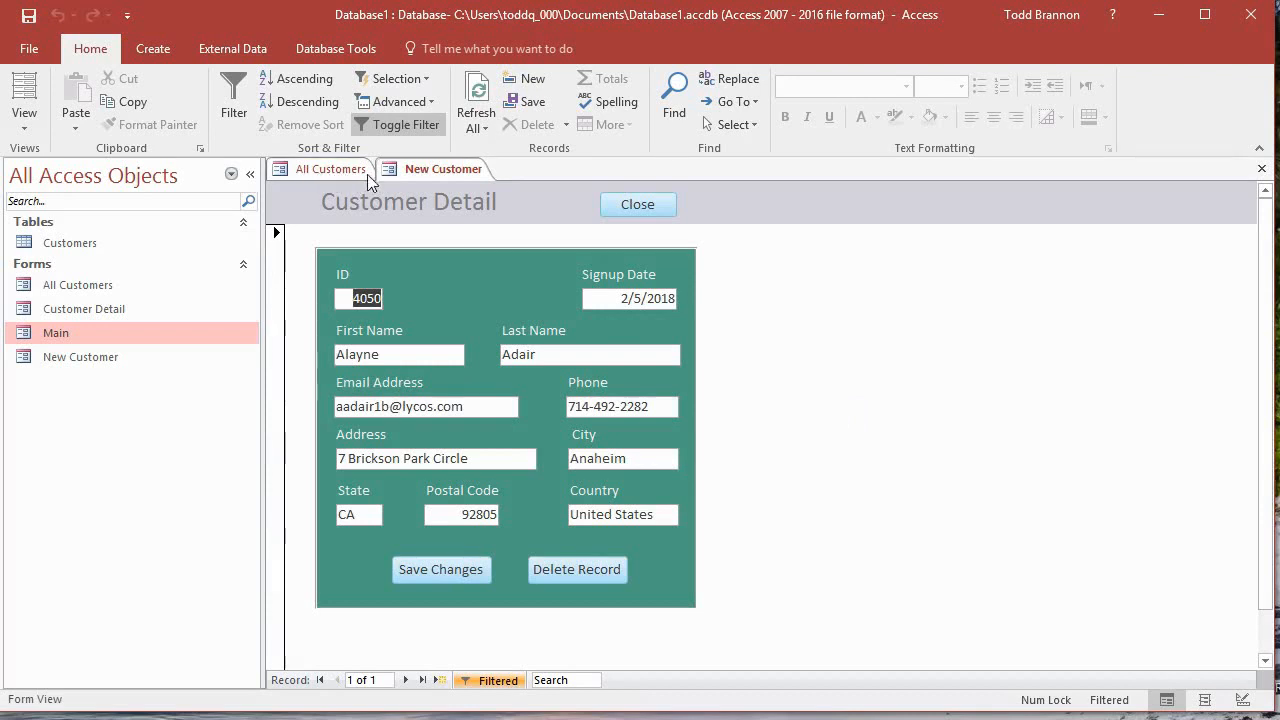
pyautogui.moveTo(536, 304)
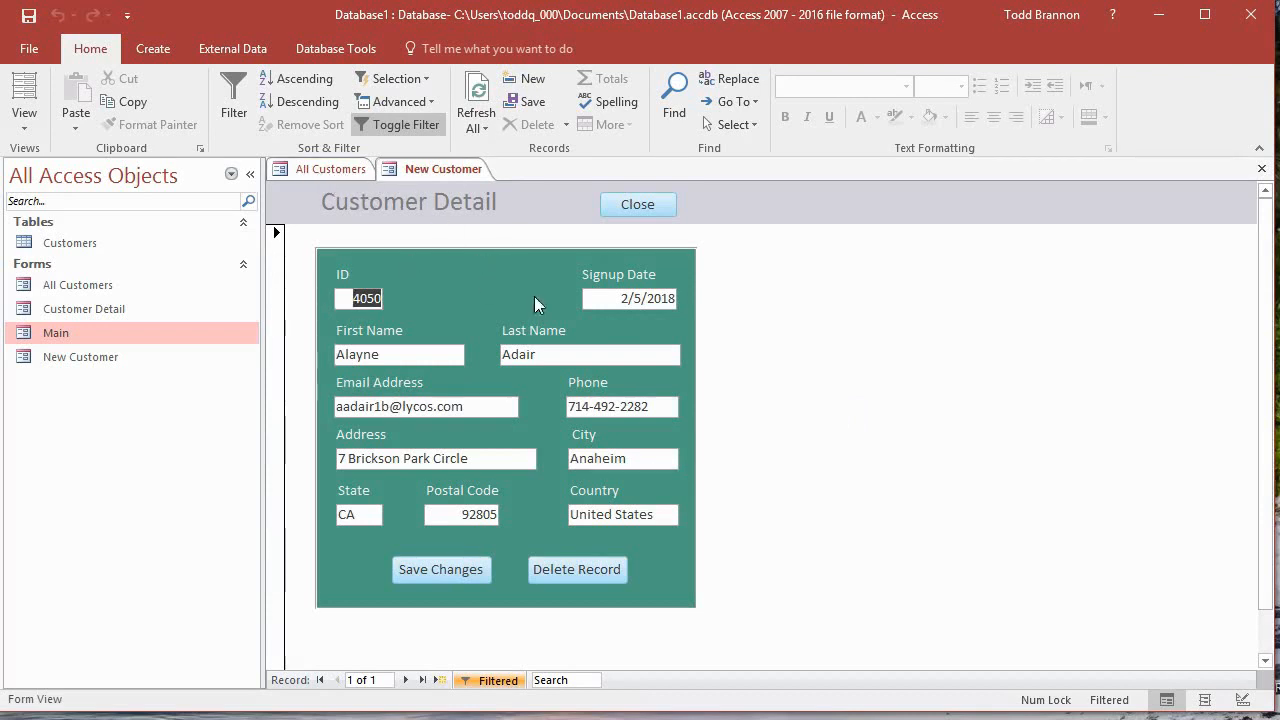
pyautogui.moveTo(452, 332)
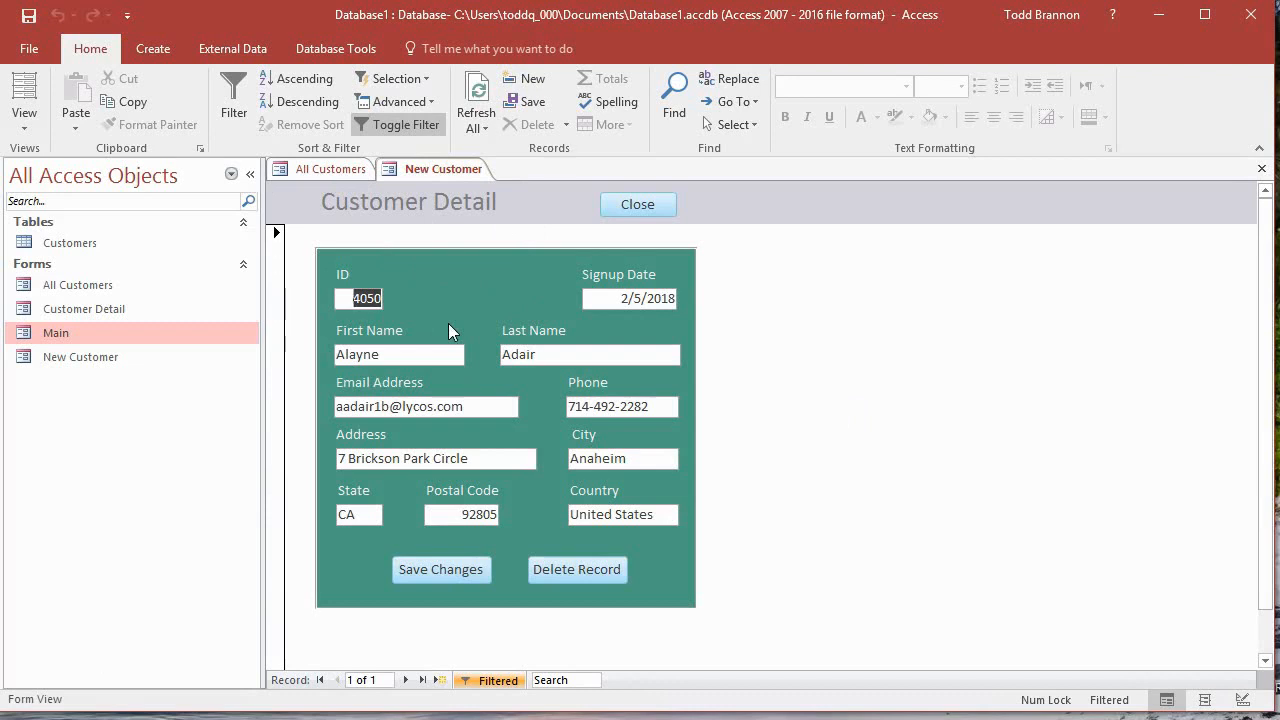
pyautogui.moveTo(408, 248)
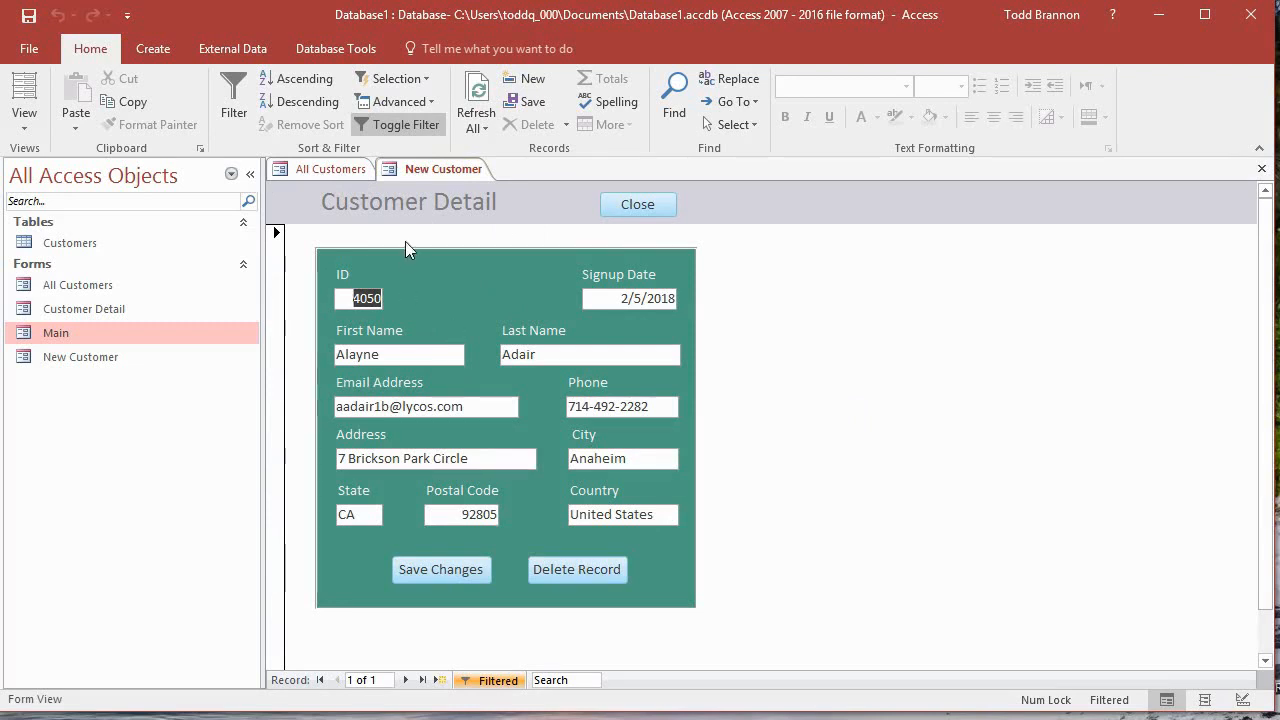
pyautogui.moveTo(572, 192)
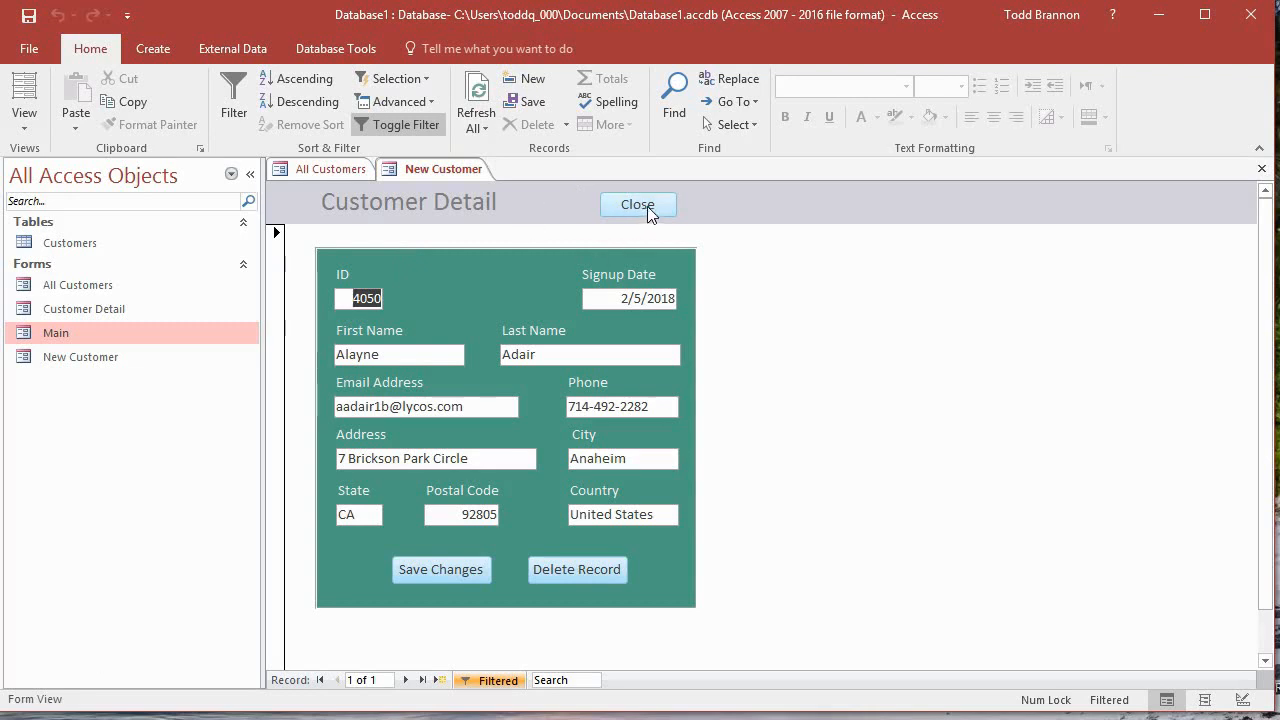
pyautogui.moveTo(330, 184)
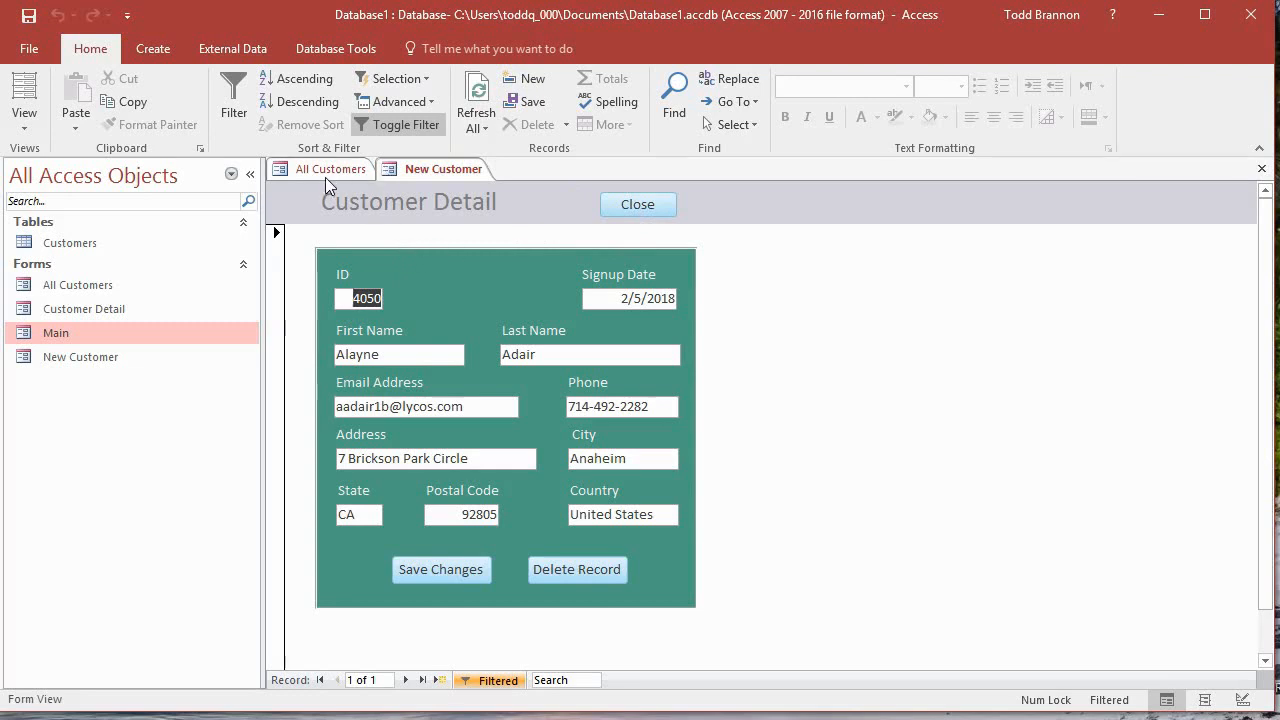